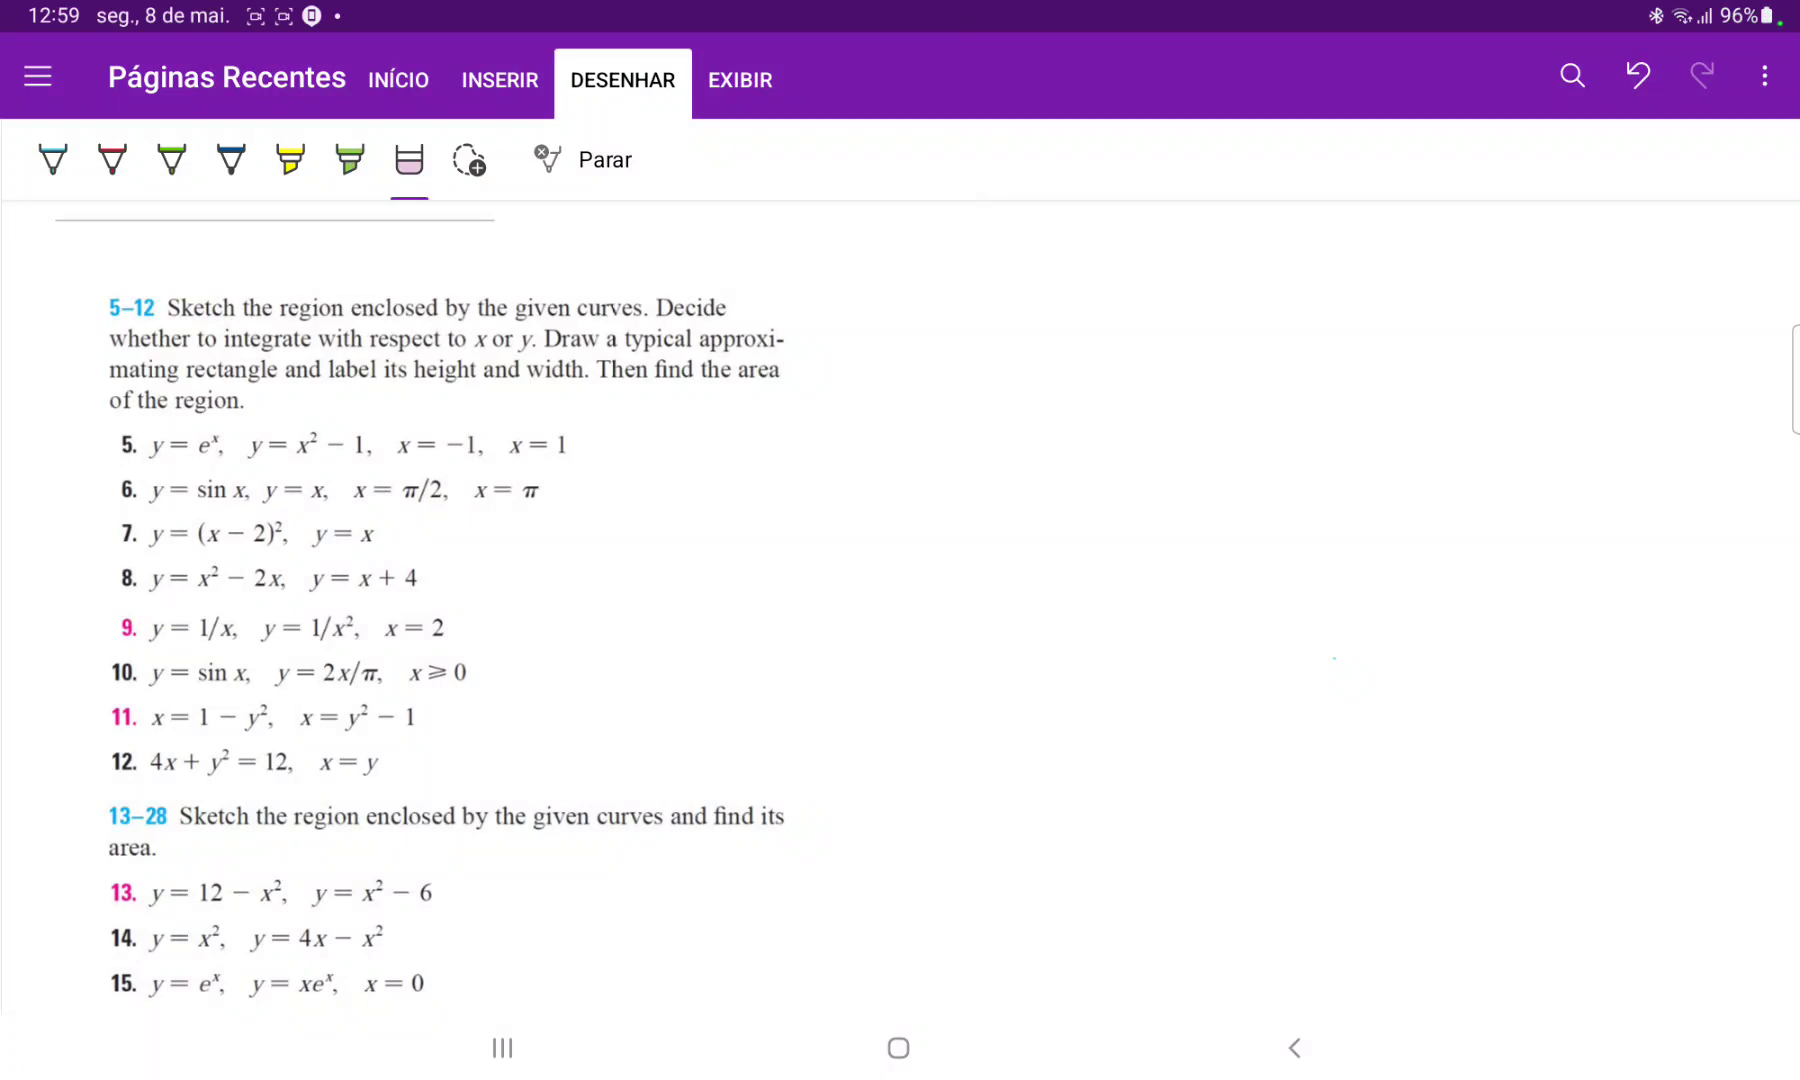
# Circle x = 1 − y² in red, draw axes, sketch y = x² and label x = y².
pyautogui.click(111, 160)
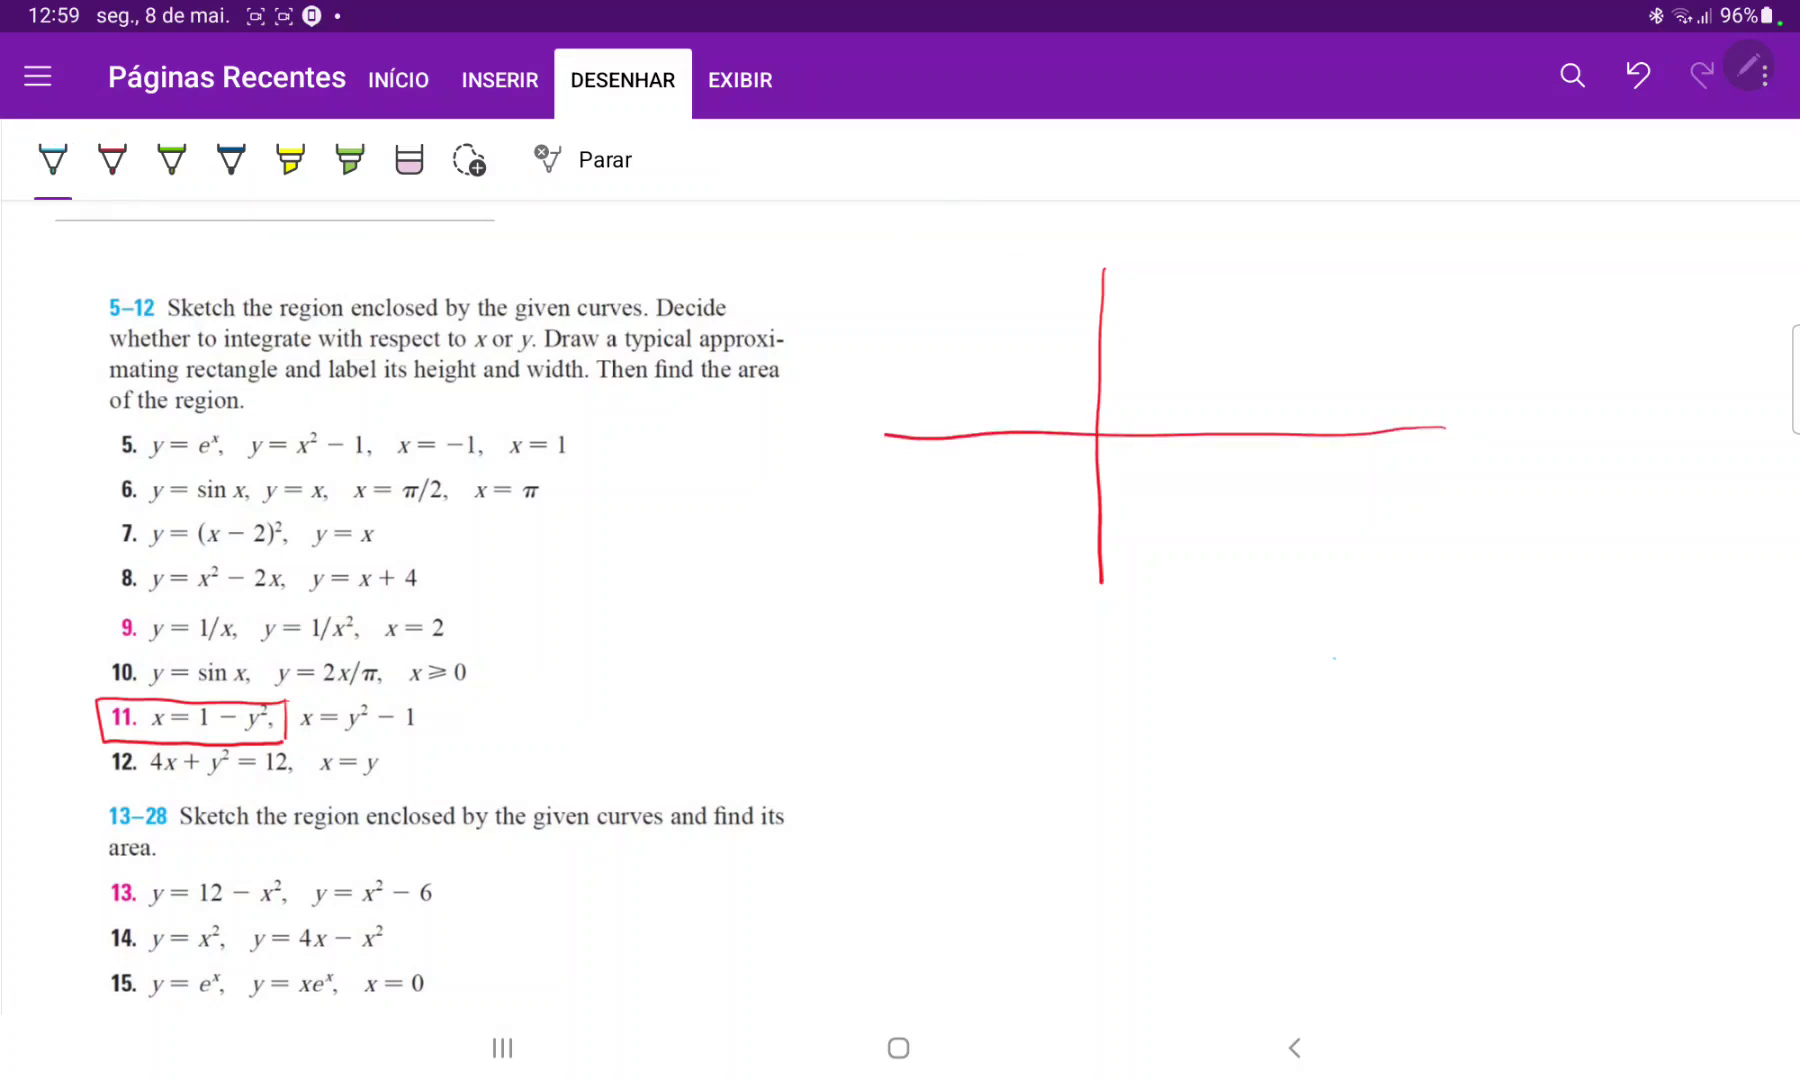
pyautogui.moveTo(982, 255); pyautogui.dragTo(1234, 255)
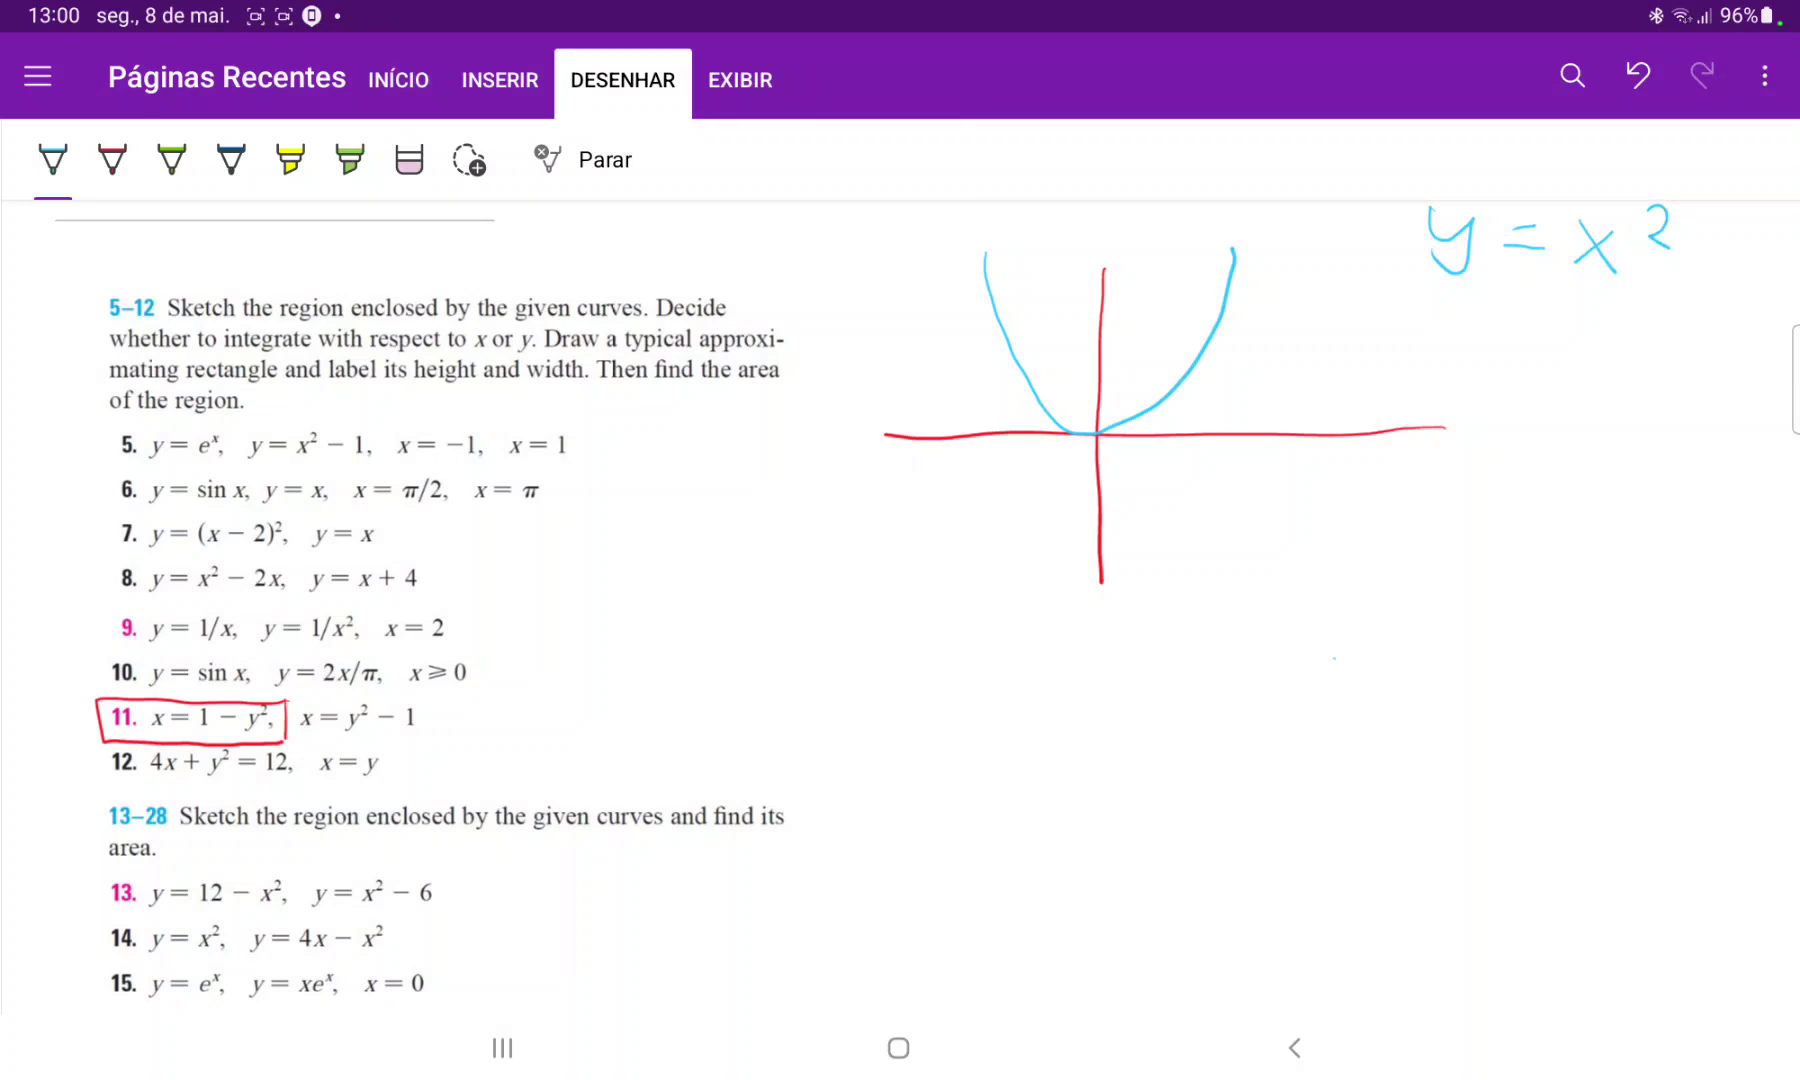
pyautogui.moveTo(649, 534); pyautogui.dragTo(717, 591)
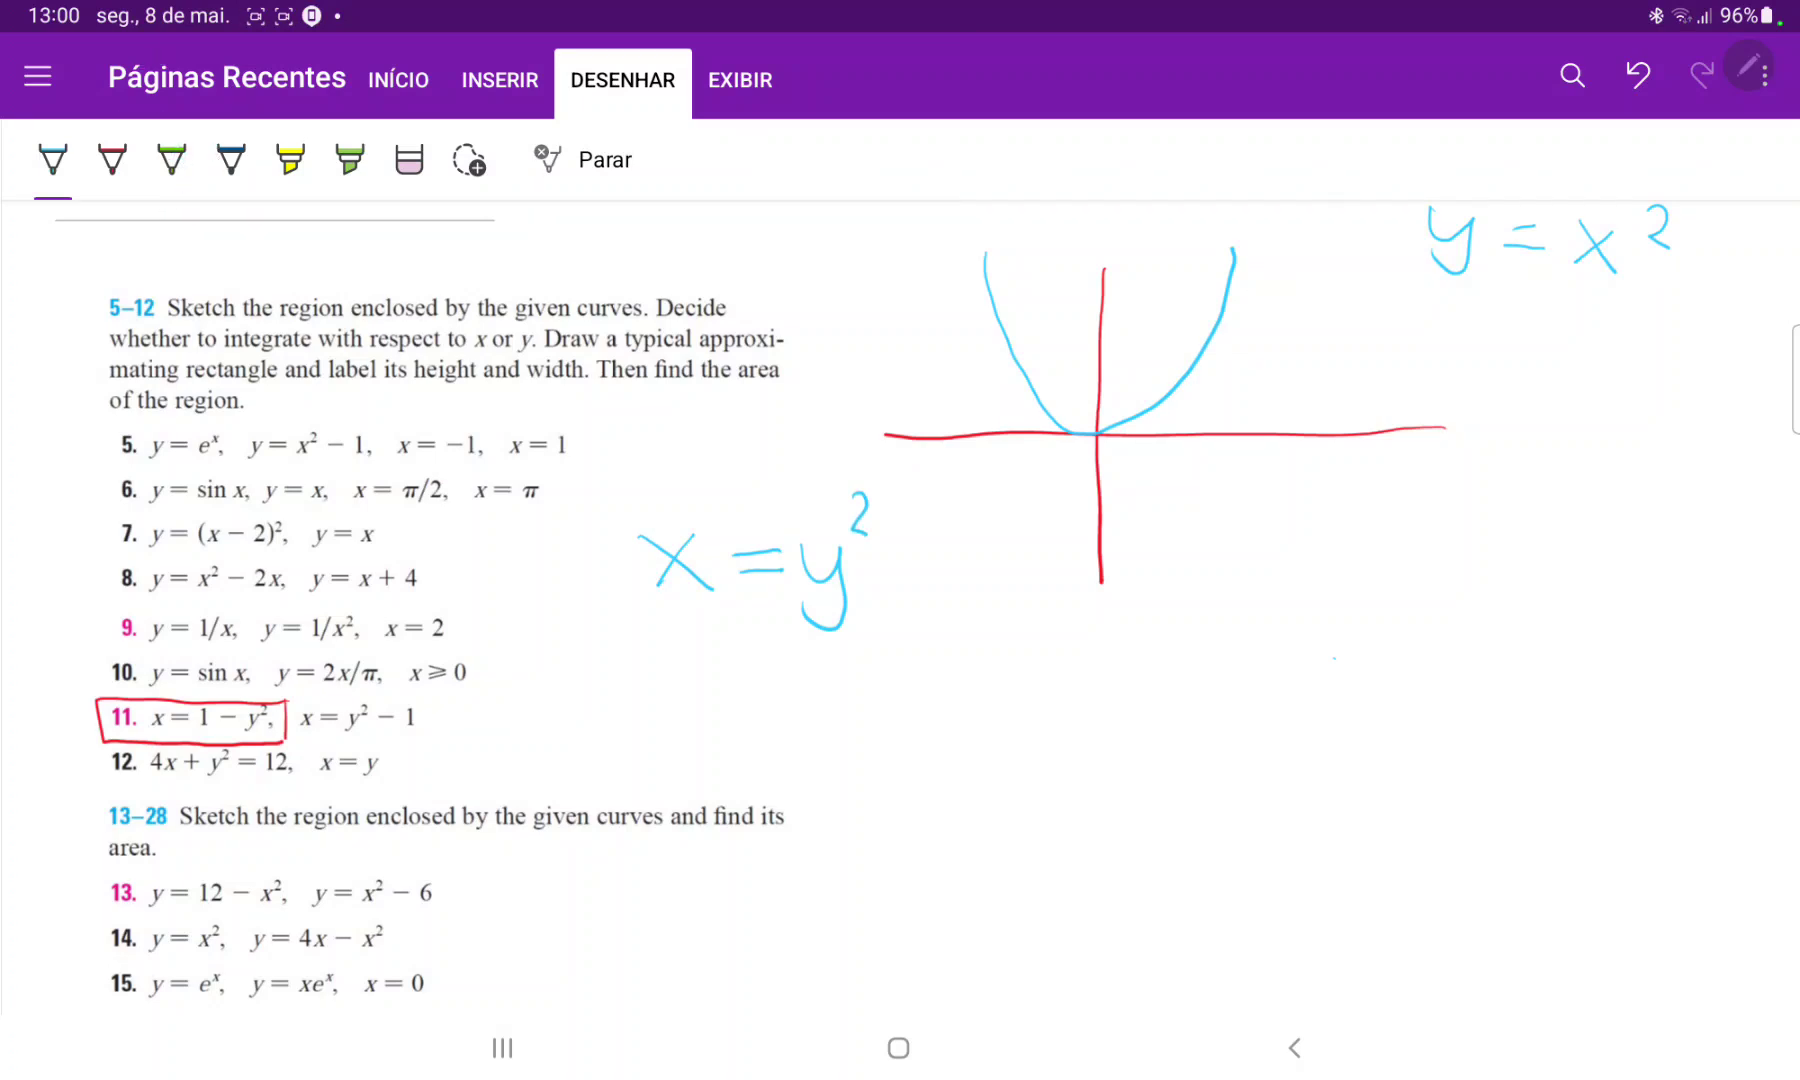
# Sketch a green sideways parabola x = y² with two arrows, then erase the practice sketch.
pyautogui.click(170, 158)
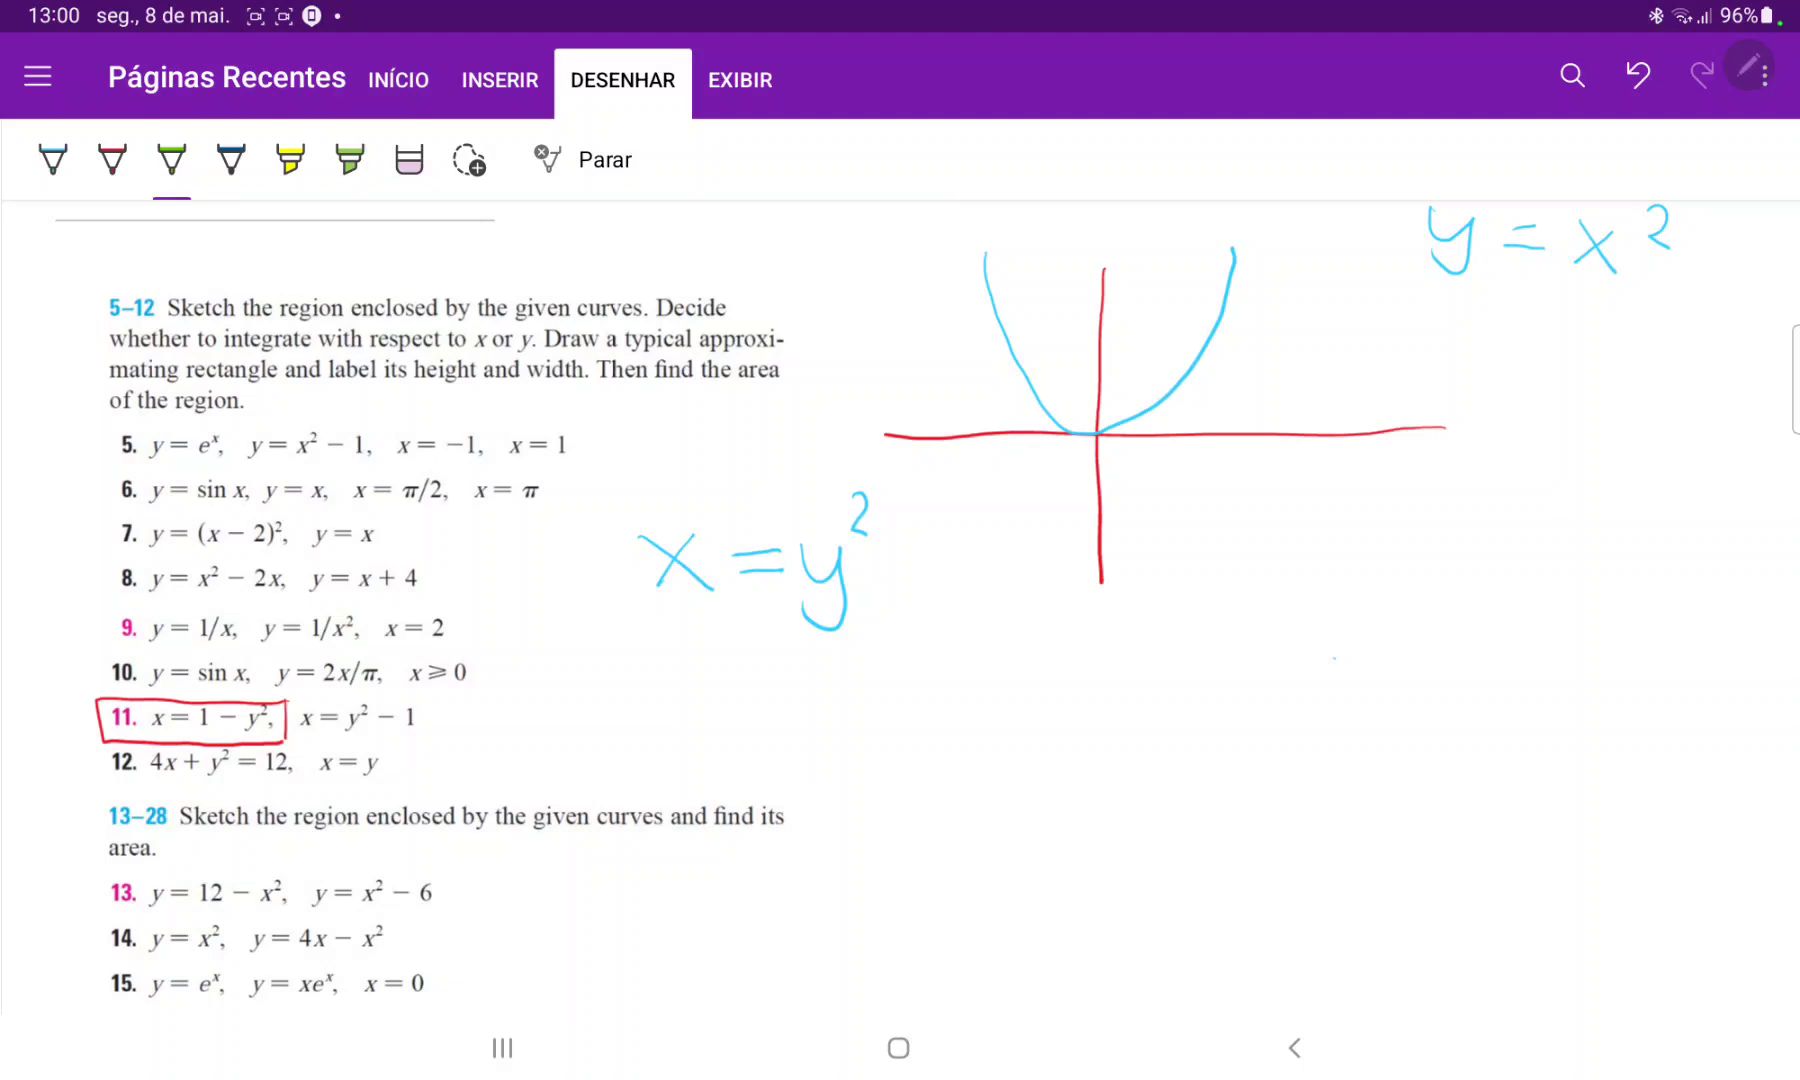
pyautogui.moveTo(1320, 318); pyautogui.dragTo(1355, 316)
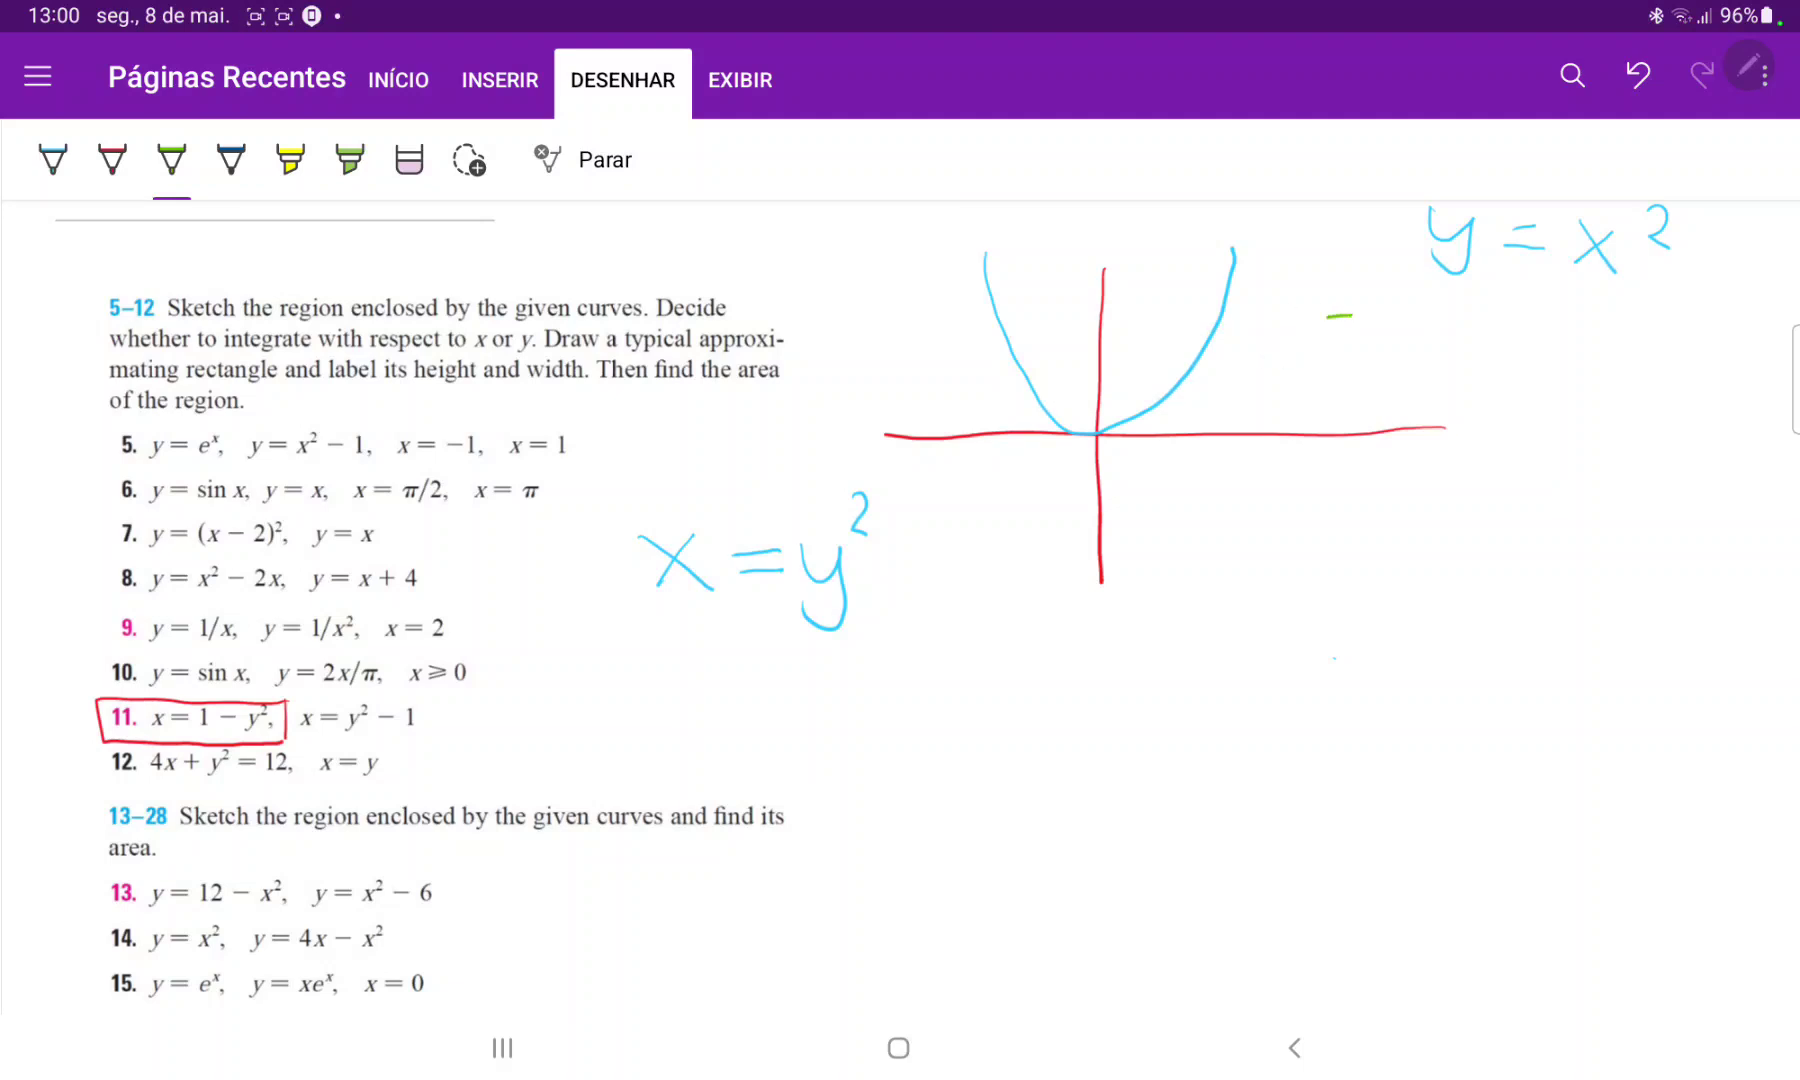
pyautogui.moveTo(1100, 463); pyautogui.dragTo(1349, 319)
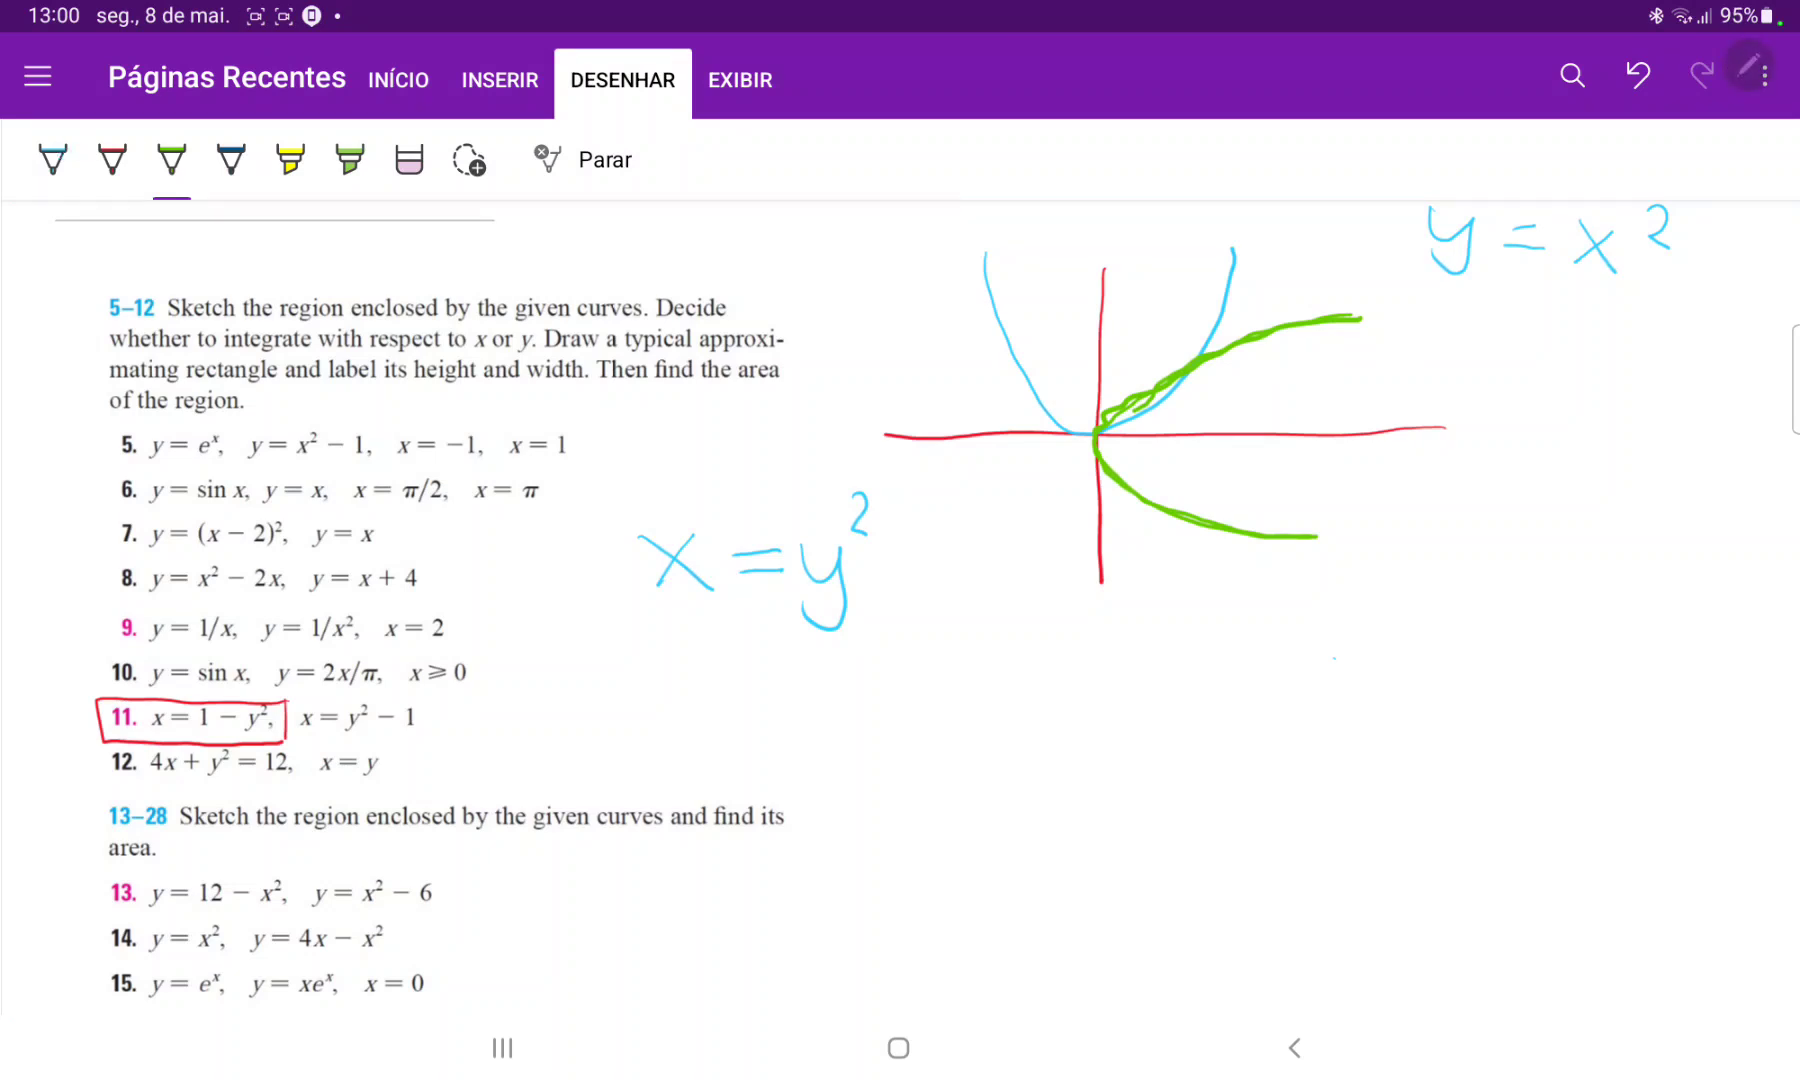
pyautogui.moveTo(867, 333); pyautogui.dragTo(964, 287)
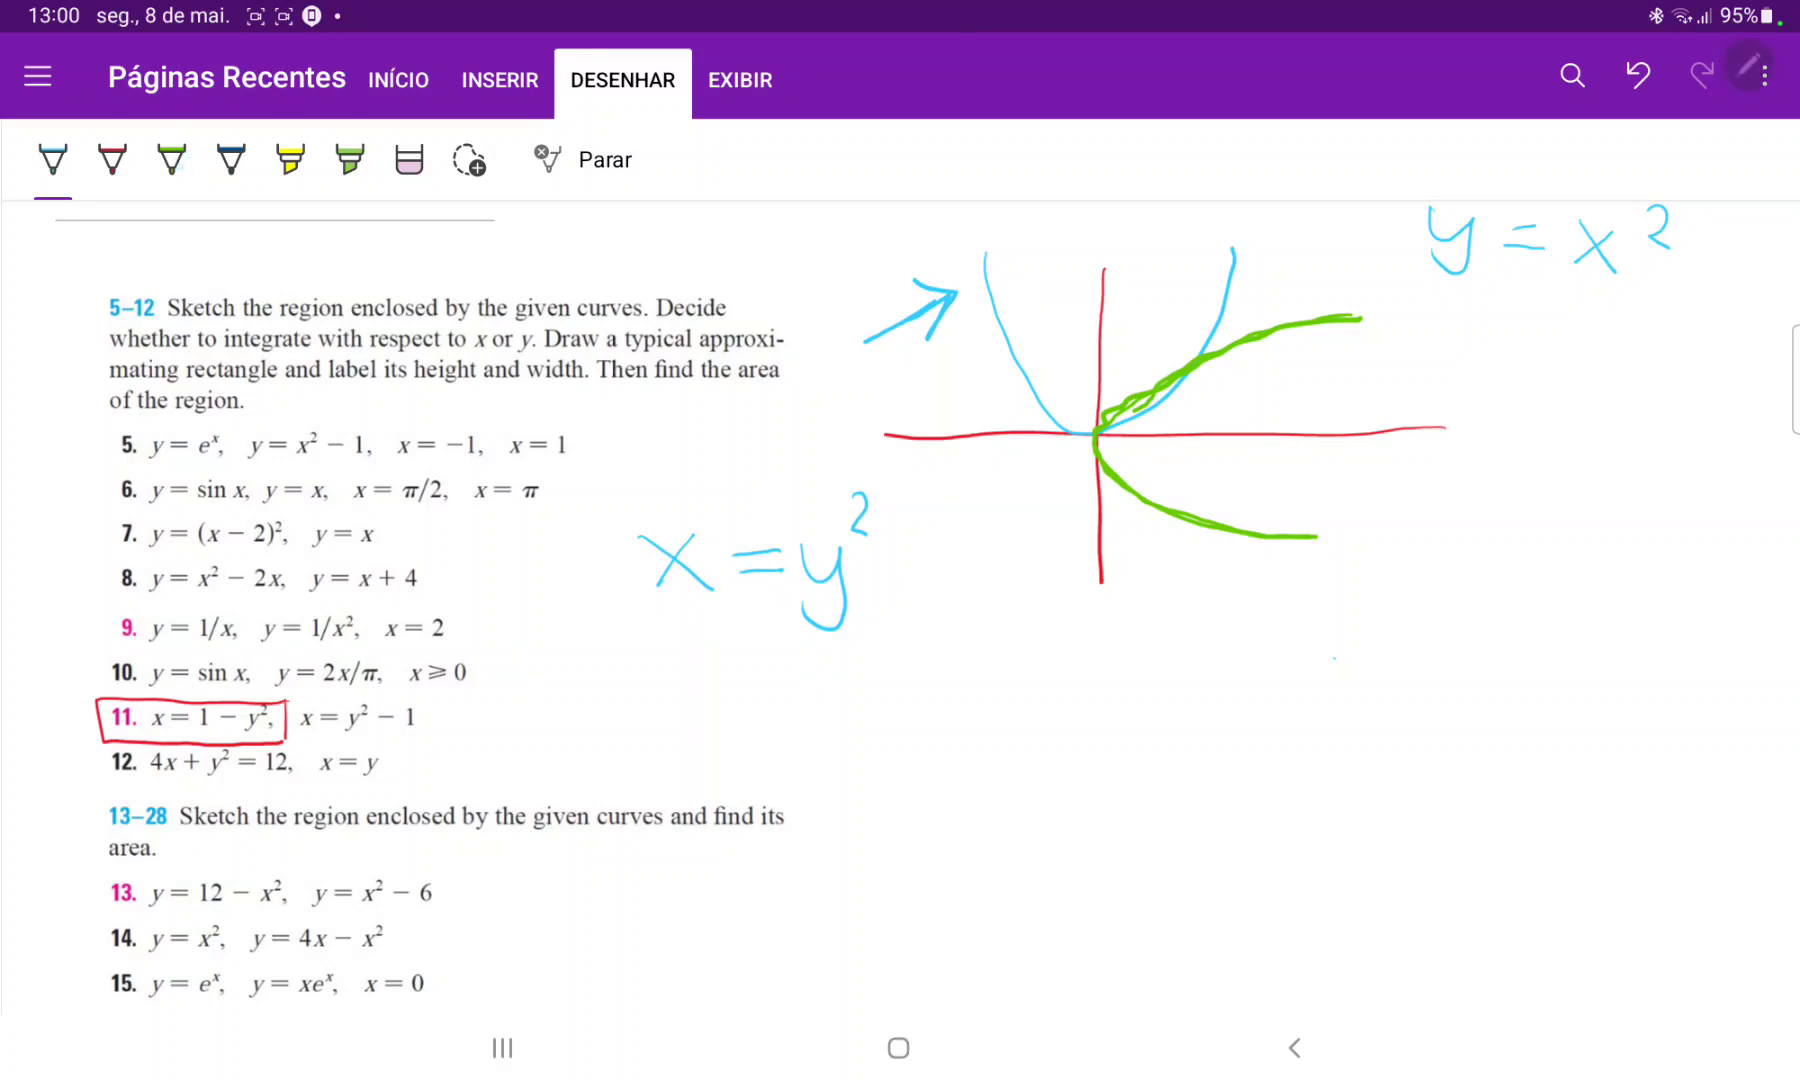
pyautogui.moveTo(1211, 671); pyautogui.dragTo(1240, 574)
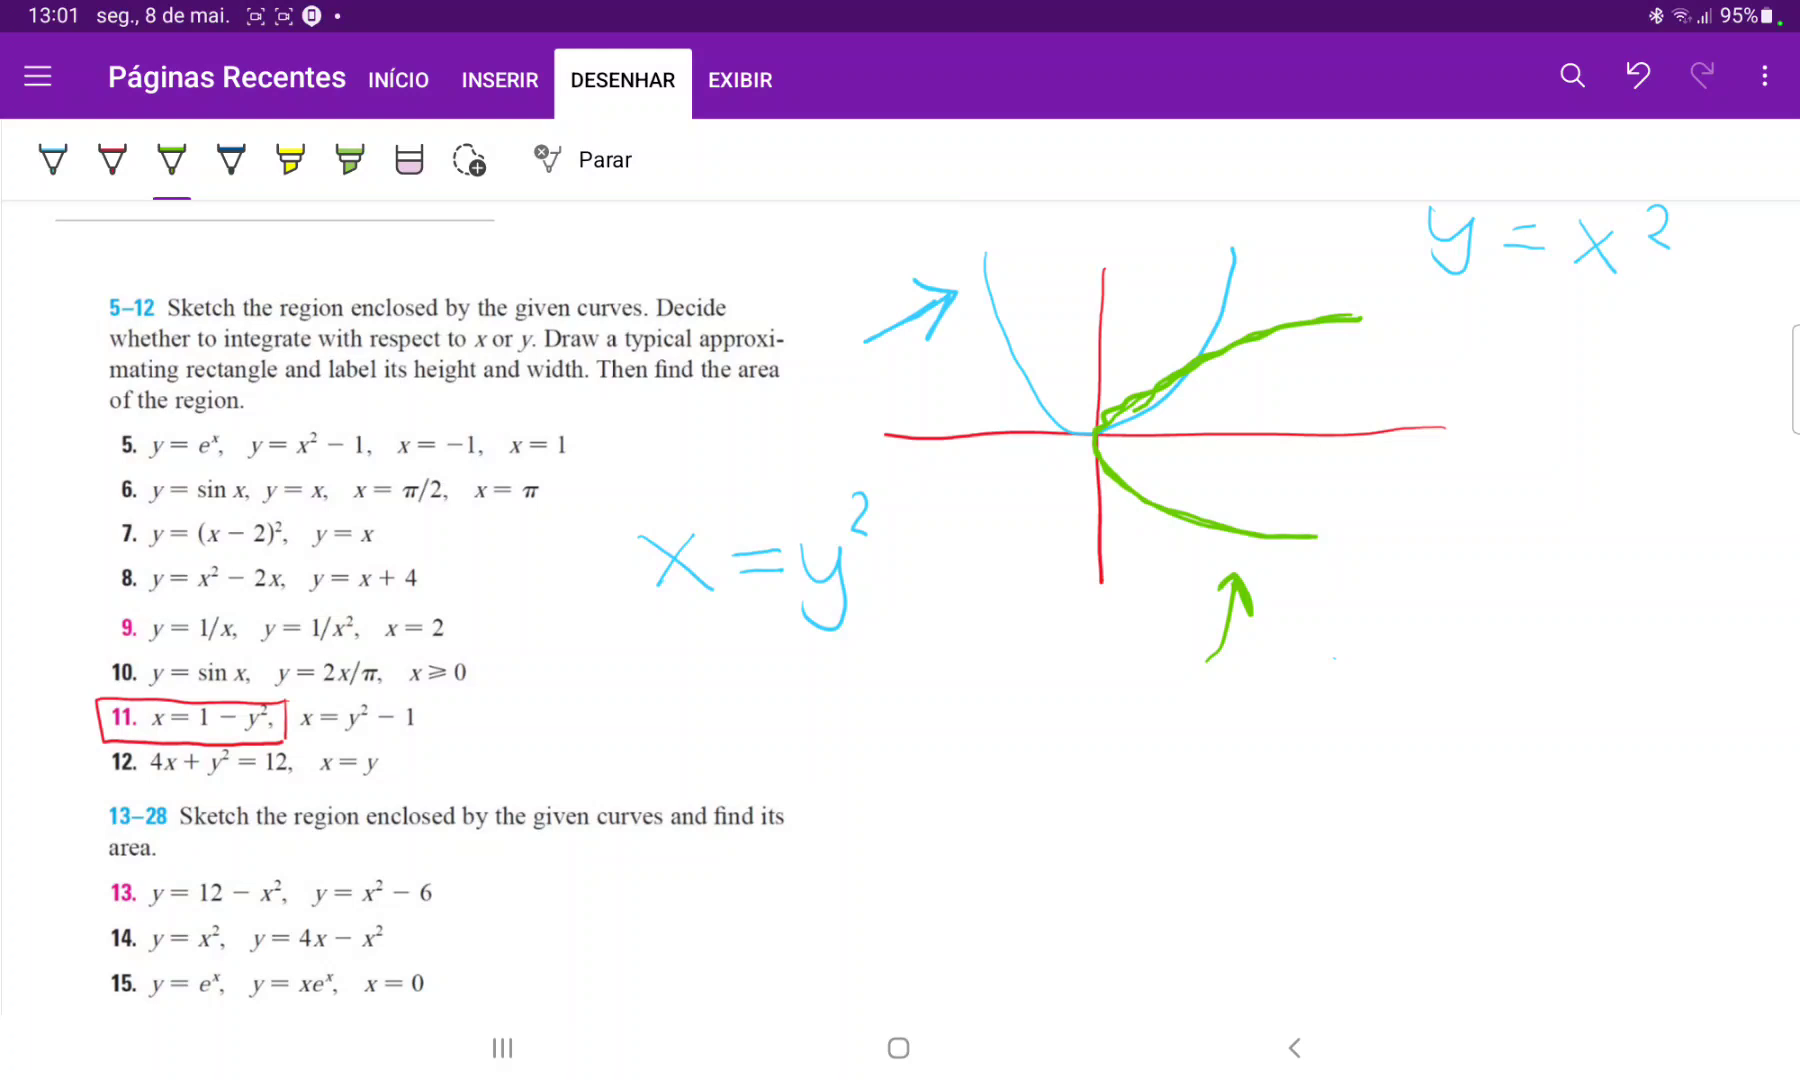
pyautogui.click(408, 160)
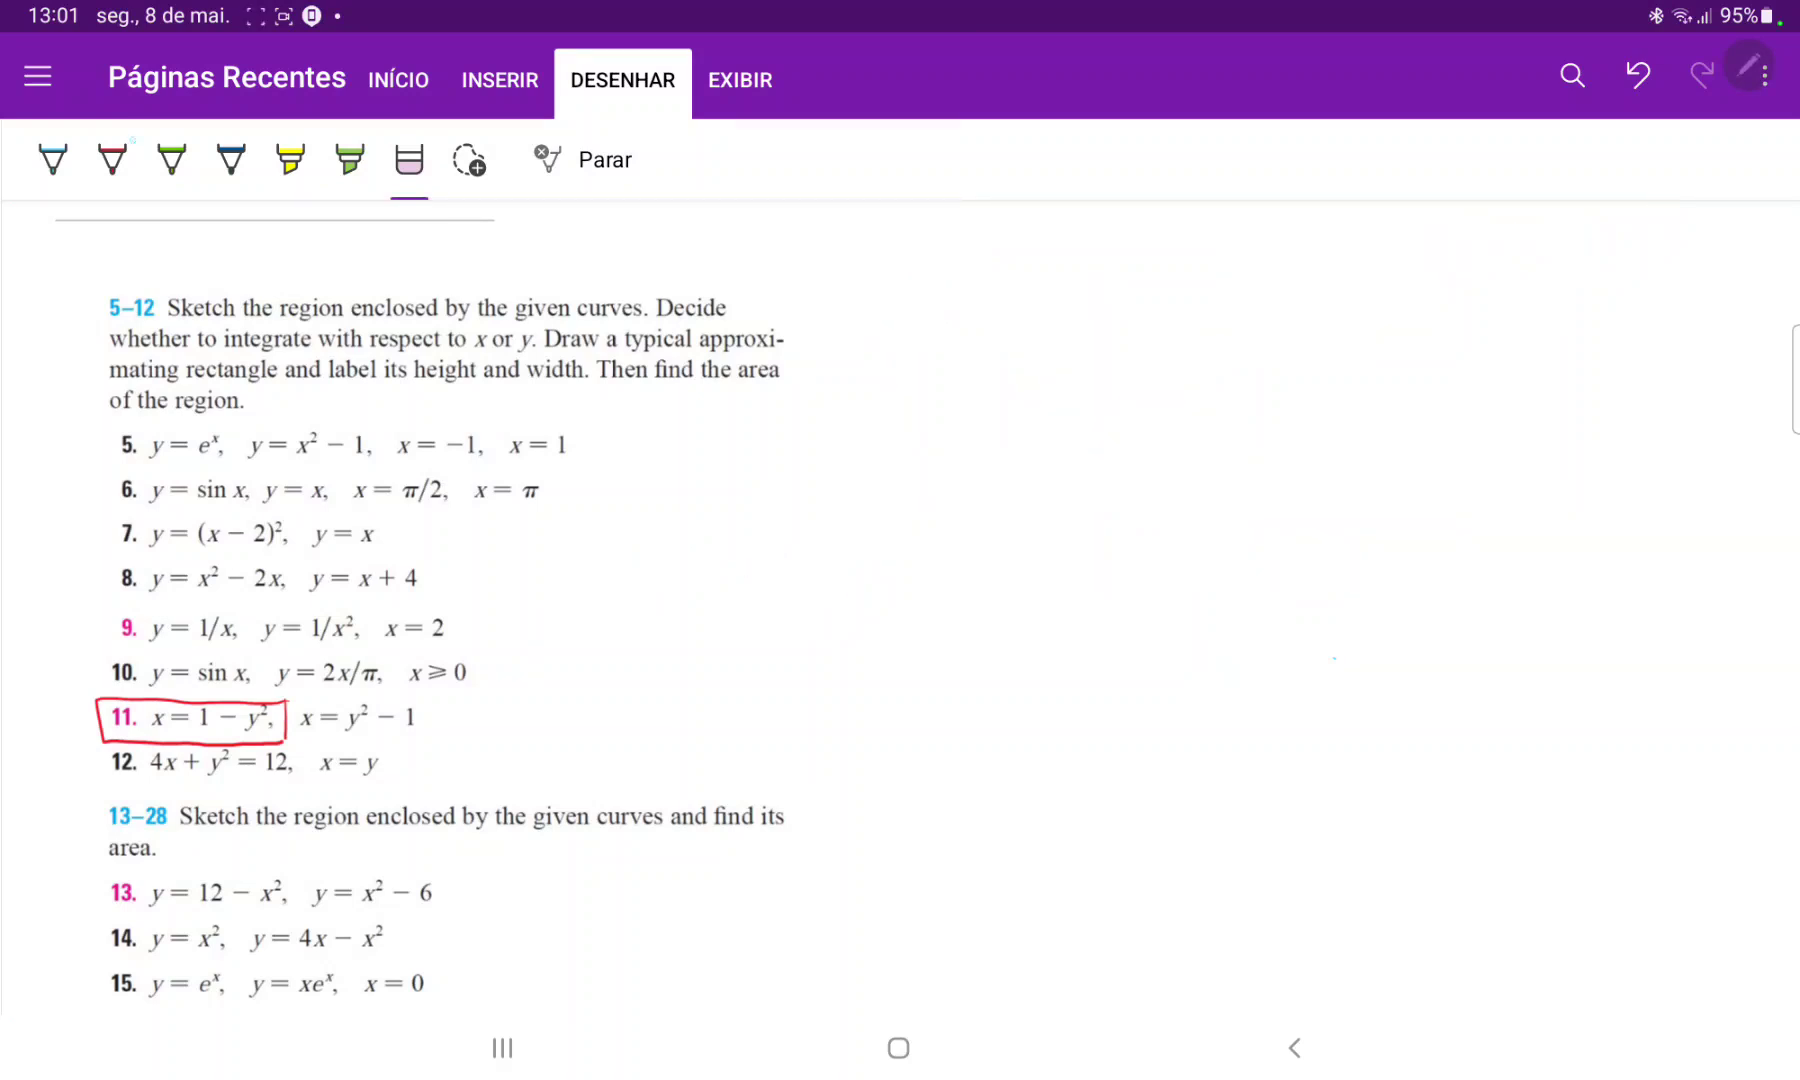
# Draw red axes, sketch x = 1 − y² in blue through intercepts x=1, y=±1, and box x = y² − 1 in green.
pyautogui.click(111, 161)
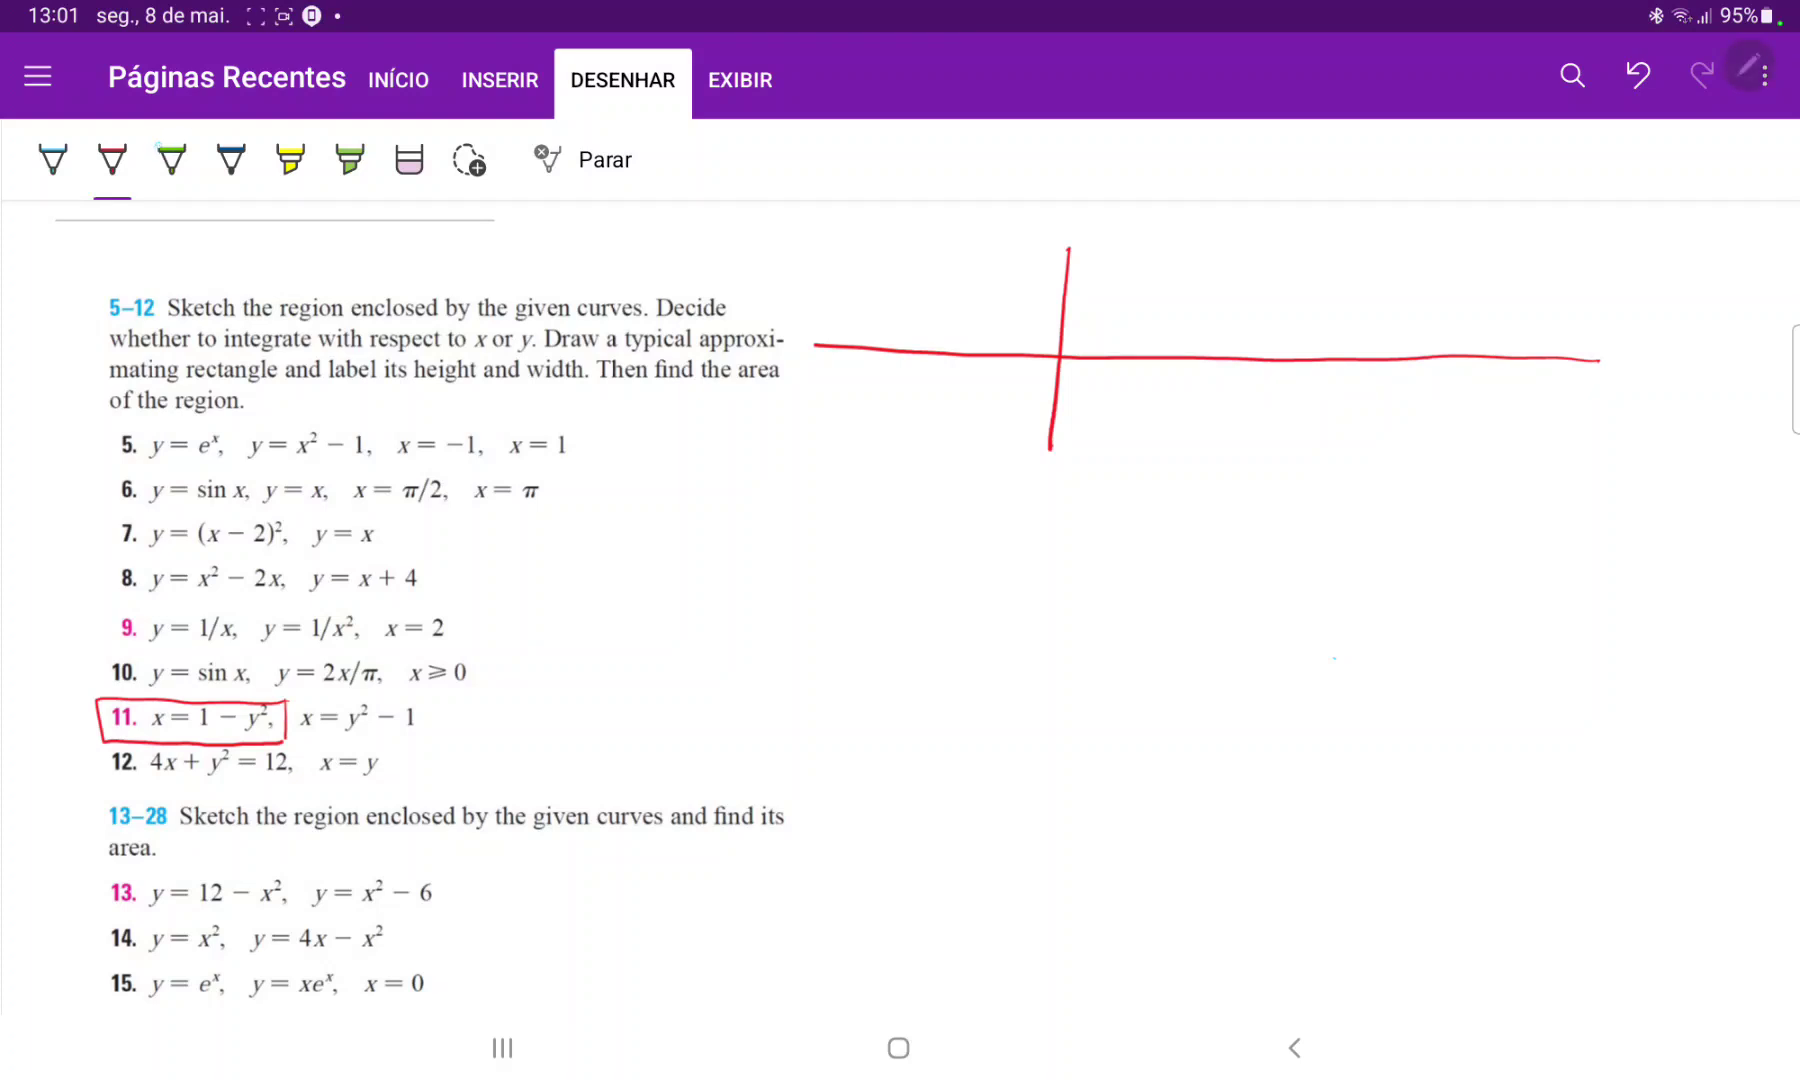
pyautogui.click(228, 160)
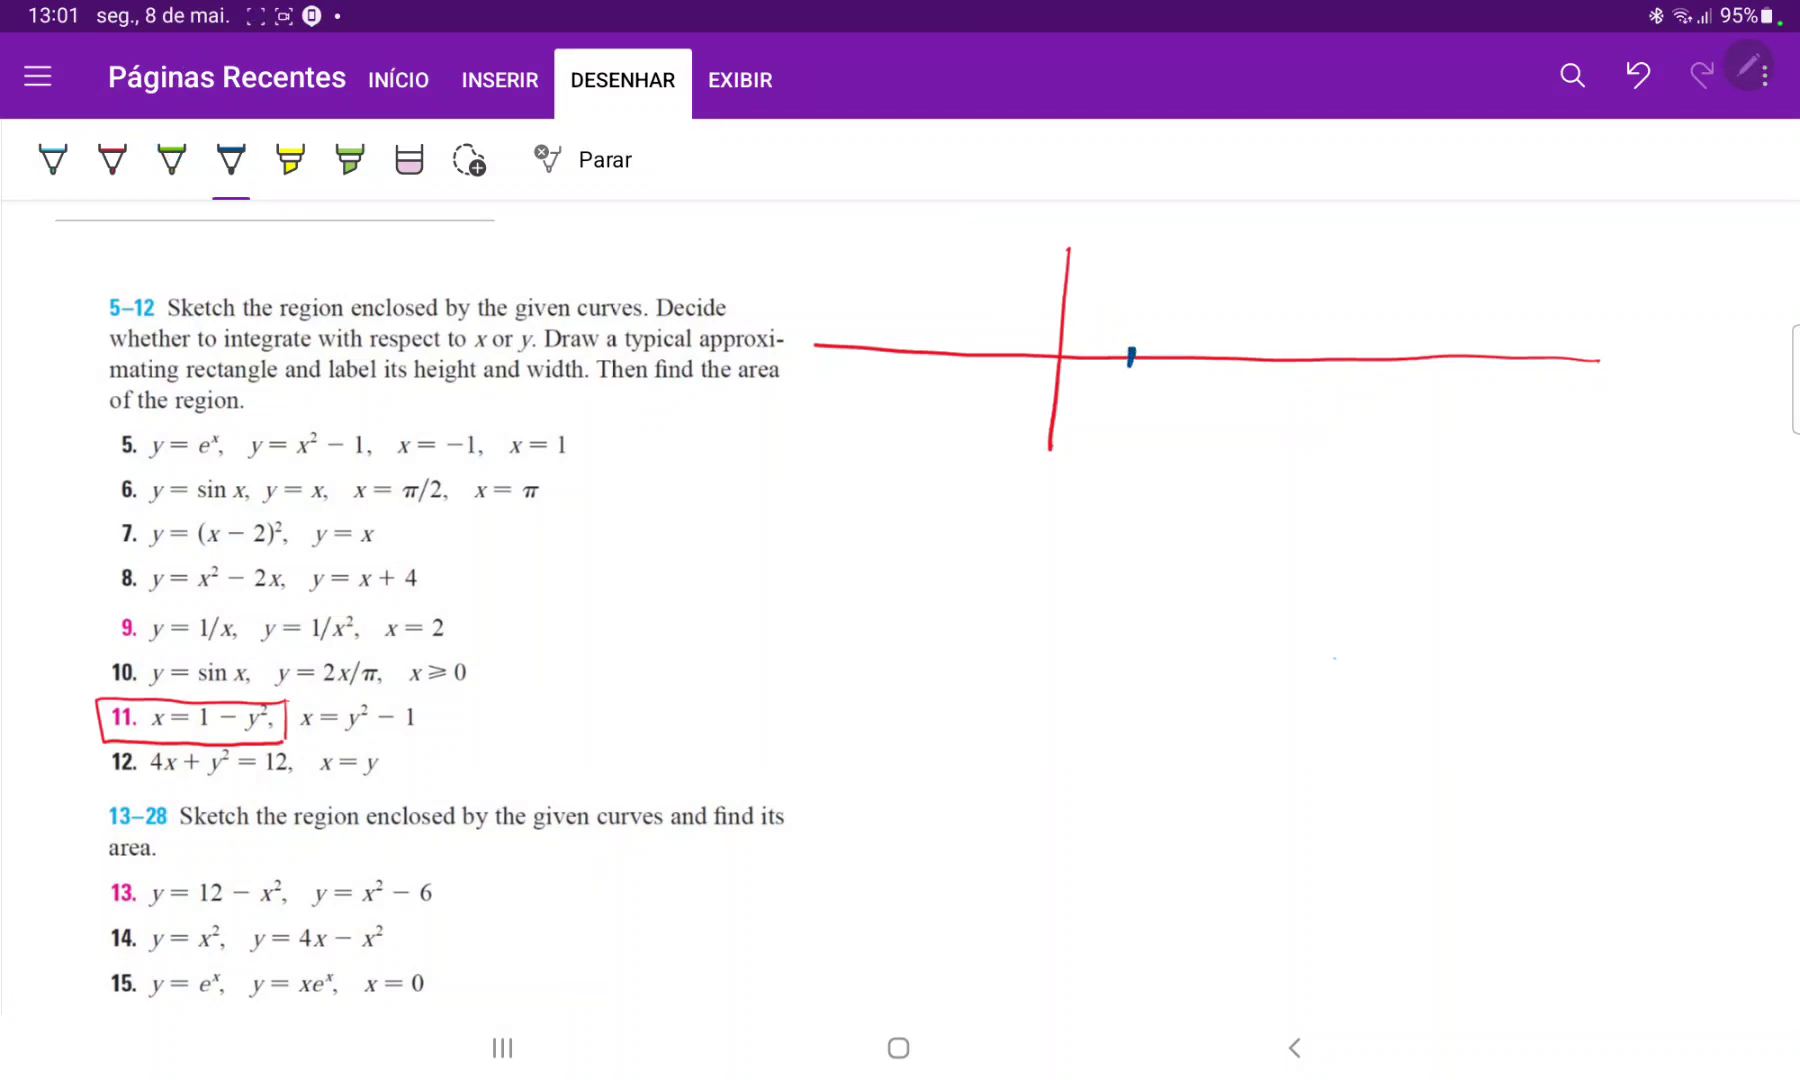
pyautogui.click(1130, 358)
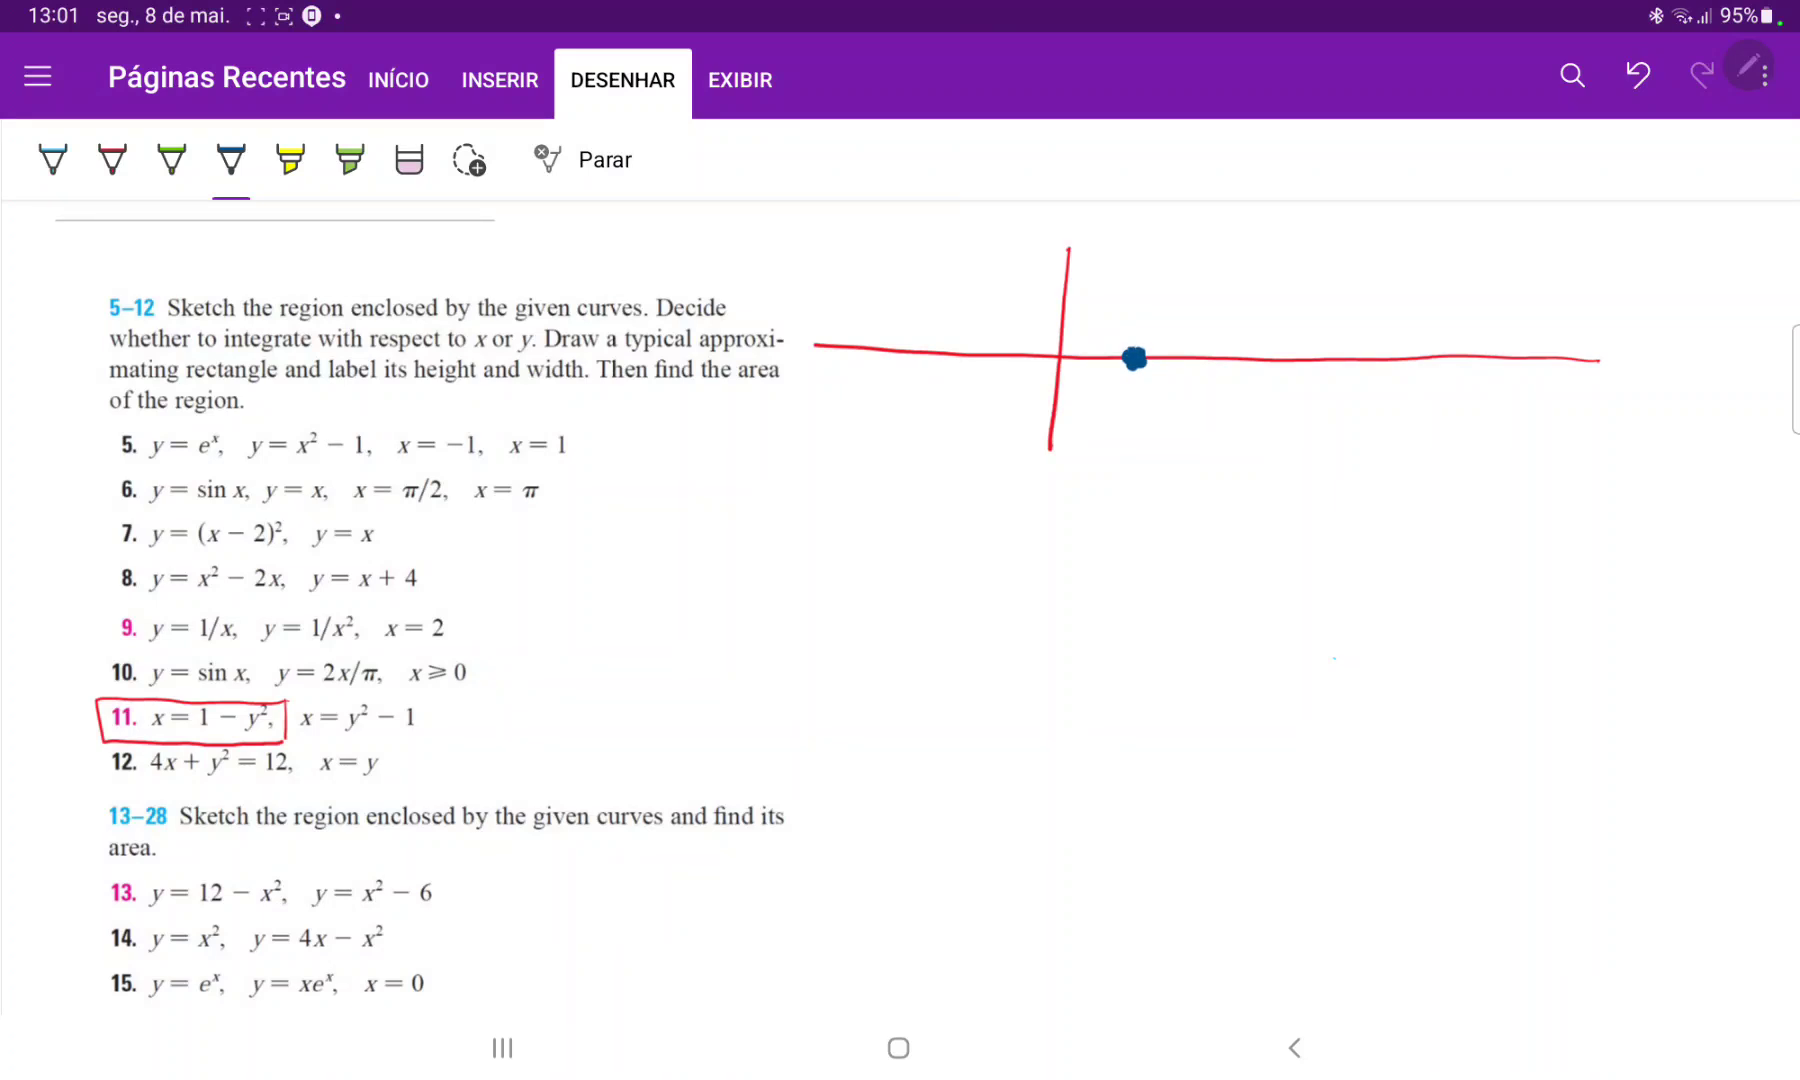
pyautogui.click(1062, 296)
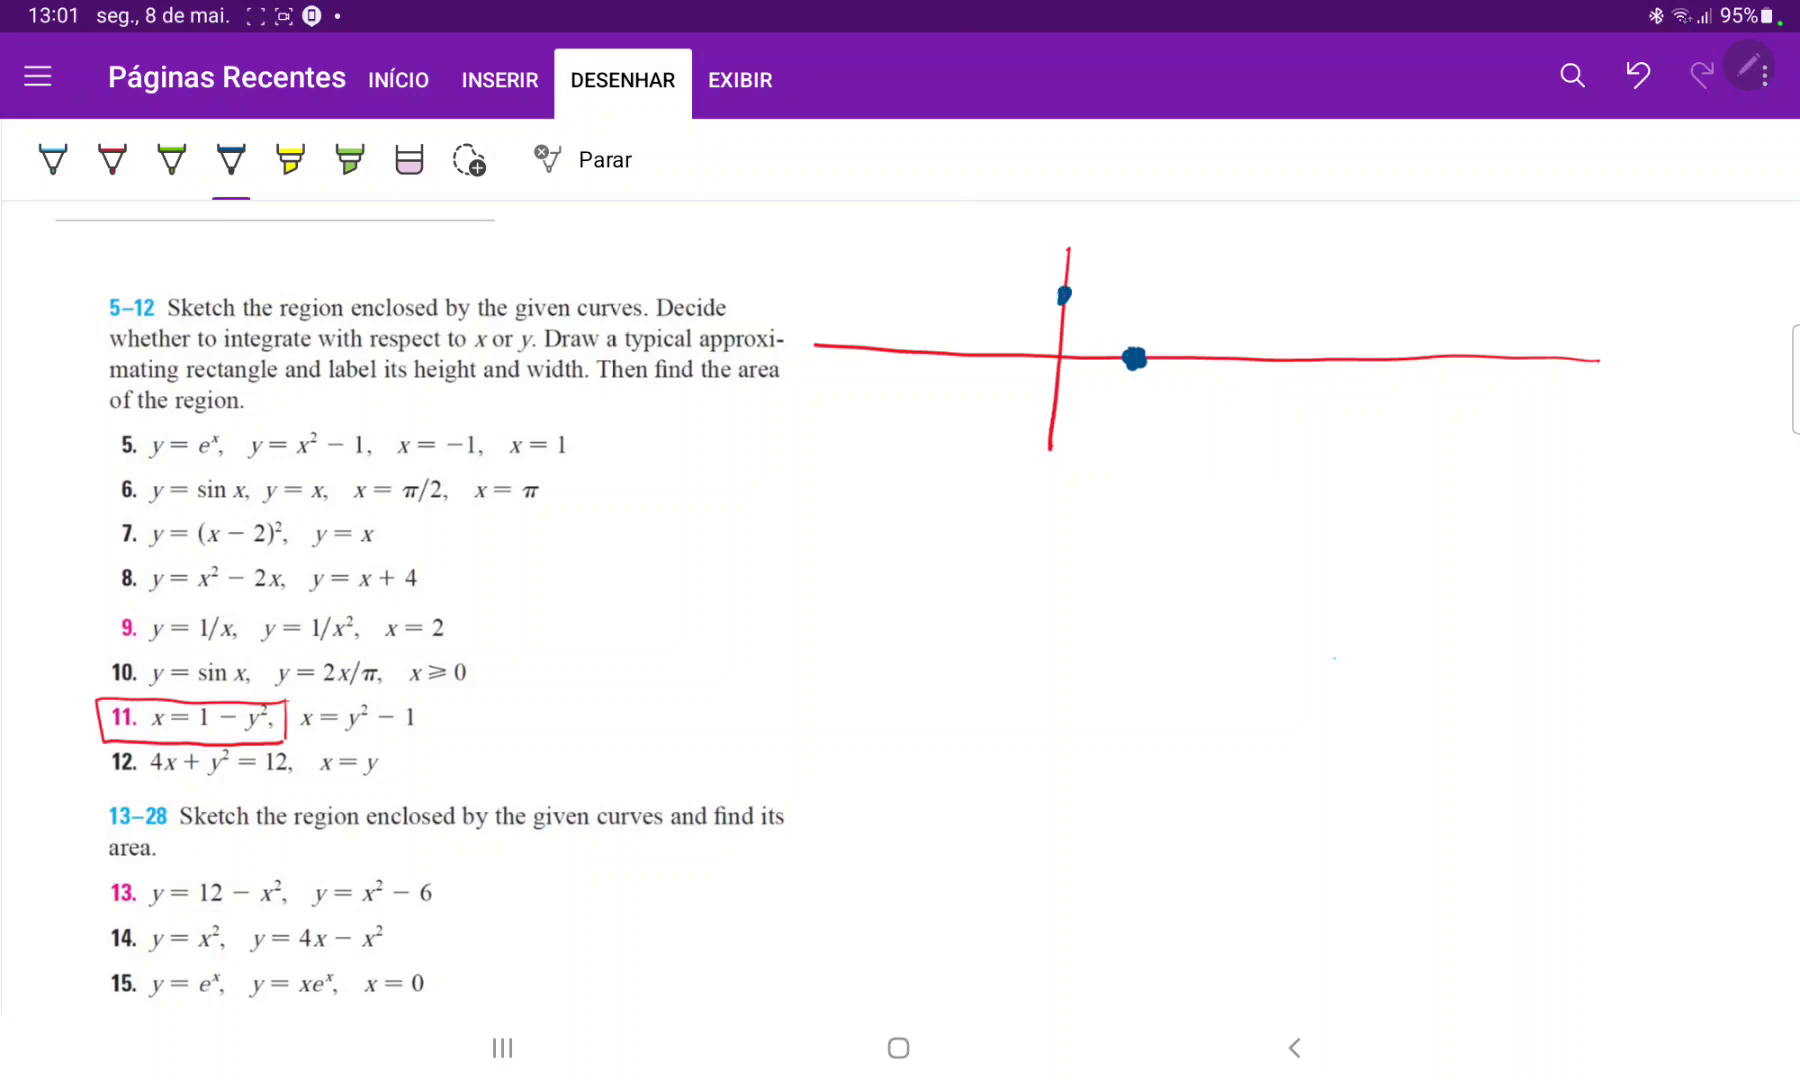
pyautogui.click(1053, 413)
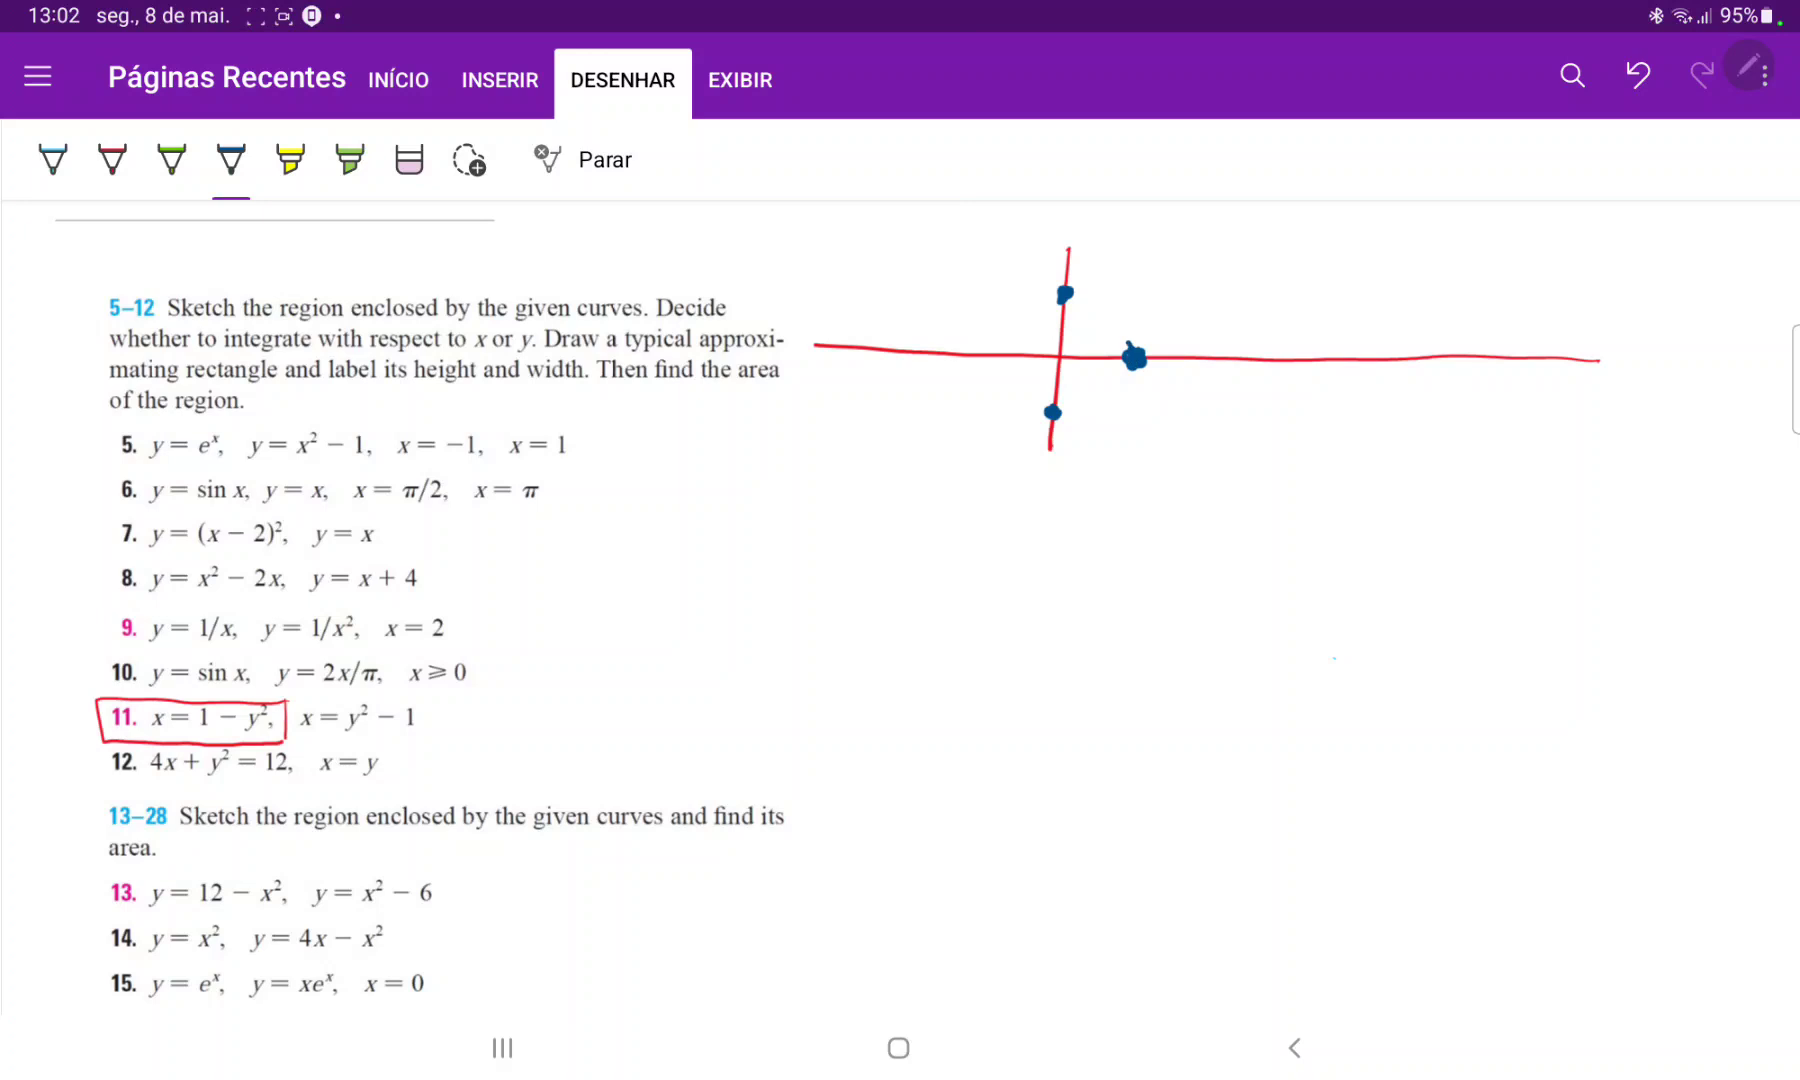
pyautogui.moveTo(824, 209); pyautogui.dragTo(1131, 362)
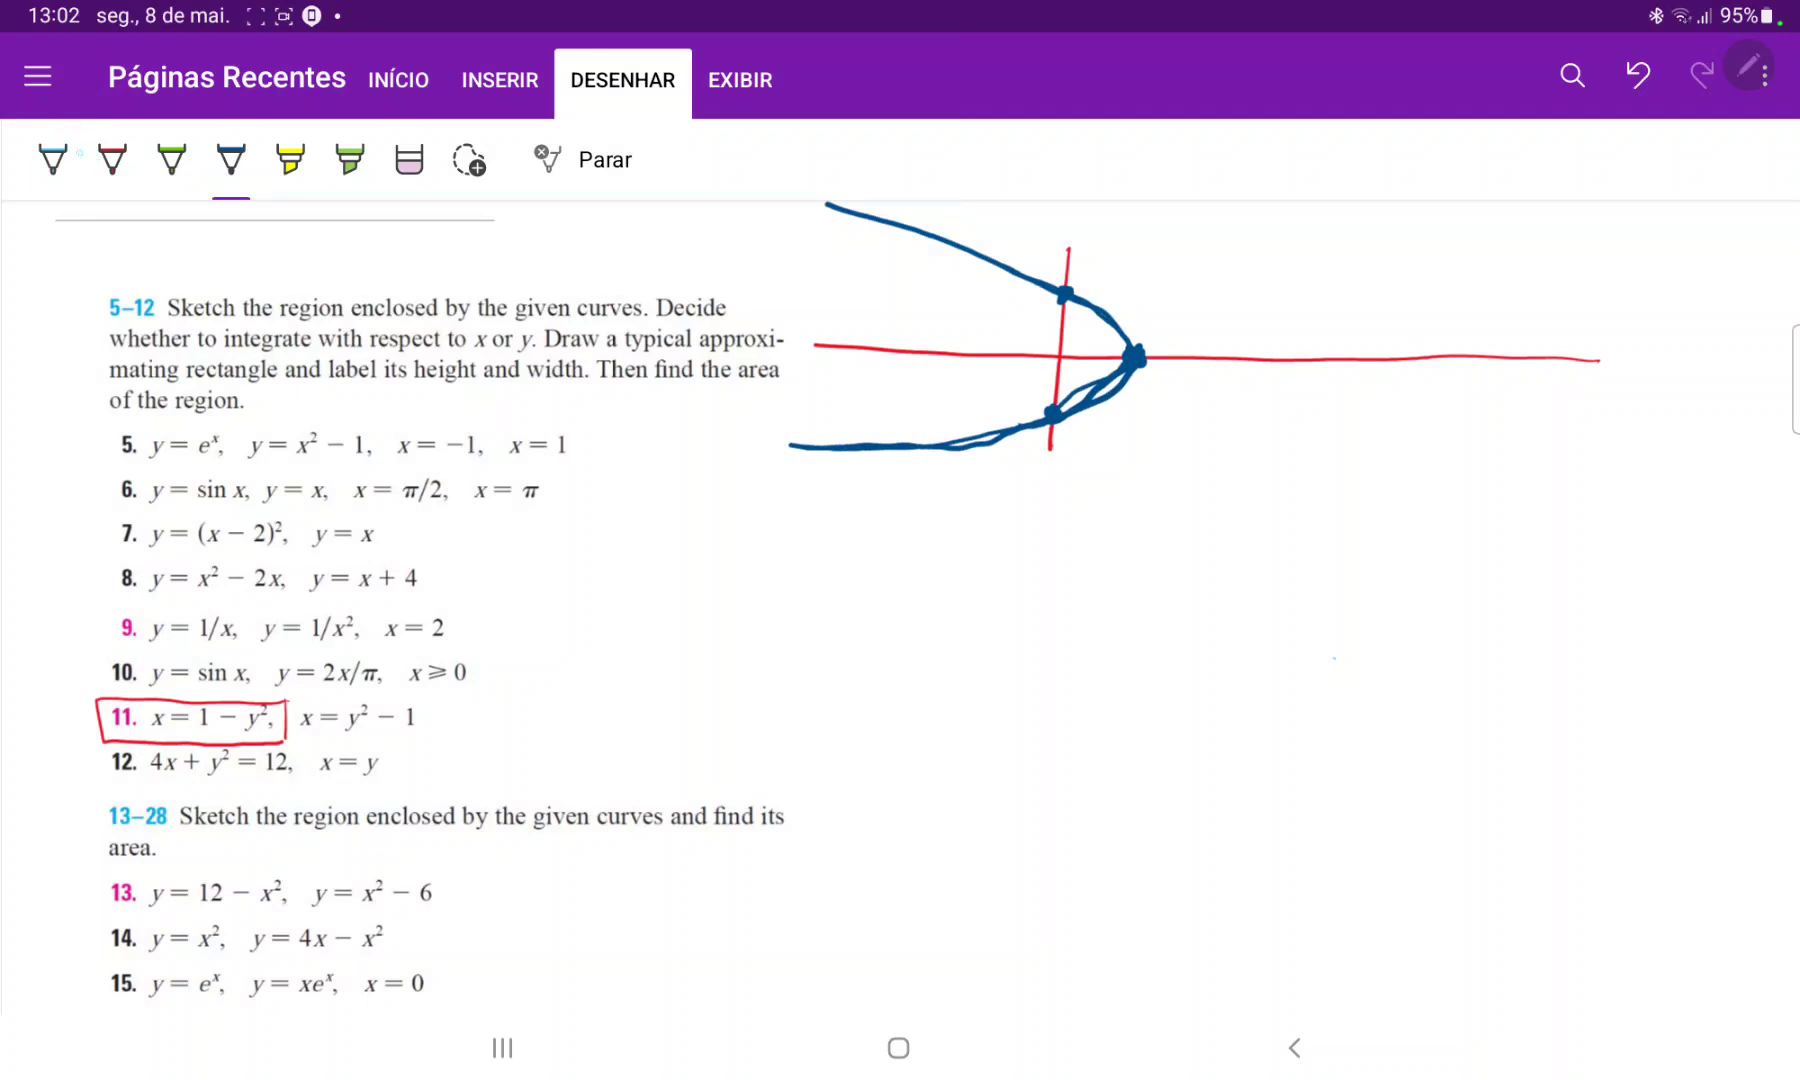
pyautogui.click(170, 160)
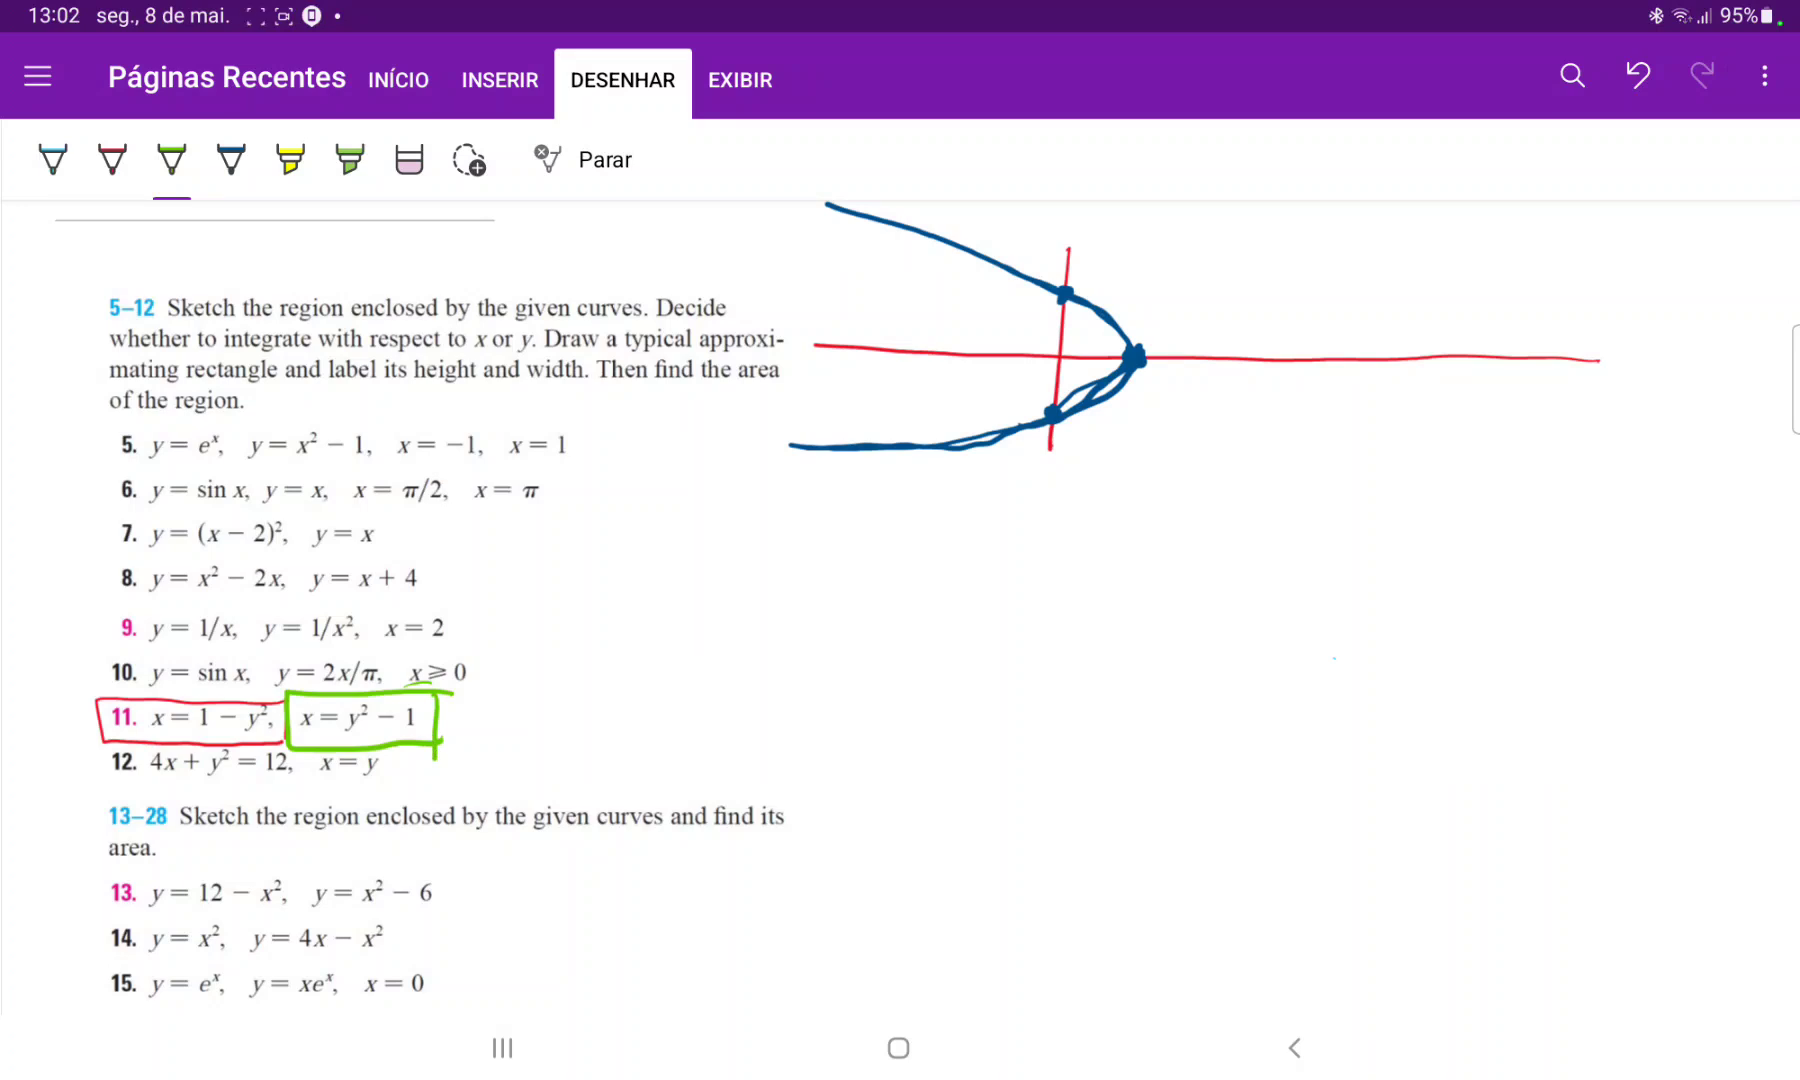
# Sketch x = y² − 1 in green through vertex x = −1 and the intersections, then shade yellow.
pyautogui.click(992, 352)
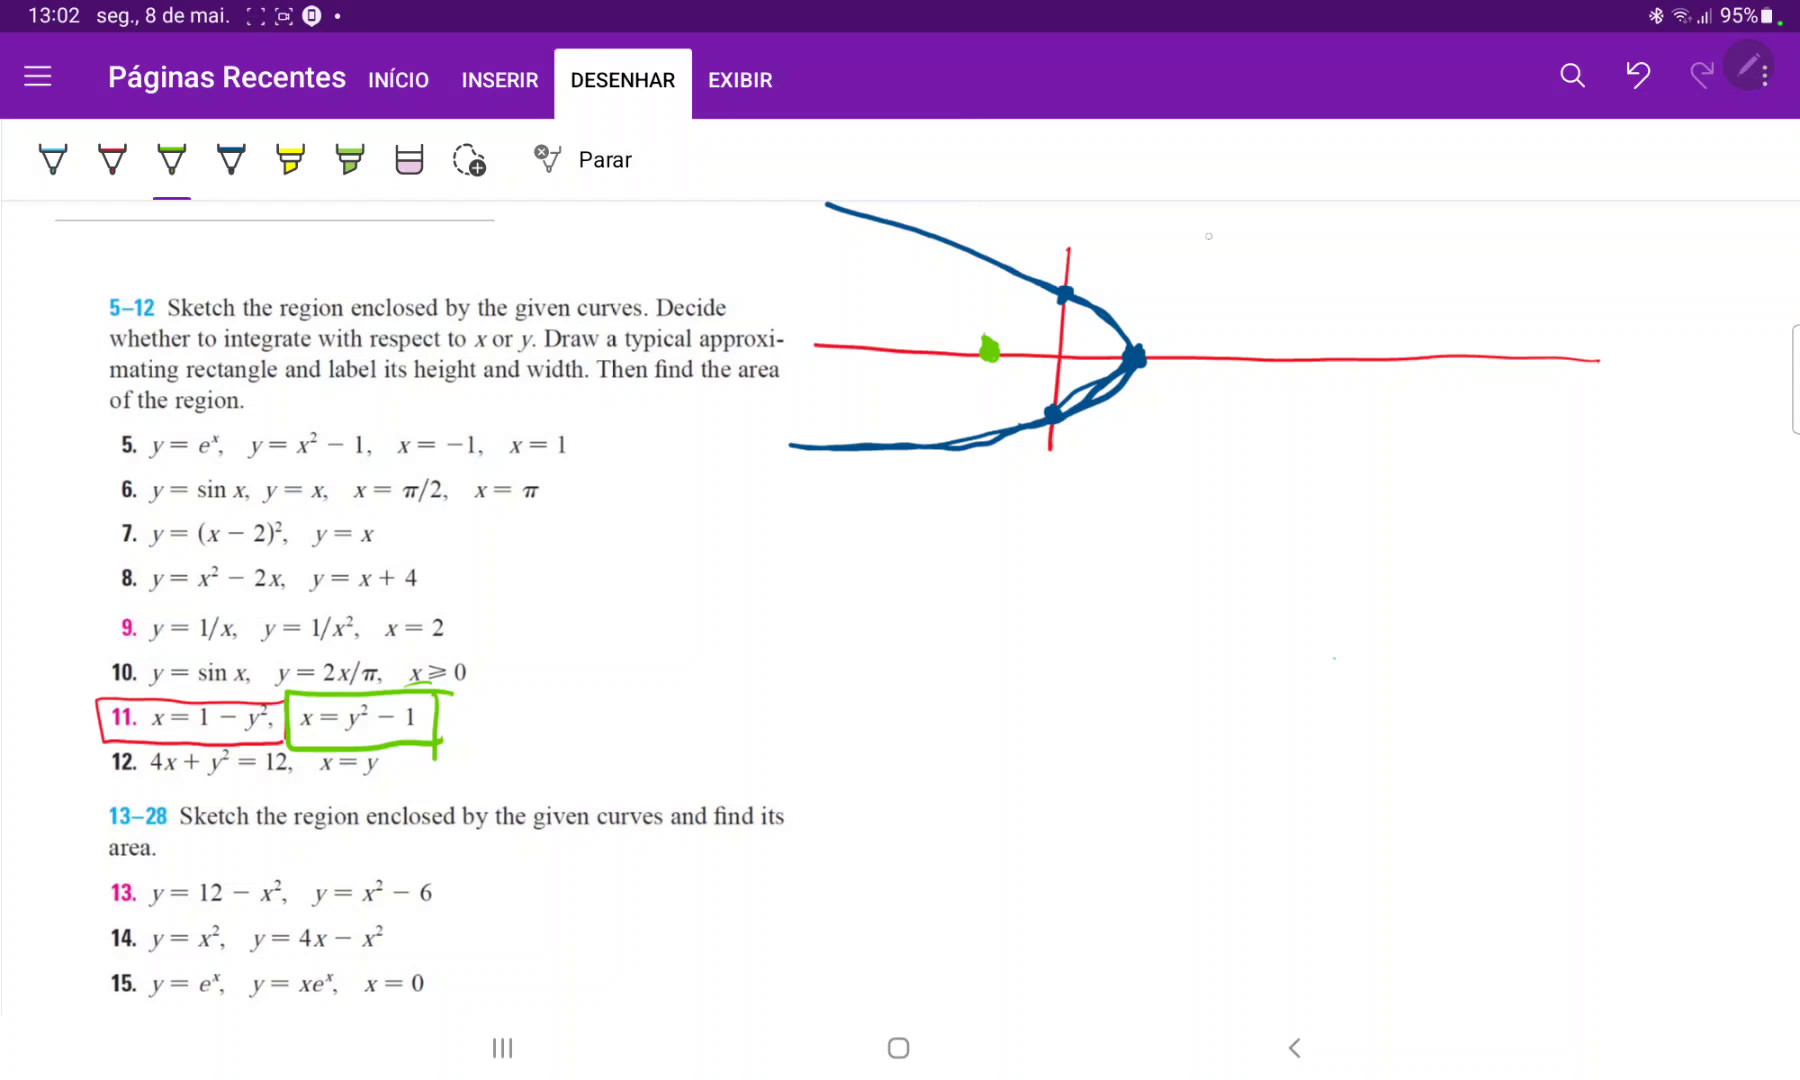
pyautogui.click(1065, 292)
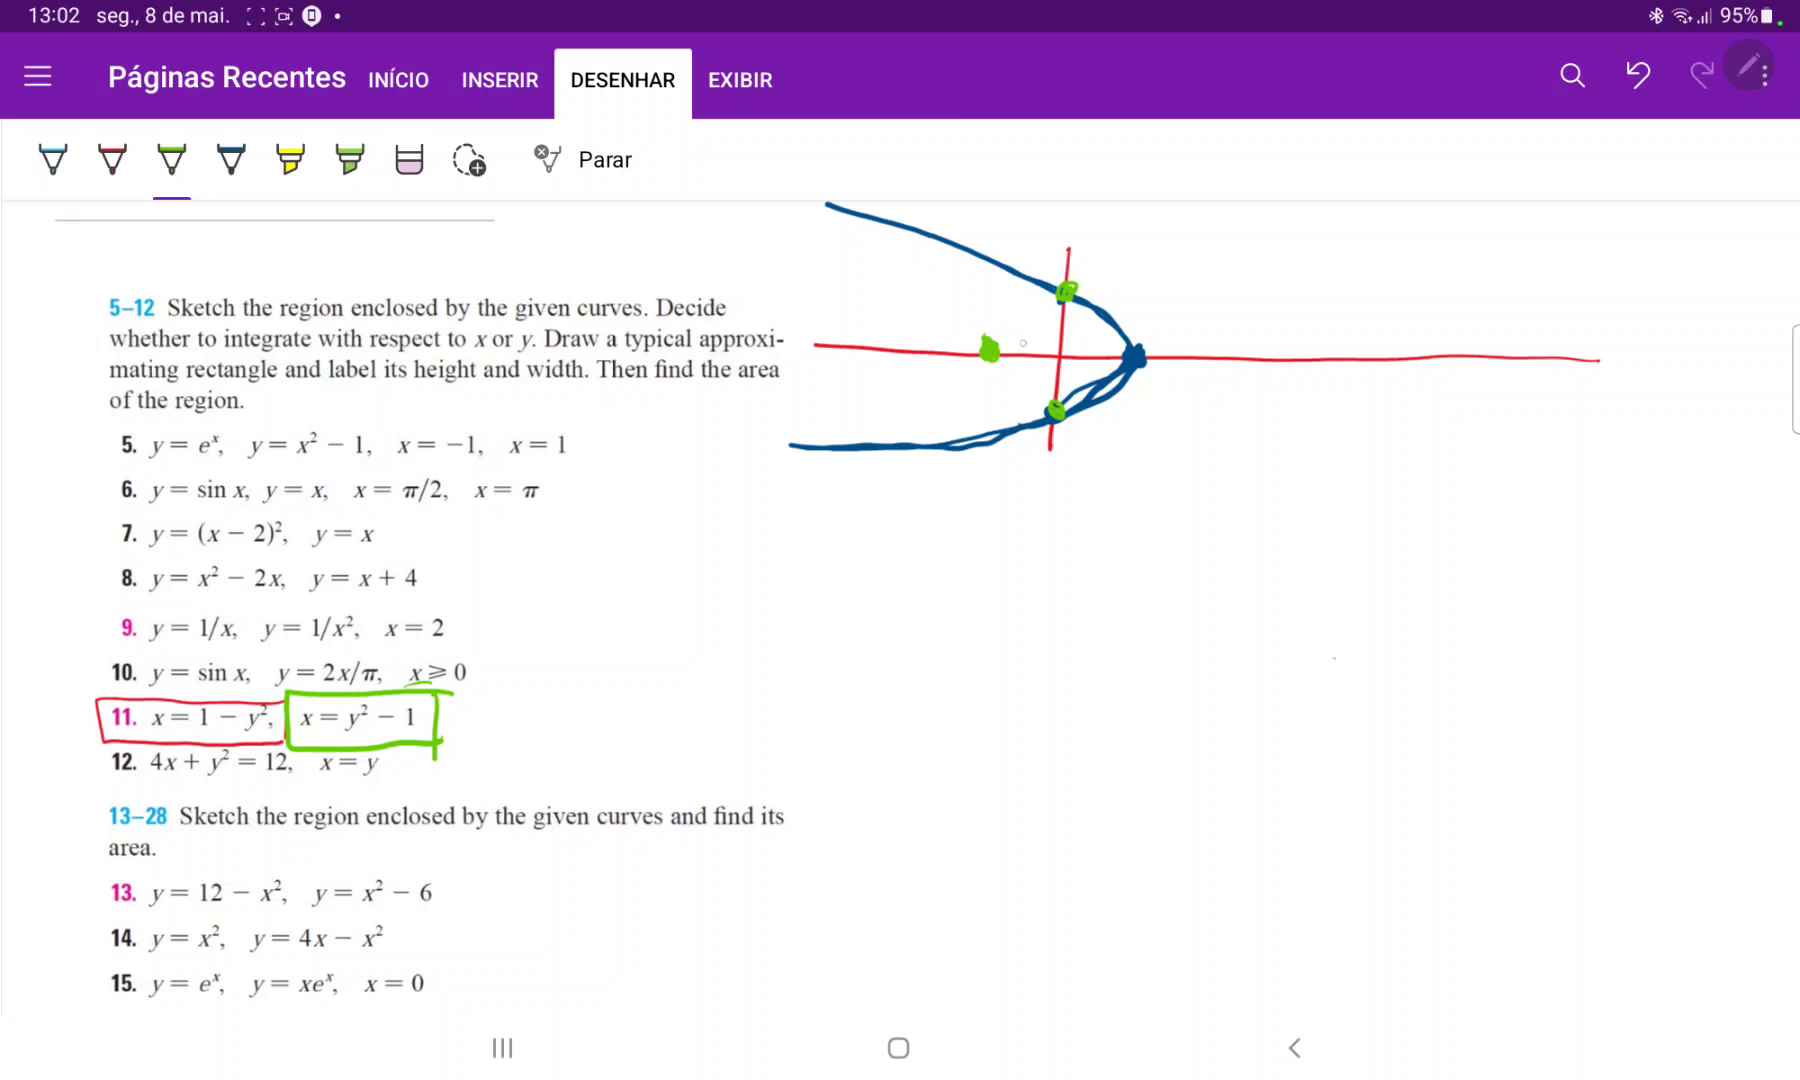
pyautogui.moveTo(990, 342); pyautogui.dragTo(1444, 225)
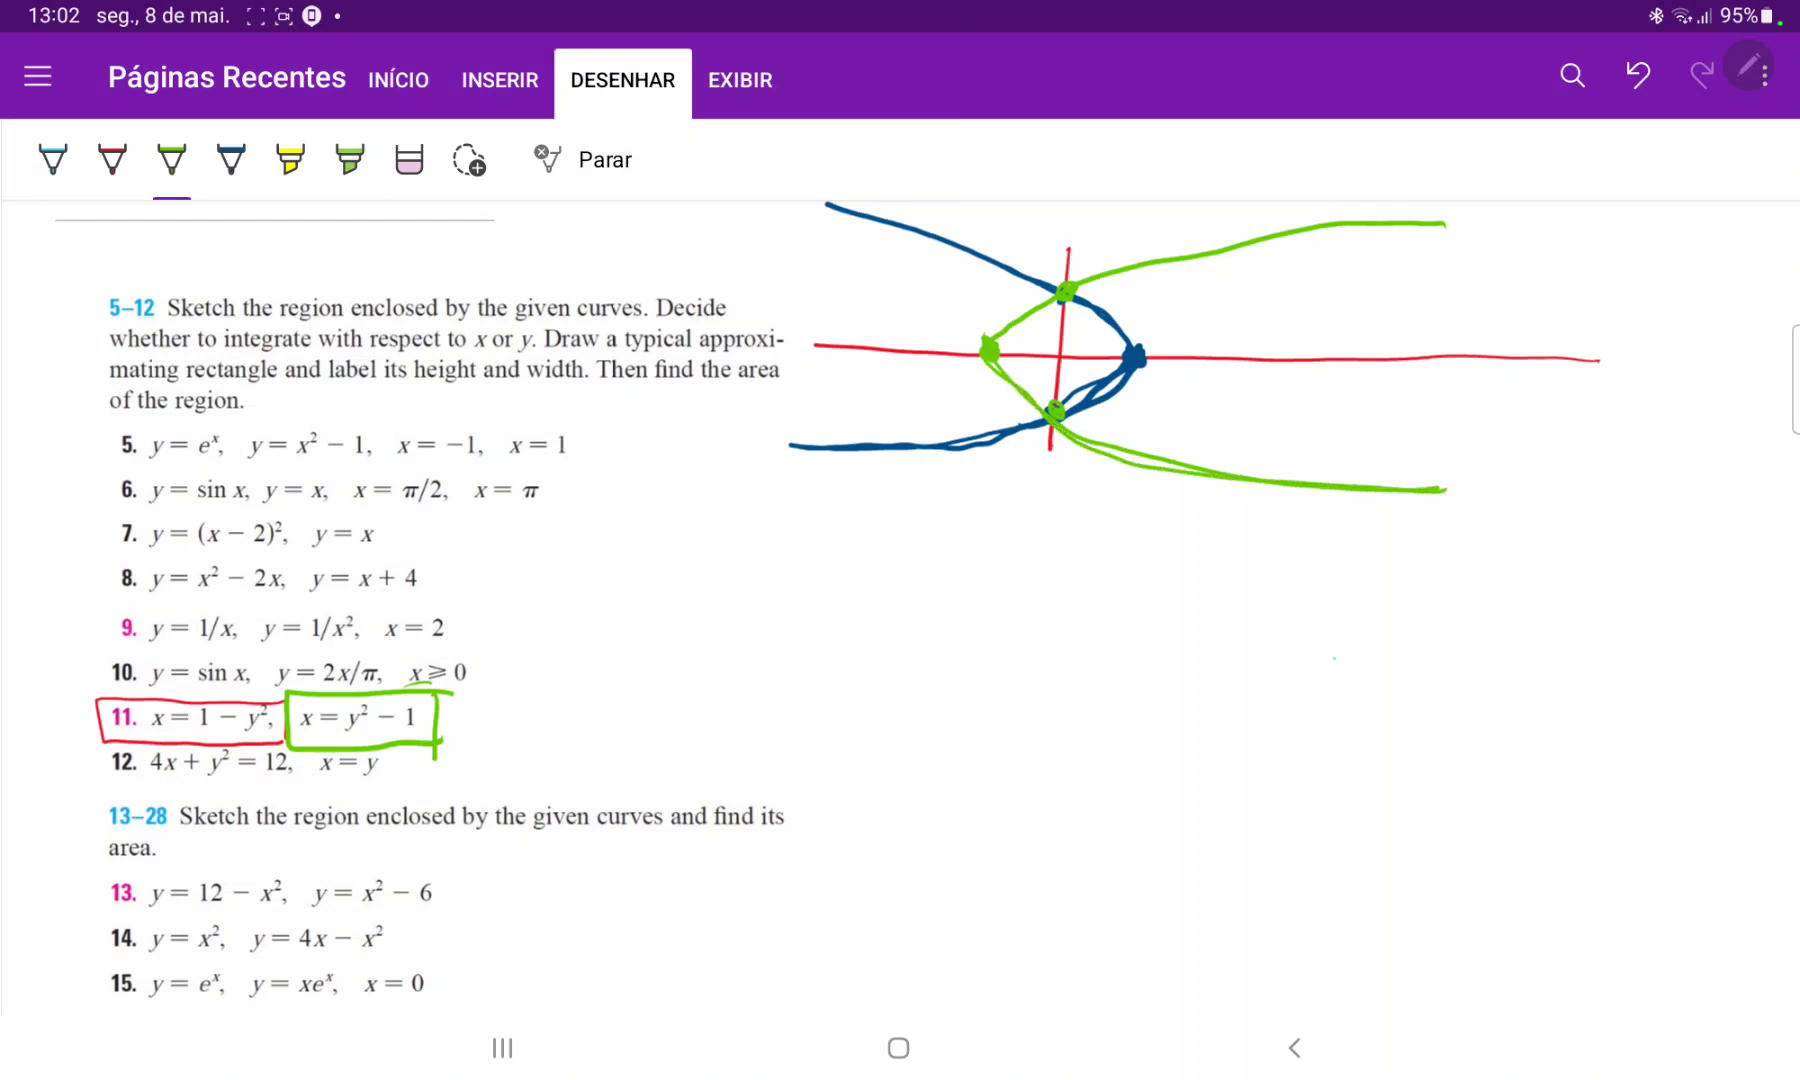
pyautogui.click(288, 161)
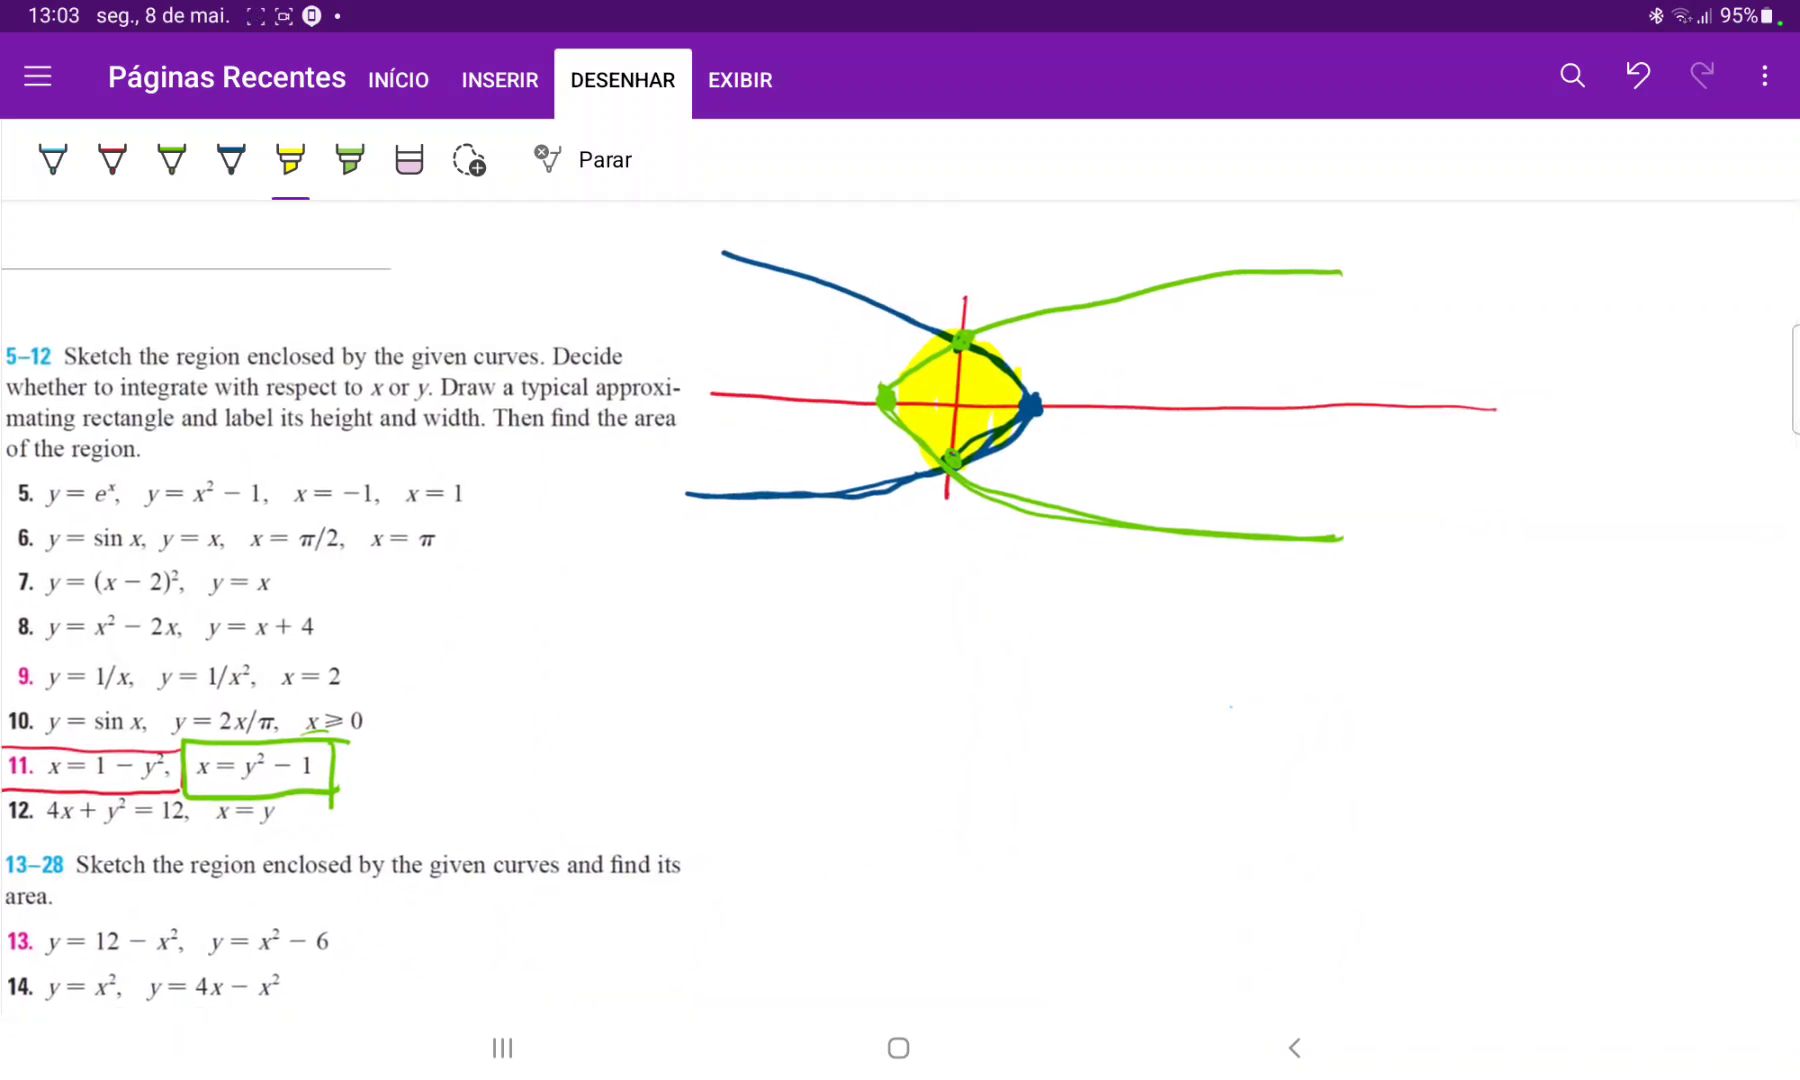
# In light blue, draw strips labelled f(x), dx and dy, f(y), plus horizontal strips in the region.
pyautogui.click(51, 161)
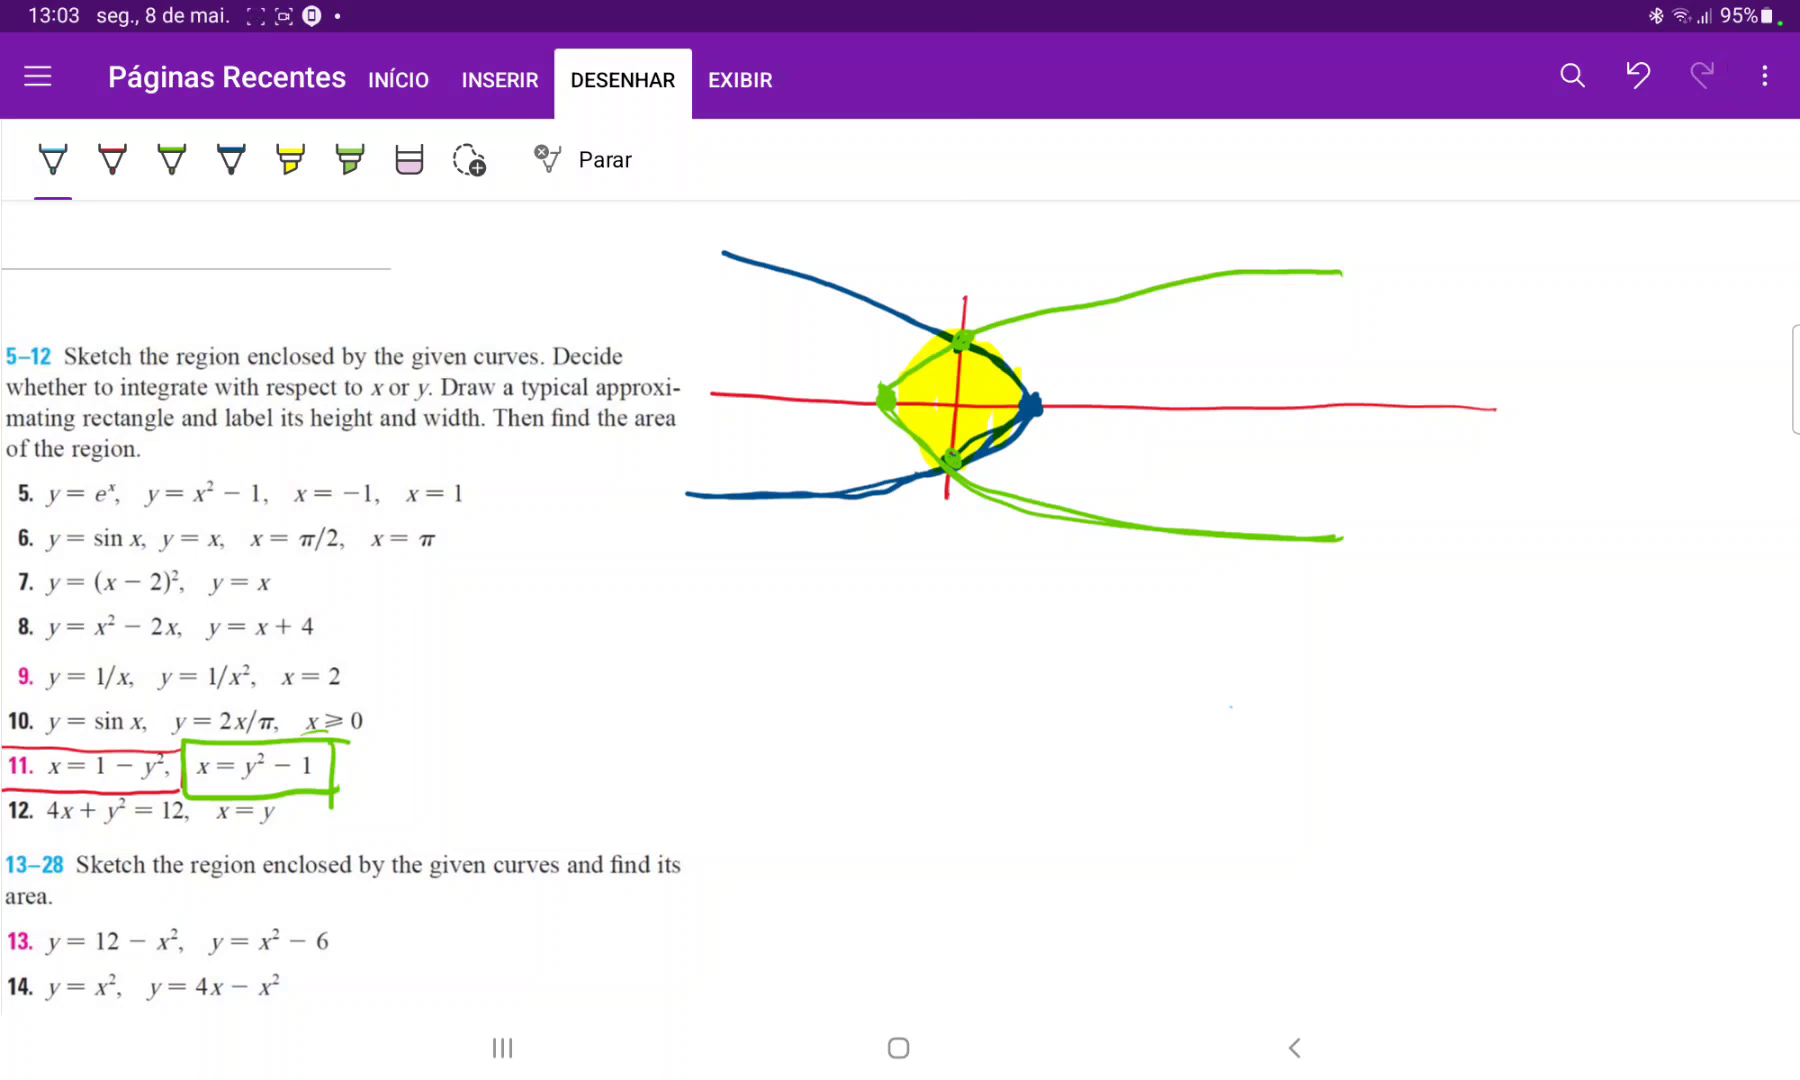
pyautogui.scroll(-3)
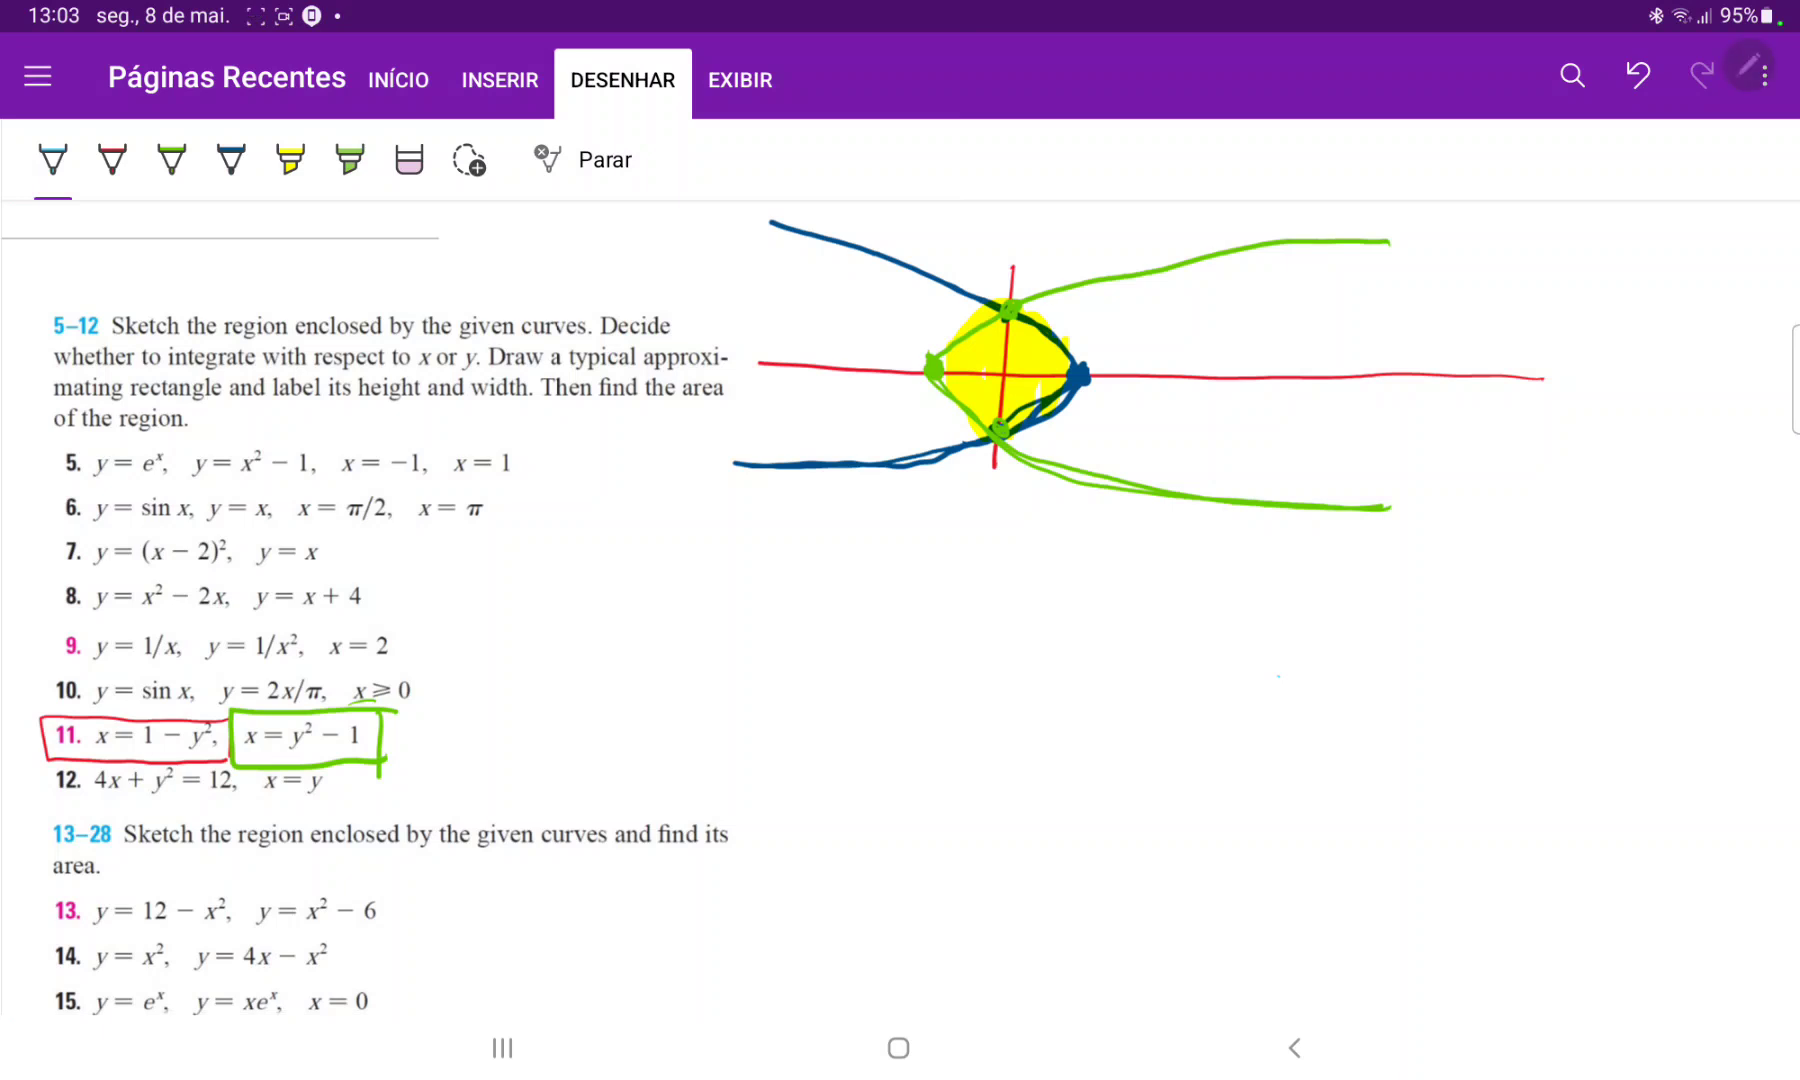
pyautogui.moveTo(1564, 218); pyautogui.dragTo(1564, 344)
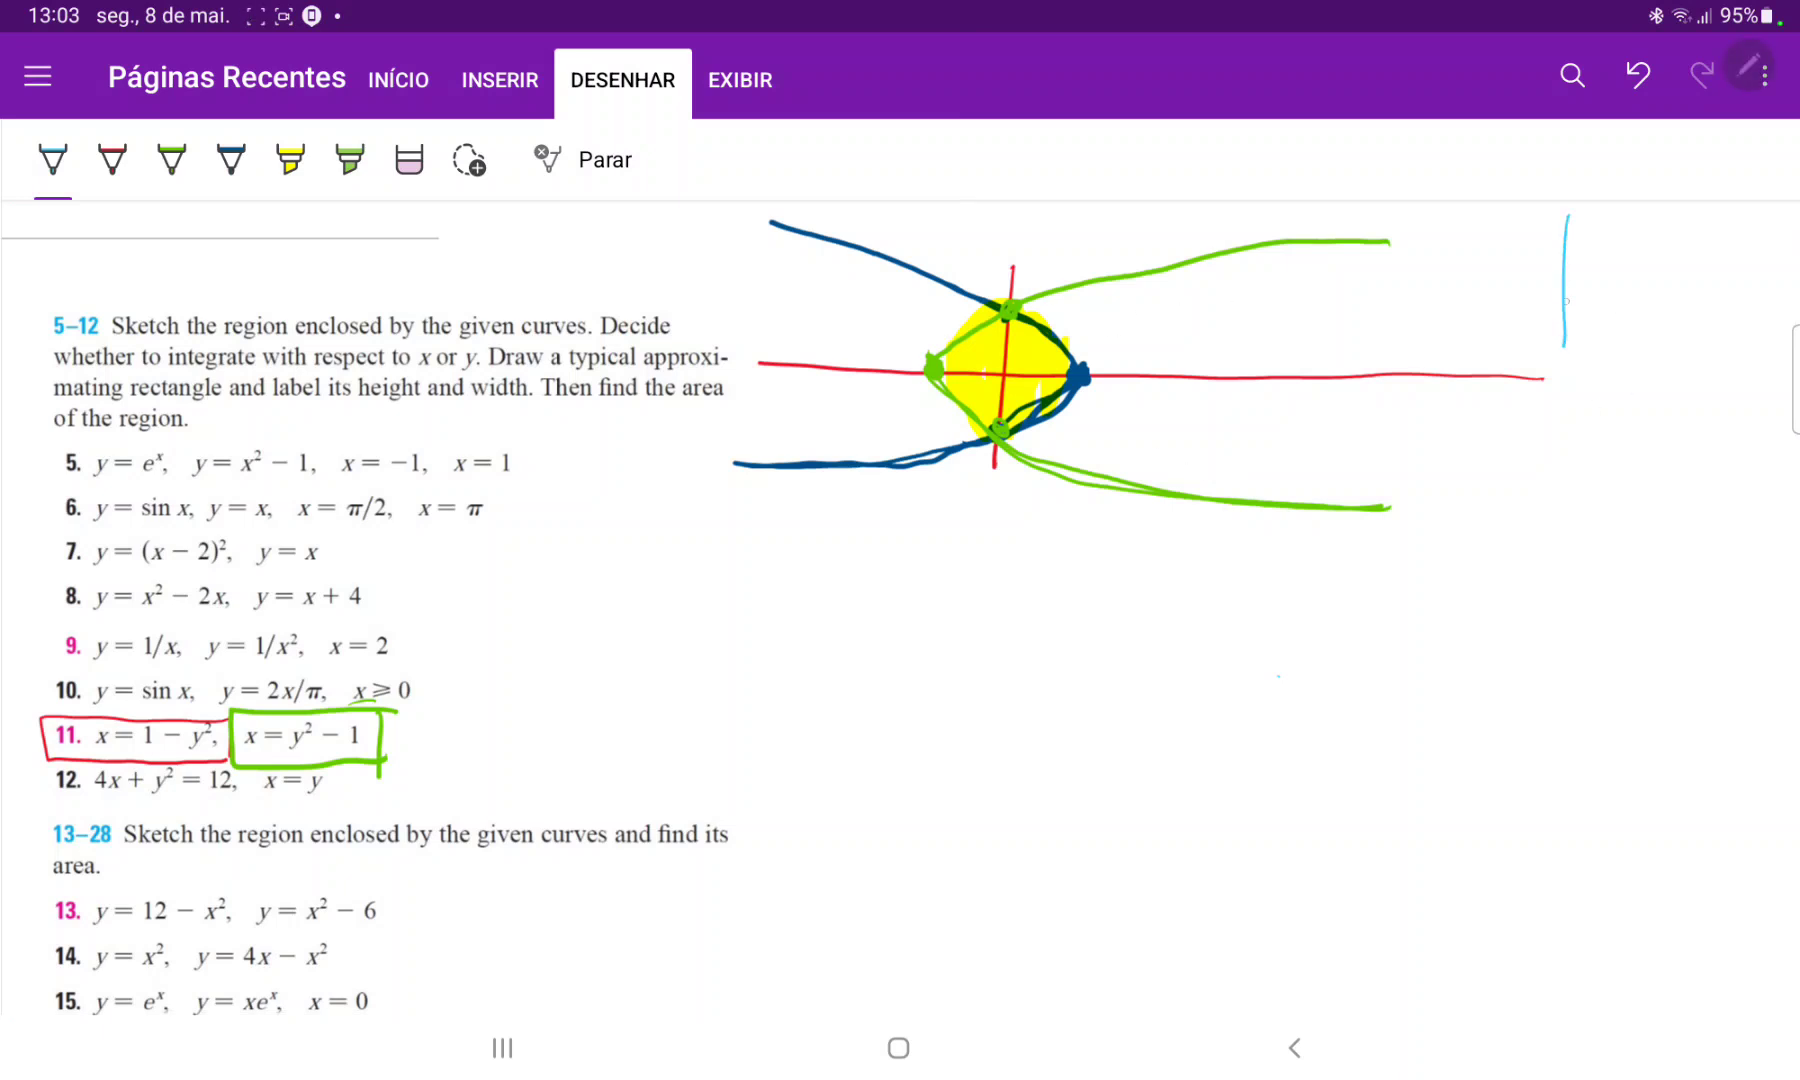
pyautogui.moveTo(1567, 218); pyautogui.dragTo(1607, 350)
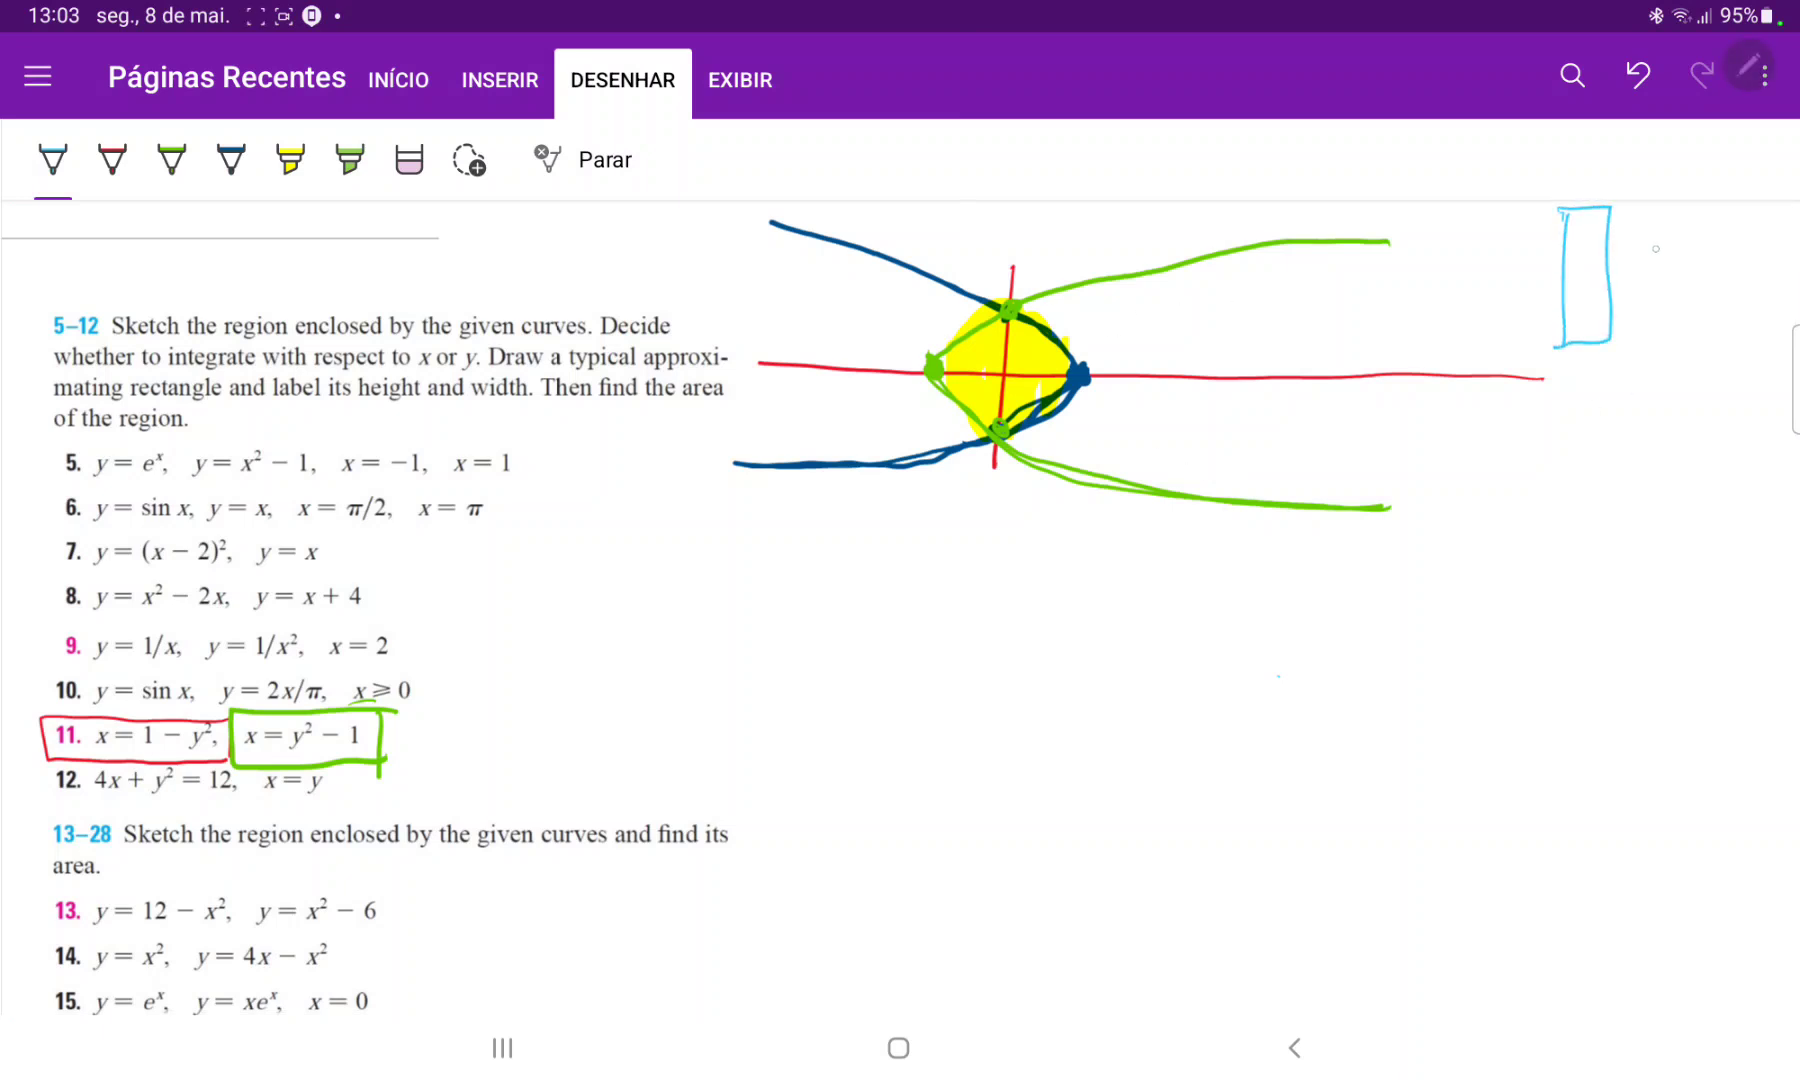
pyautogui.moveTo(1630, 258); pyautogui.dragTo(1710, 270)
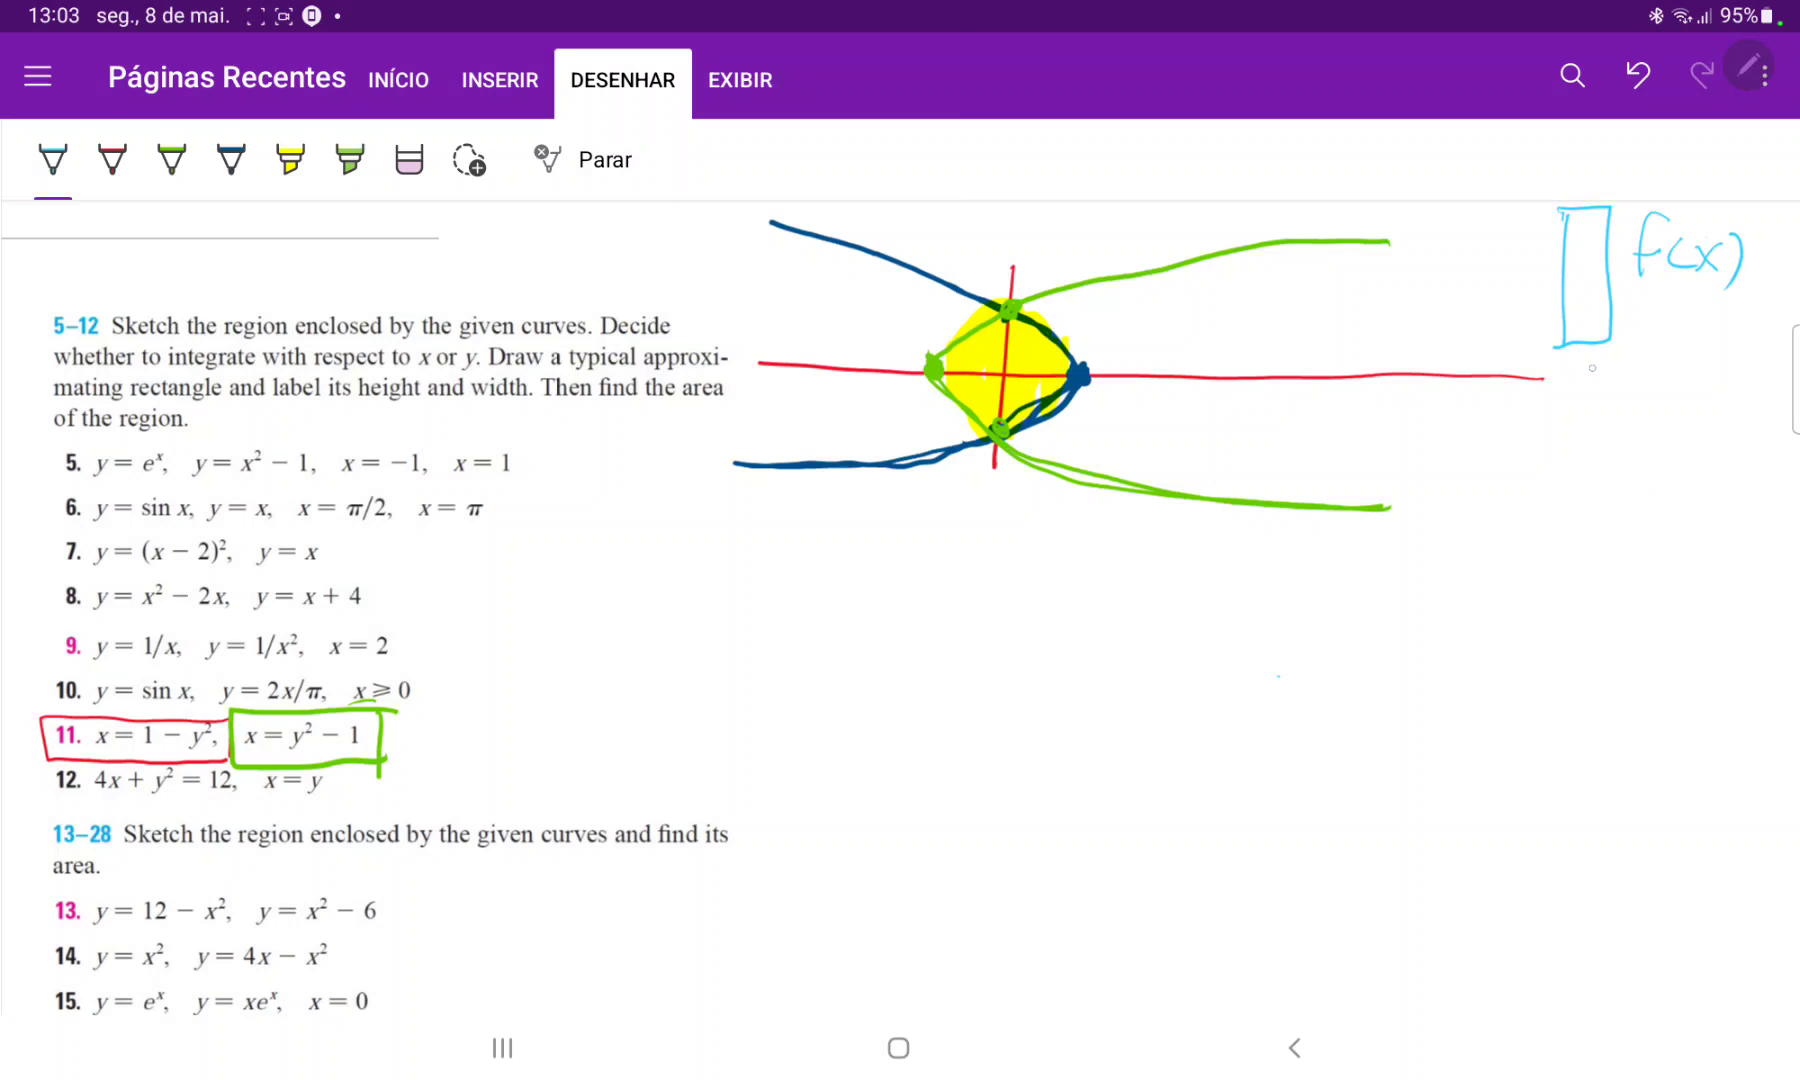
pyautogui.moveTo(1573, 367); pyautogui.dragTo(1630, 390)
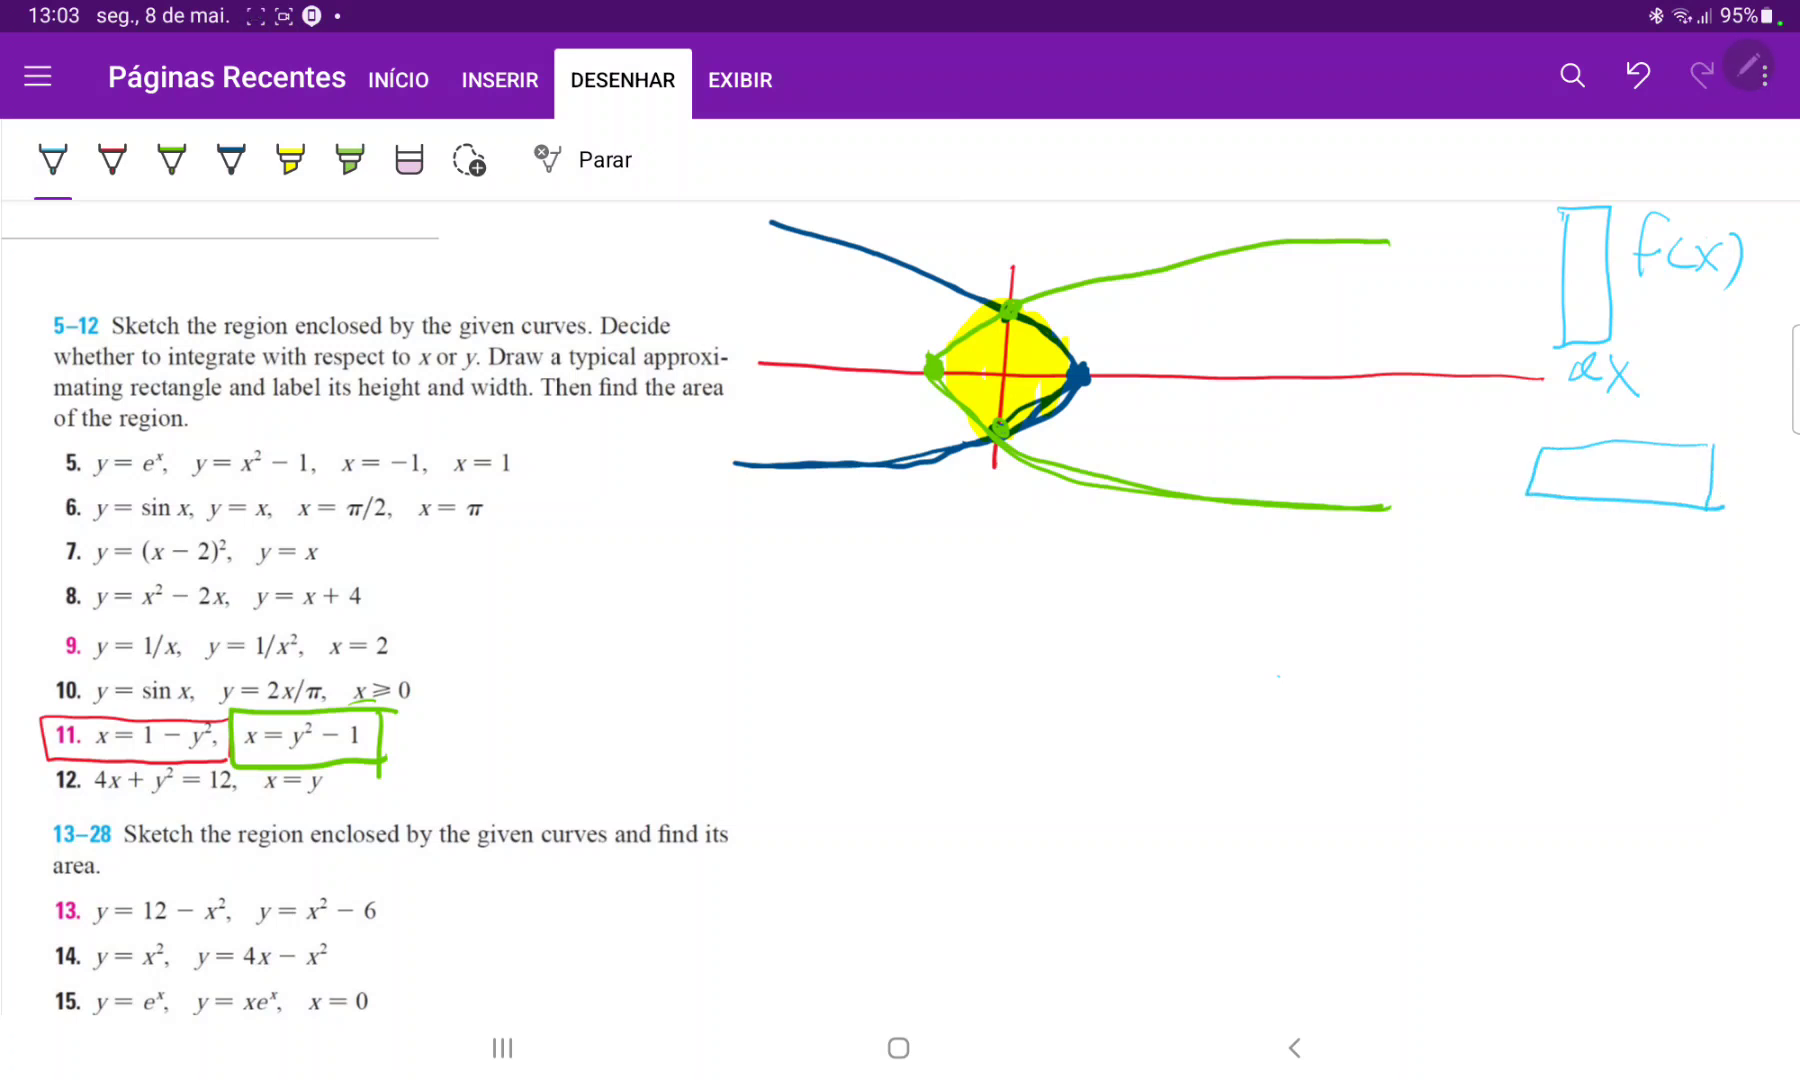
pyautogui.moveTo(1607, 505); pyautogui.dragTo(1593, 562)
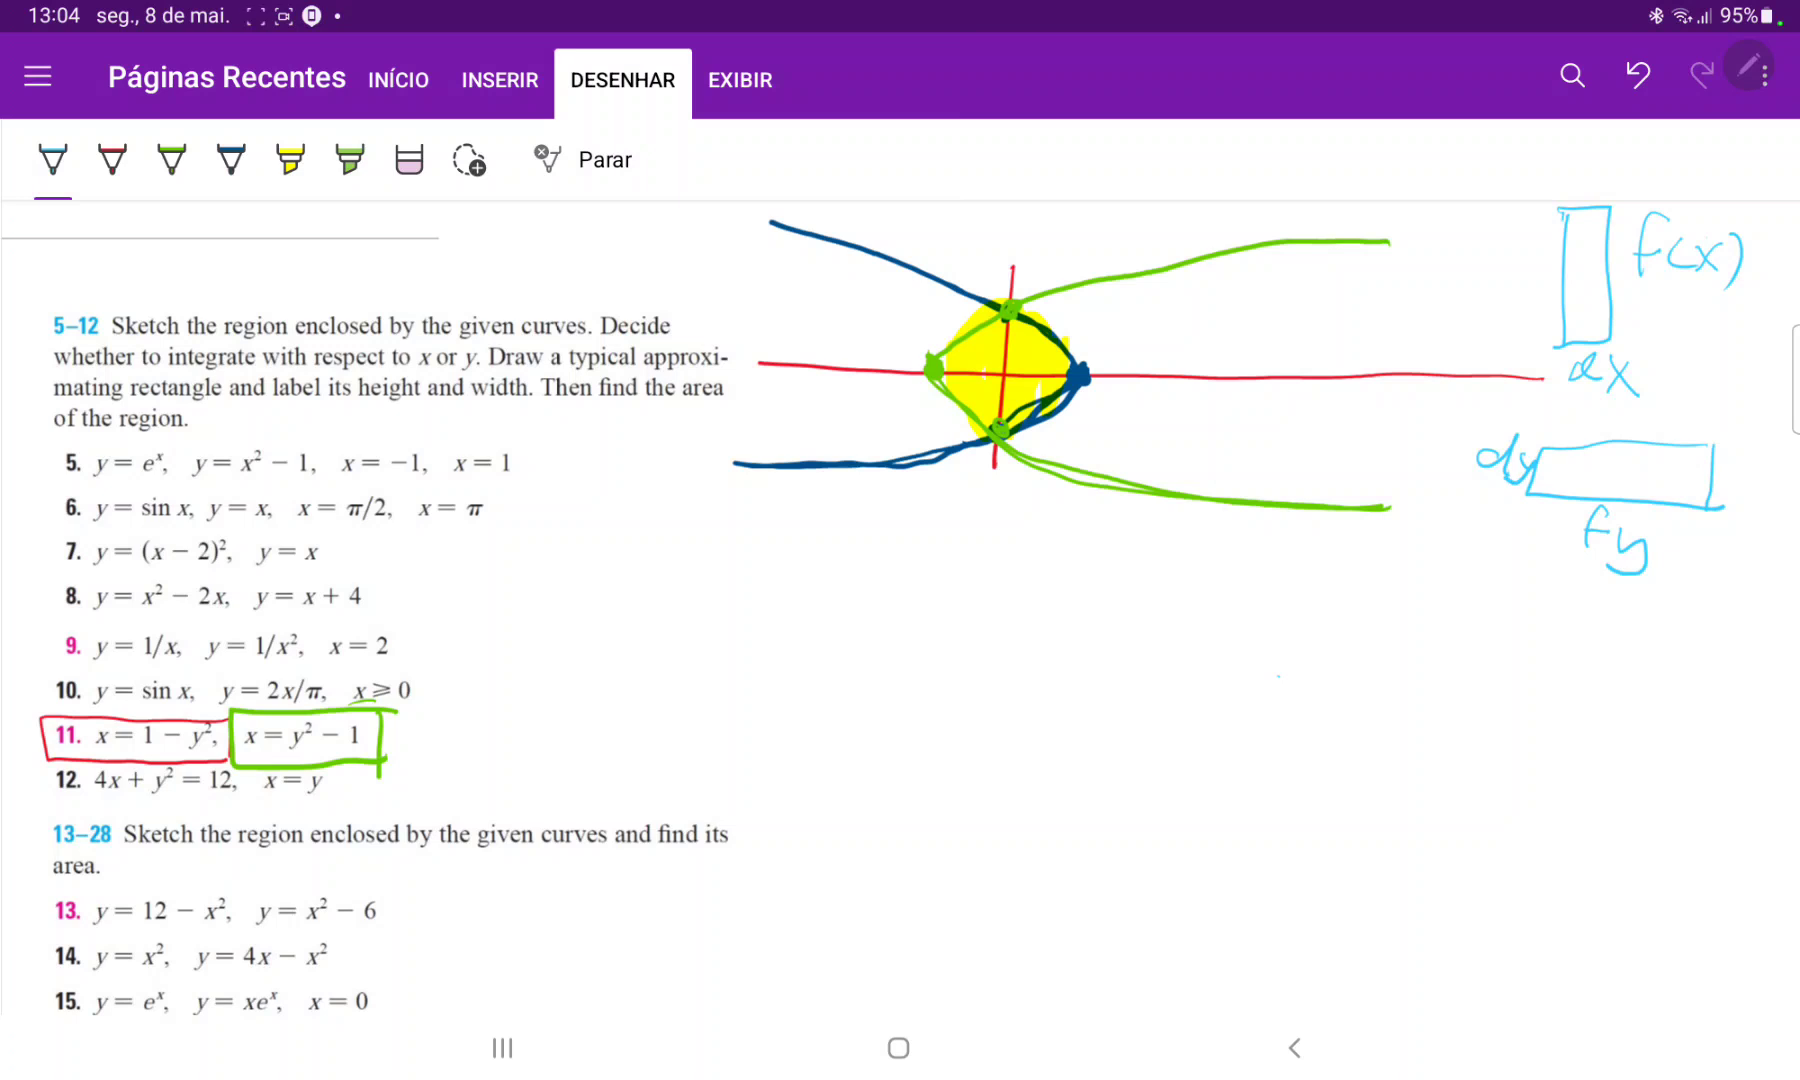
pyautogui.moveTo(947, 339); pyautogui.dragTo(1068, 367)
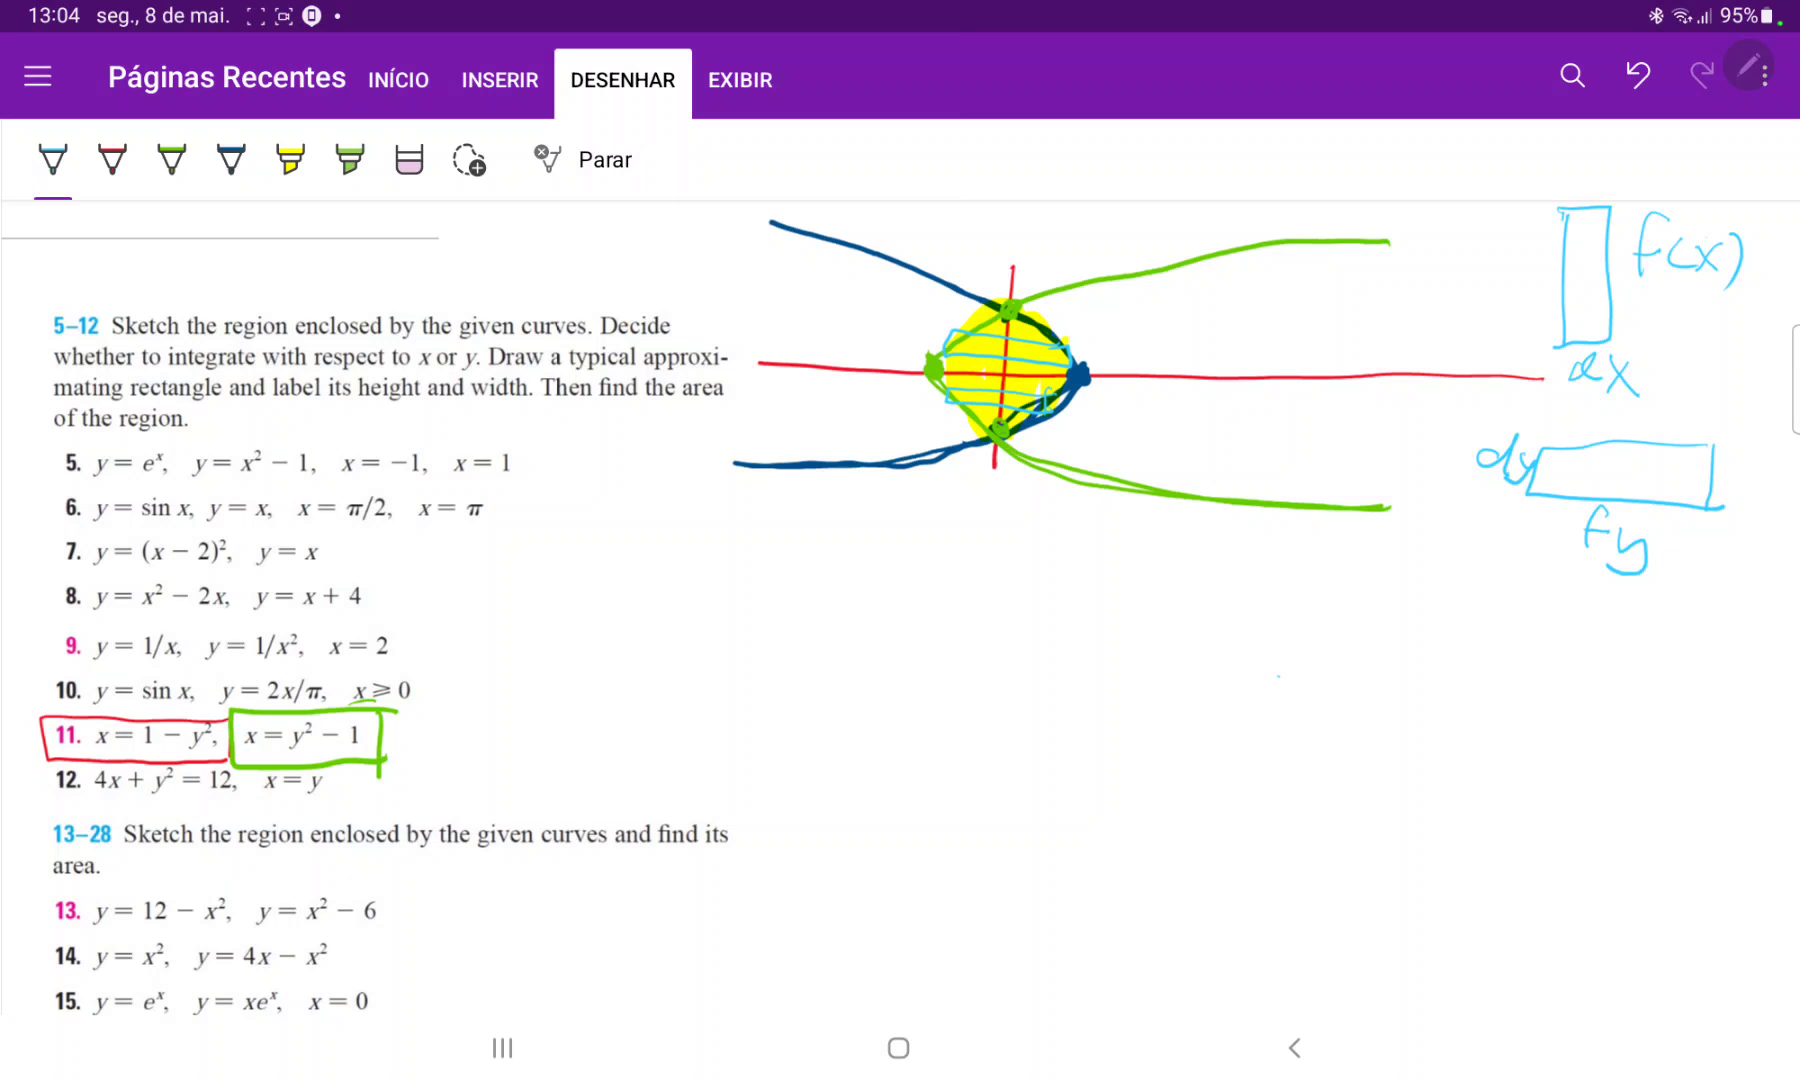
# Erase the labelled side rectangles and recolour the enclosed region with orange and green highlighters.
pyautogui.click(408, 160)
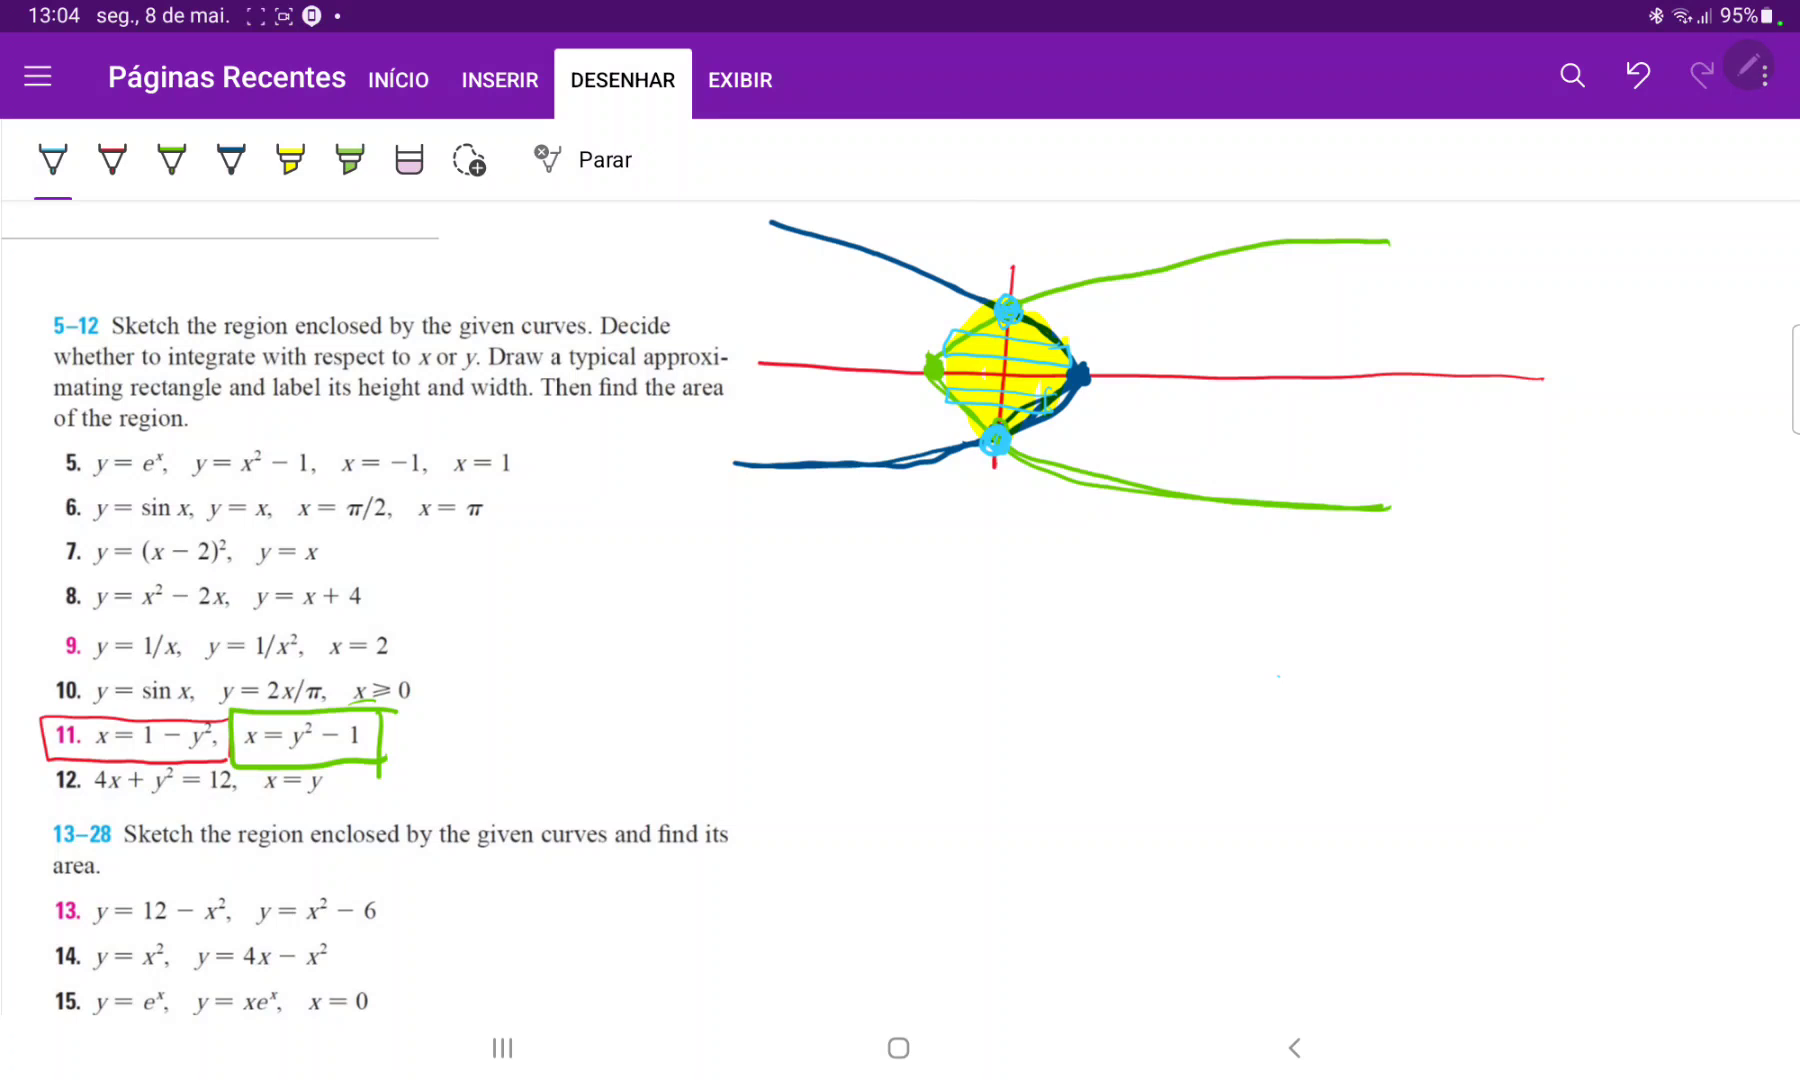
pyautogui.click(349, 160)
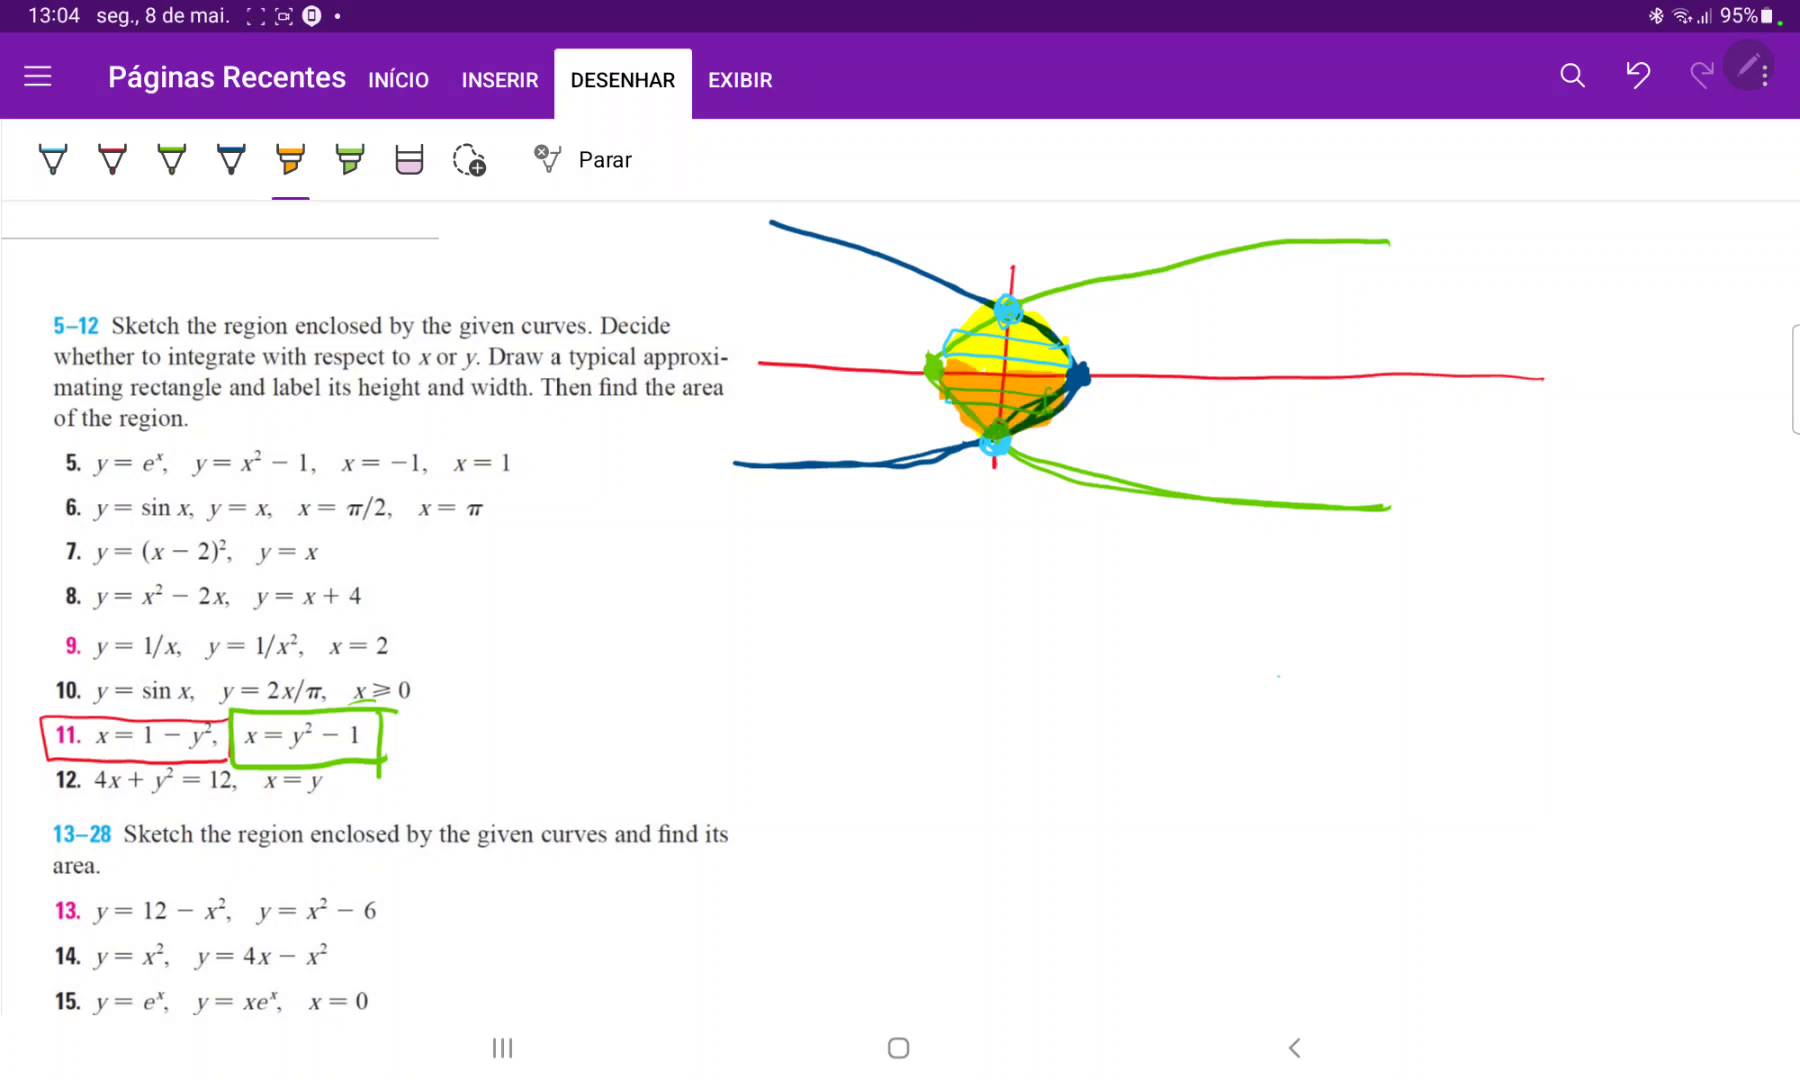
pyautogui.click(347, 158)
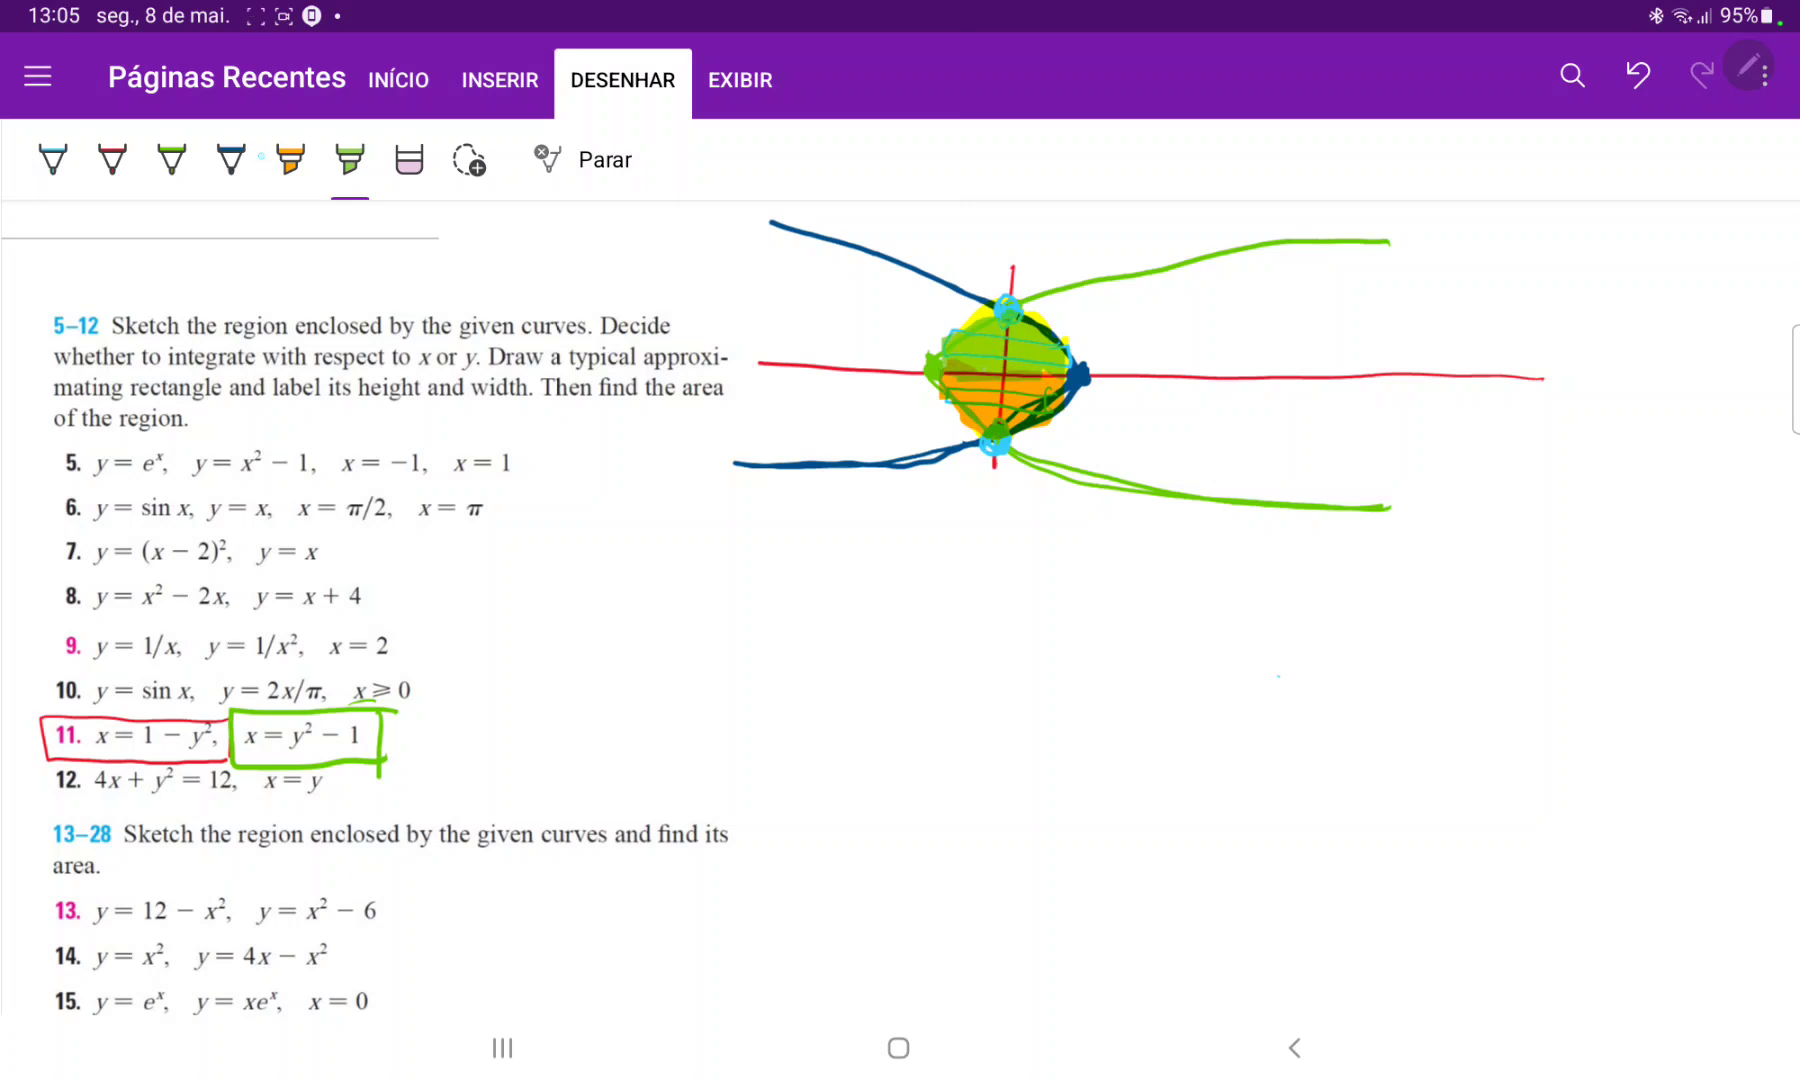
# Draft integral signs with limits, erase the drafts, and write 2∫ from 0 to 1.
pyautogui.moveTo(637, 499); pyautogui.dragTo(643, 689)
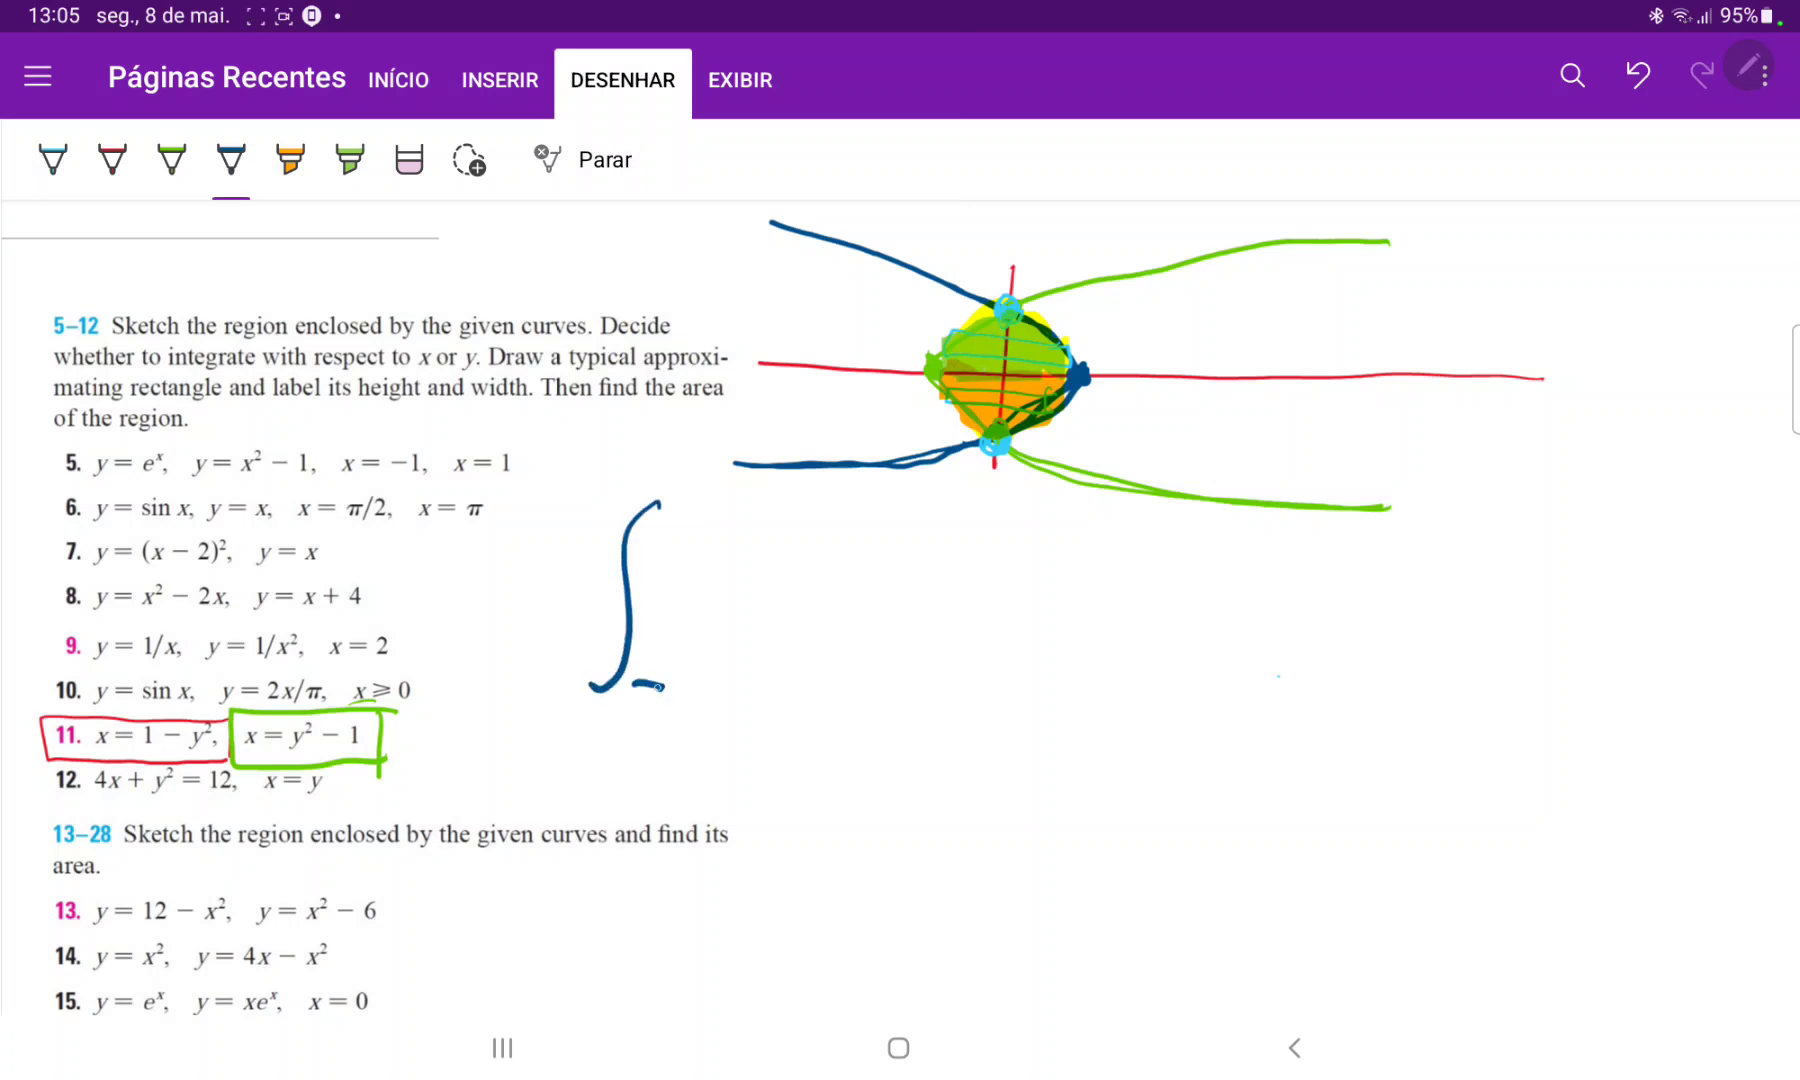
pyautogui.moveTo(683, 522); pyautogui.dragTo(683, 700)
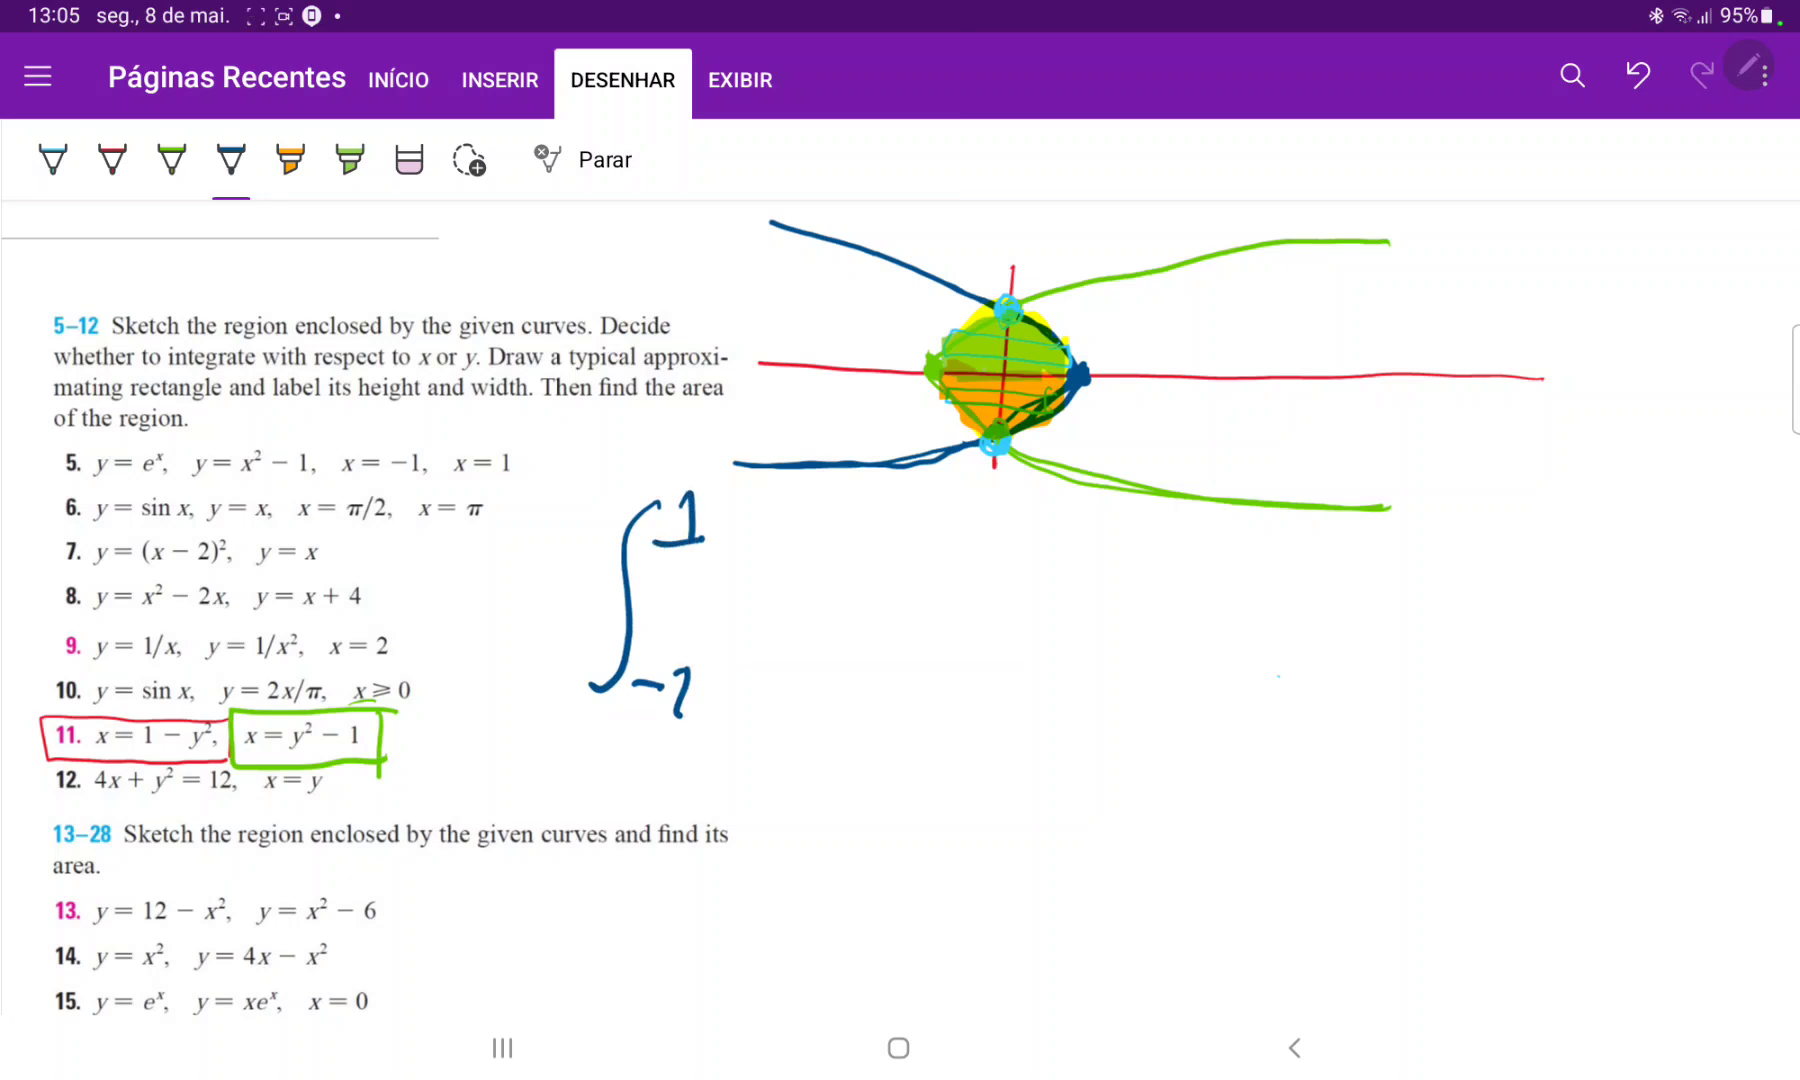
pyautogui.moveTo(964, 511); pyautogui.dragTo(945, 666)
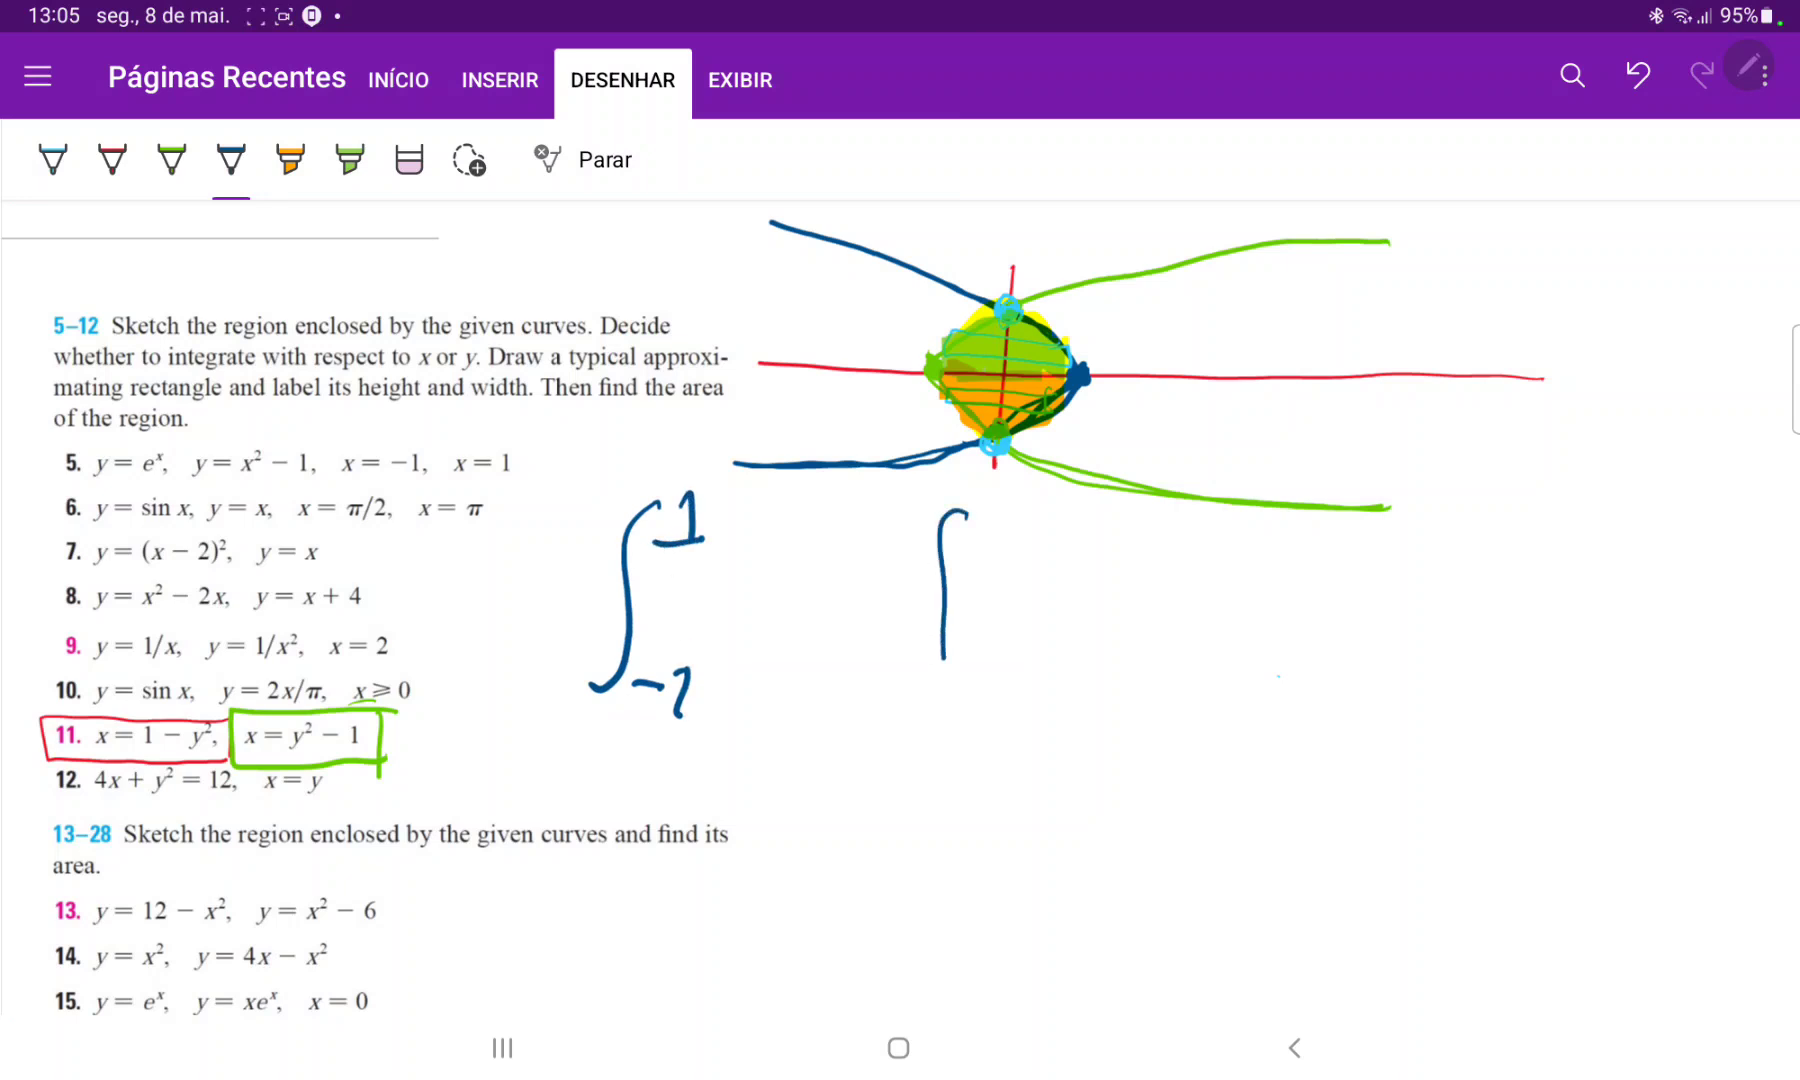
pyautogui.moveTo(941, 505); pyautogui.dragTo(976, 689)
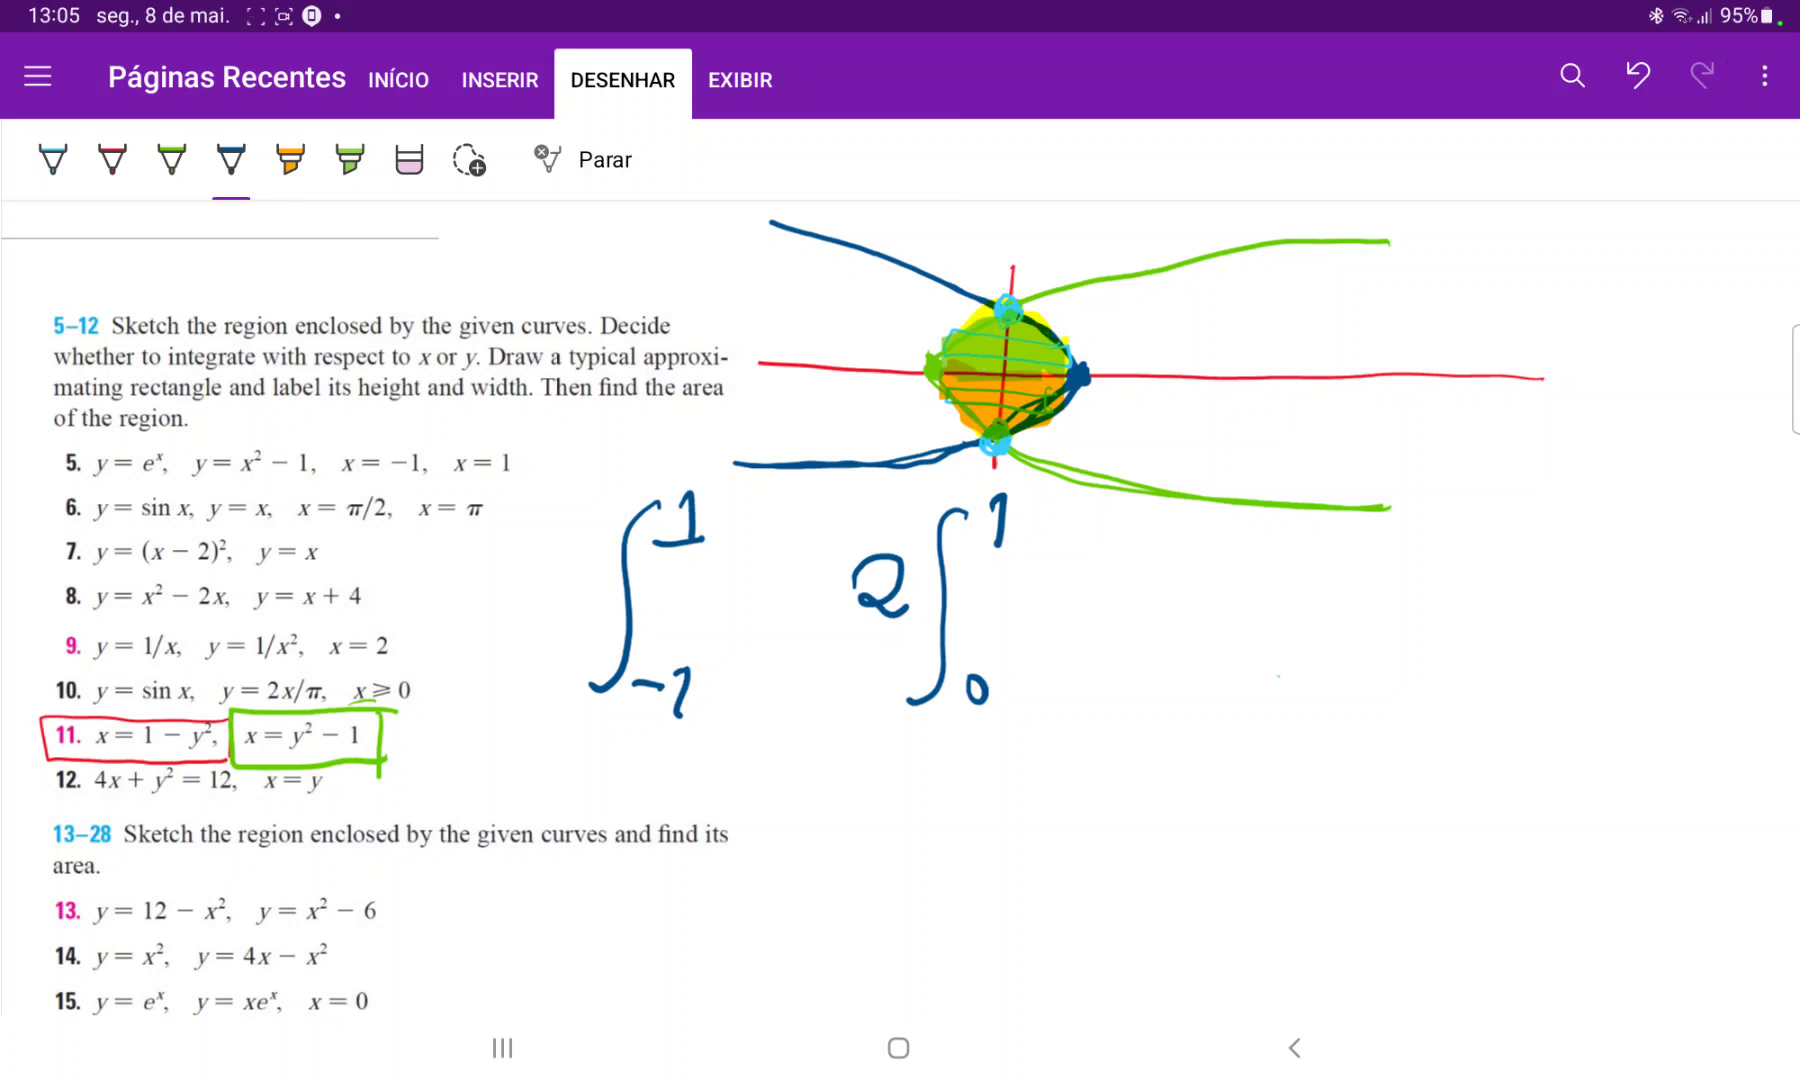
pyautogui.click(409, 161)
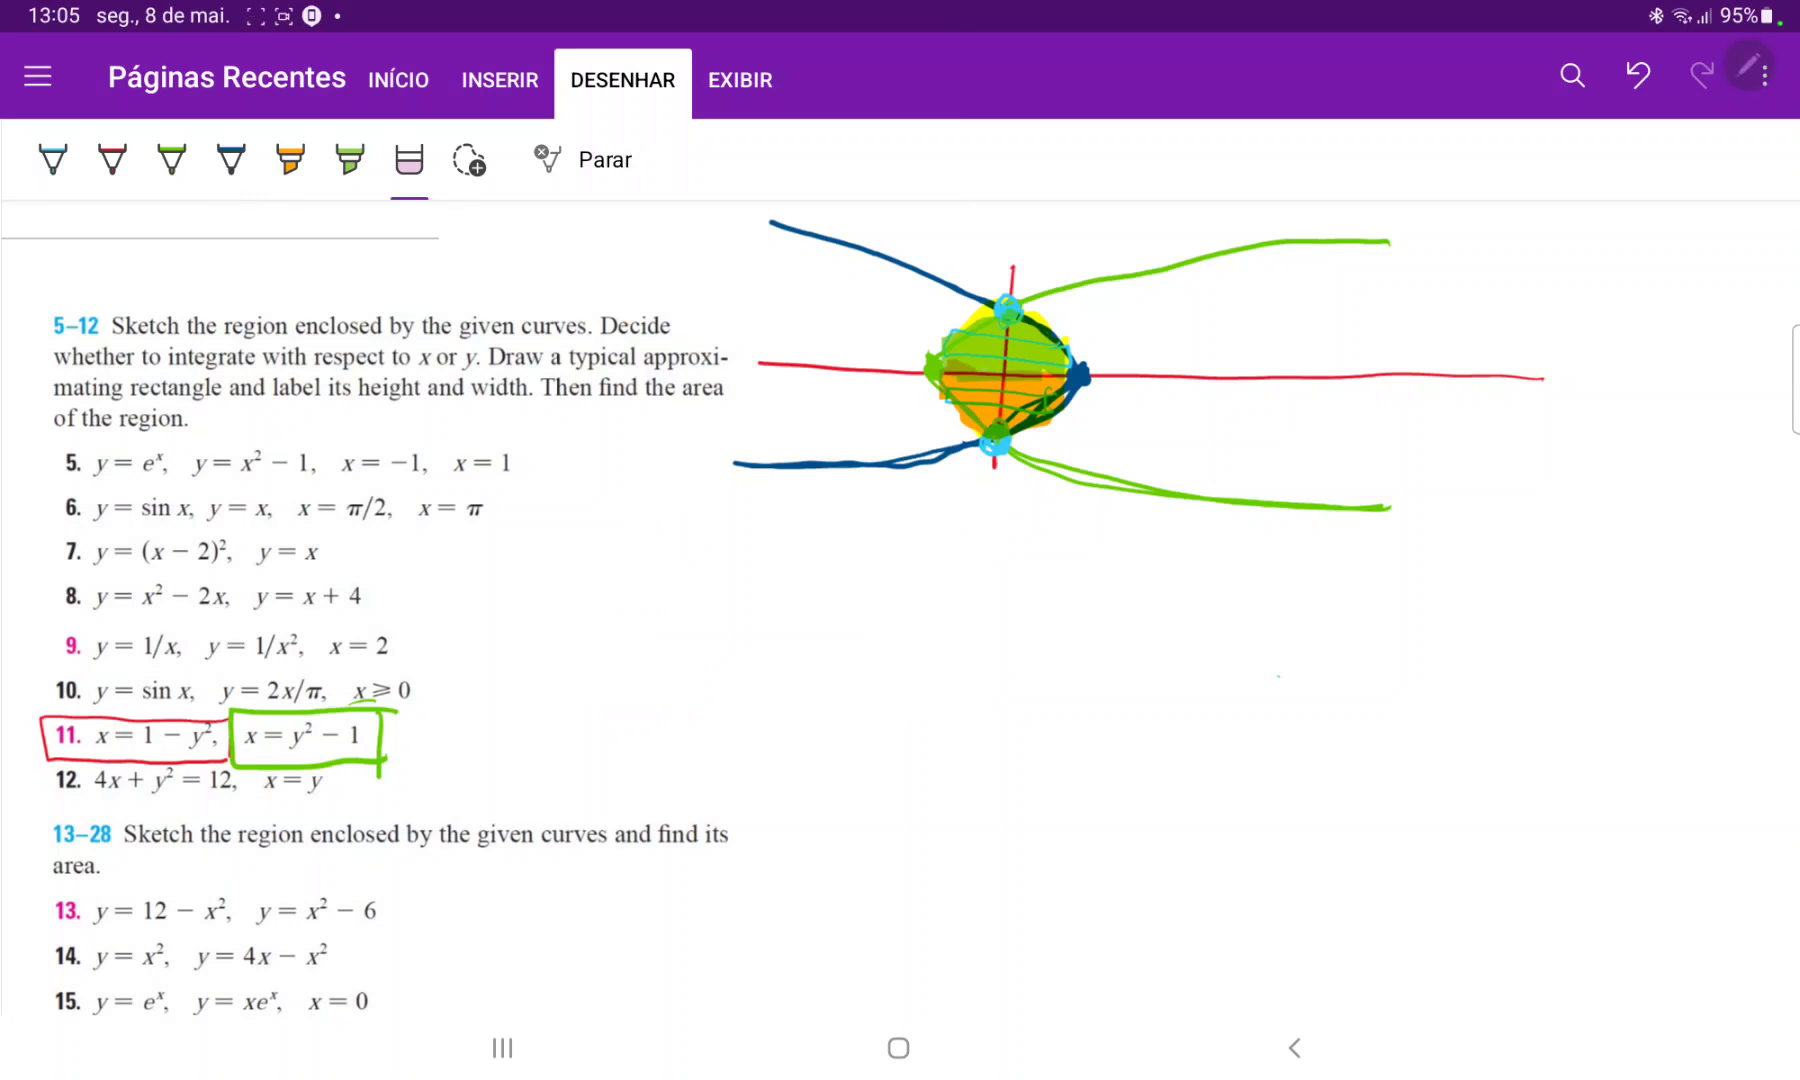
pyautogui.click(228, 160)
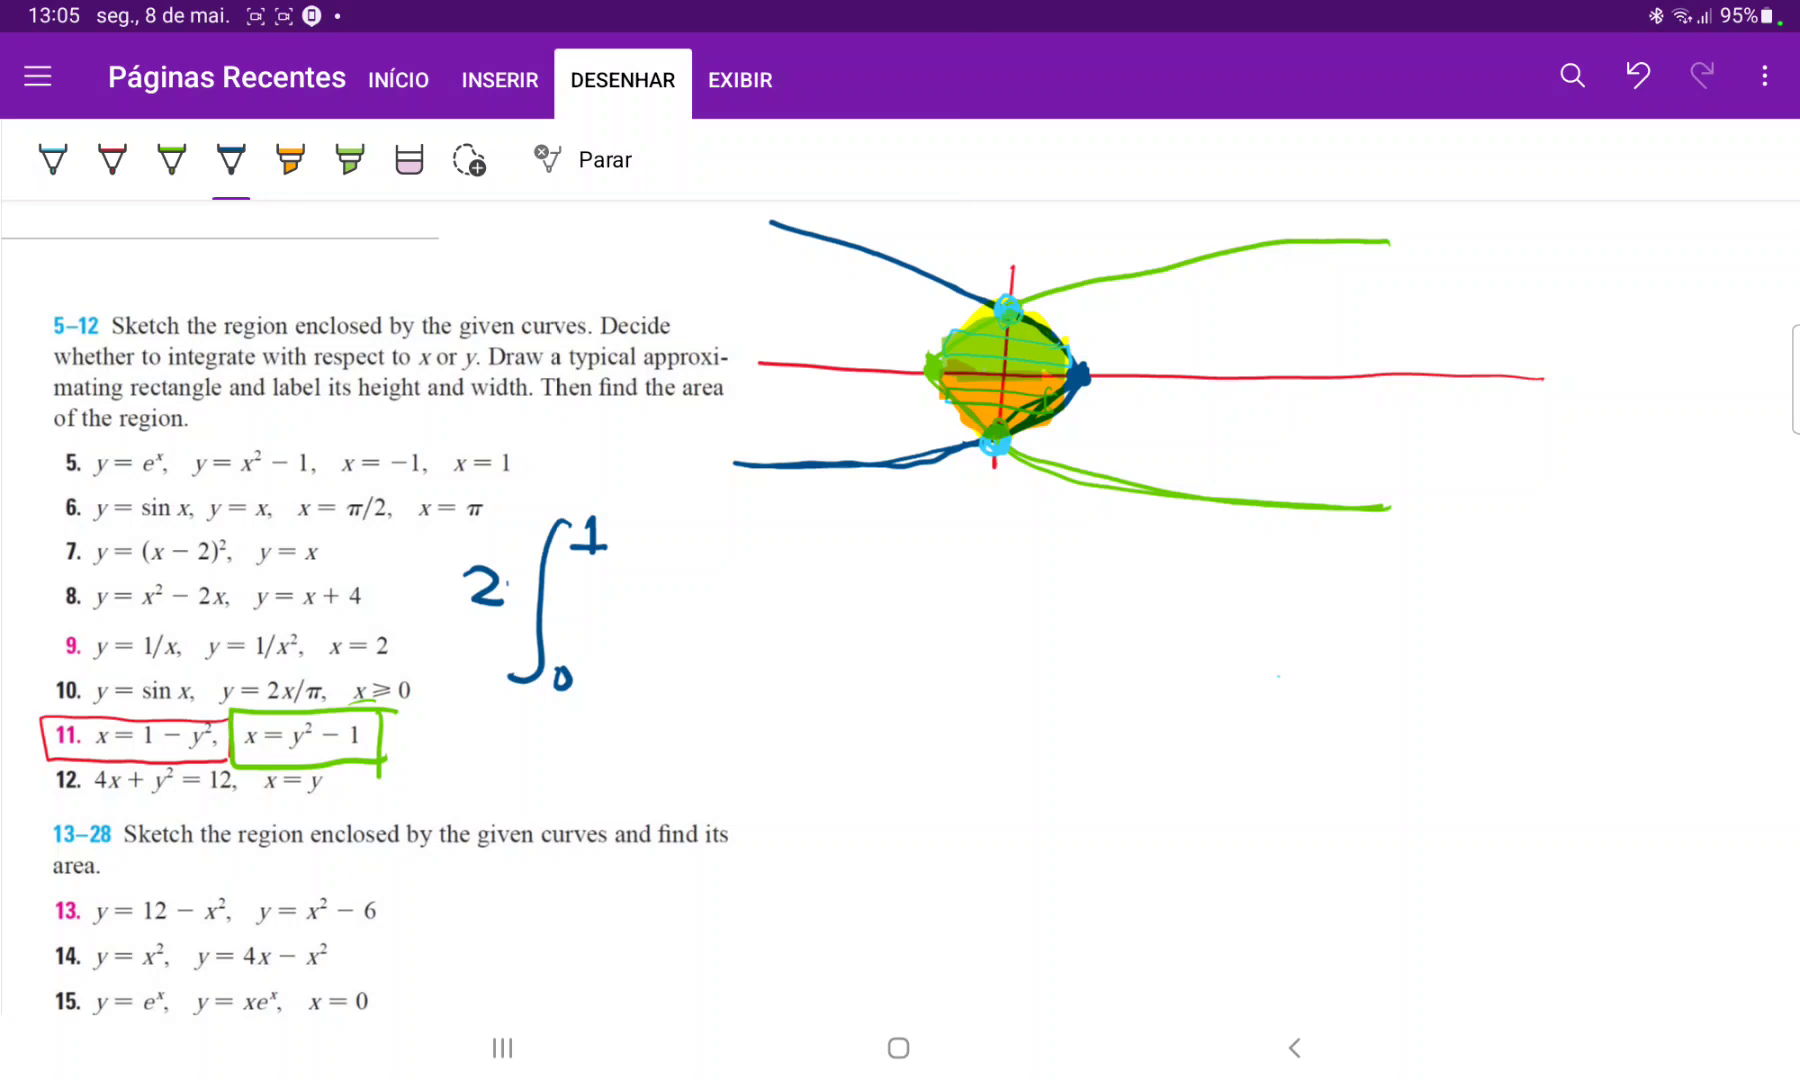
# Write the integrand [(1−y²)−(y²−1)]dy and begin the simplified integral line below.
pyautogui.moveTo(620, 562); pyautogui.dragTo(608, 643)
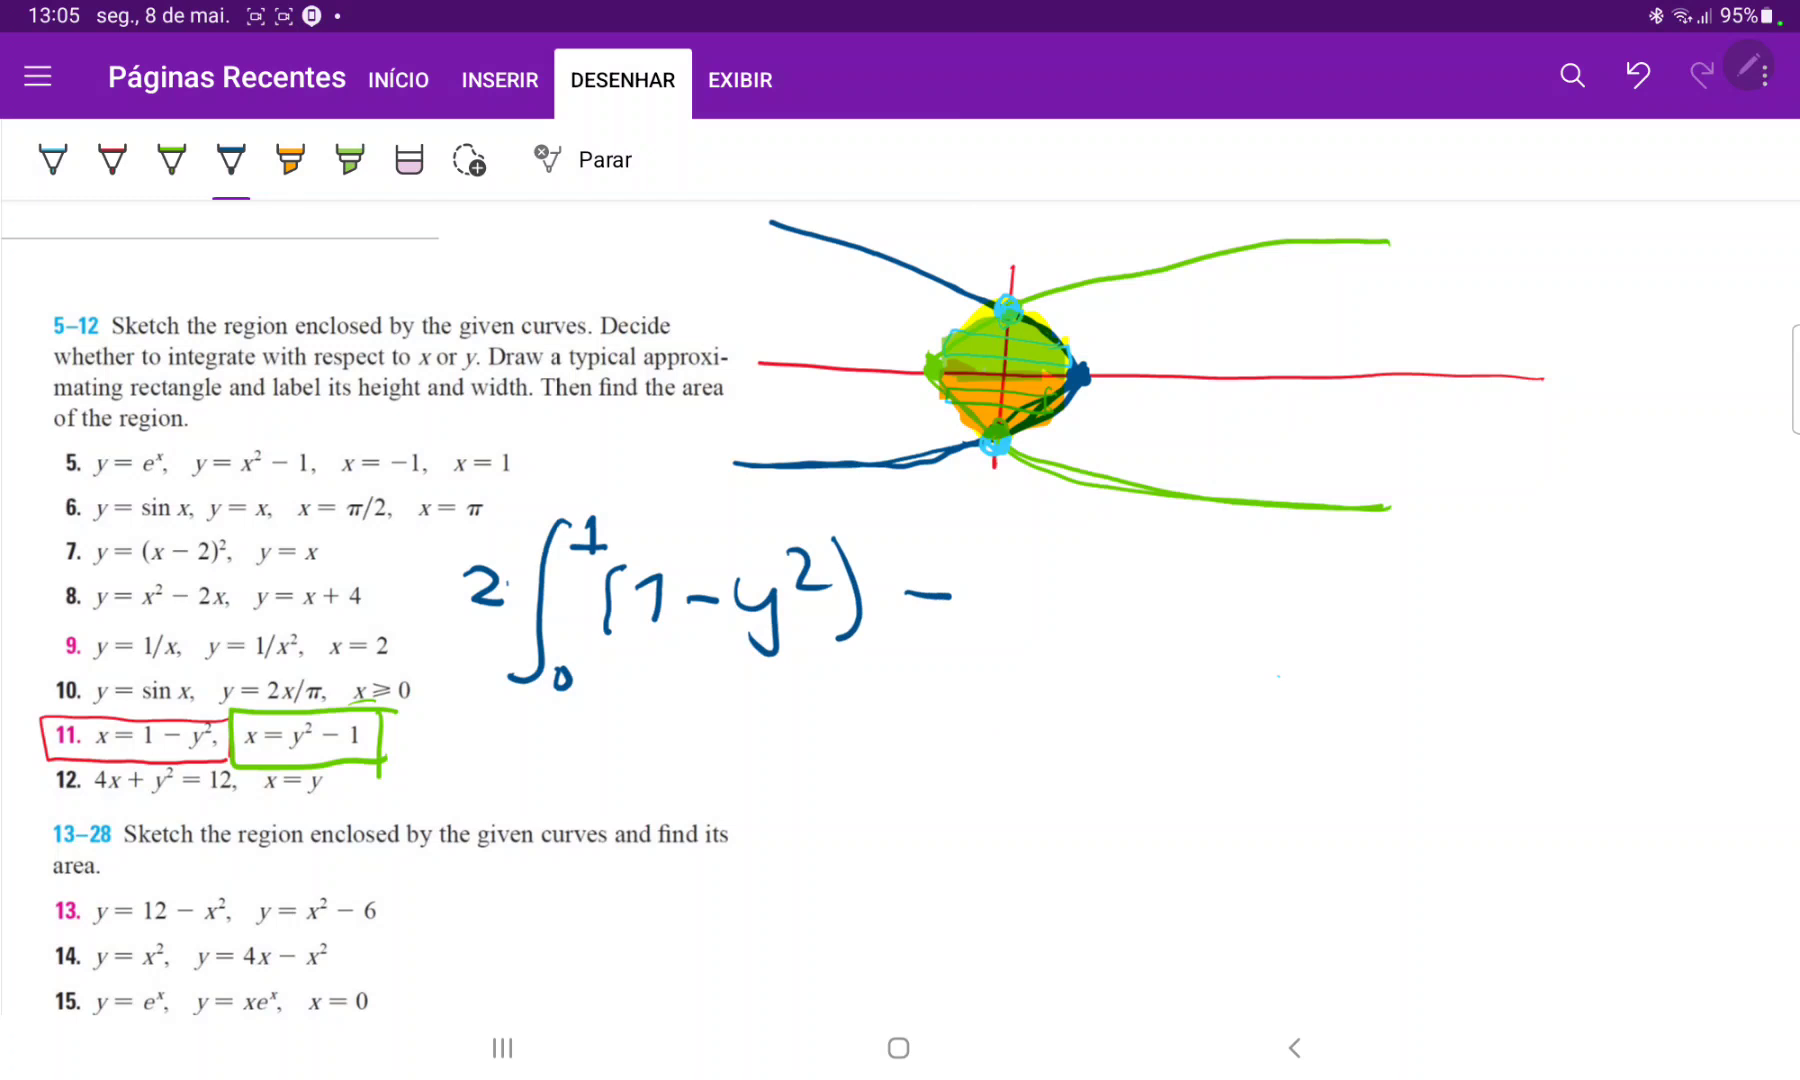
pyautogui.moveTo(1004, 574); pyautogui.dragTo(1073, 643)
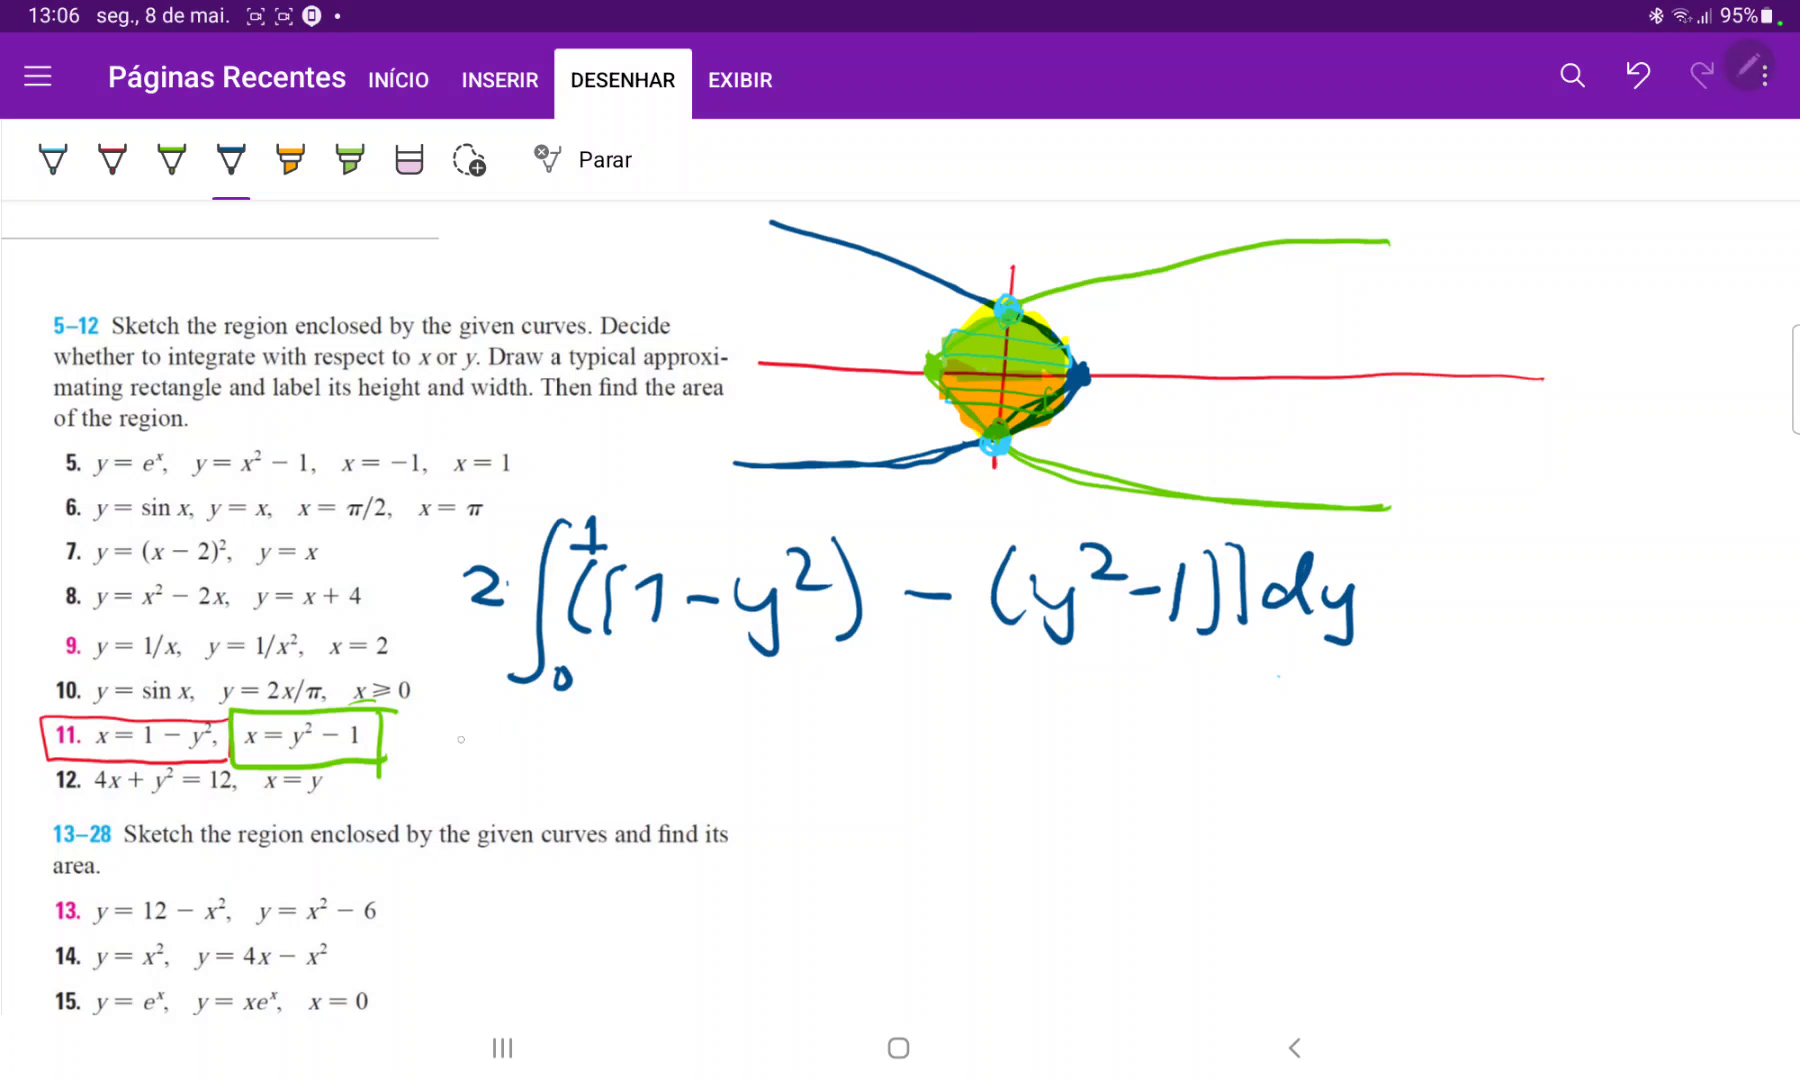
pyautogui.moveTo(448, 735); pyautogui.dragTo(540, 803)
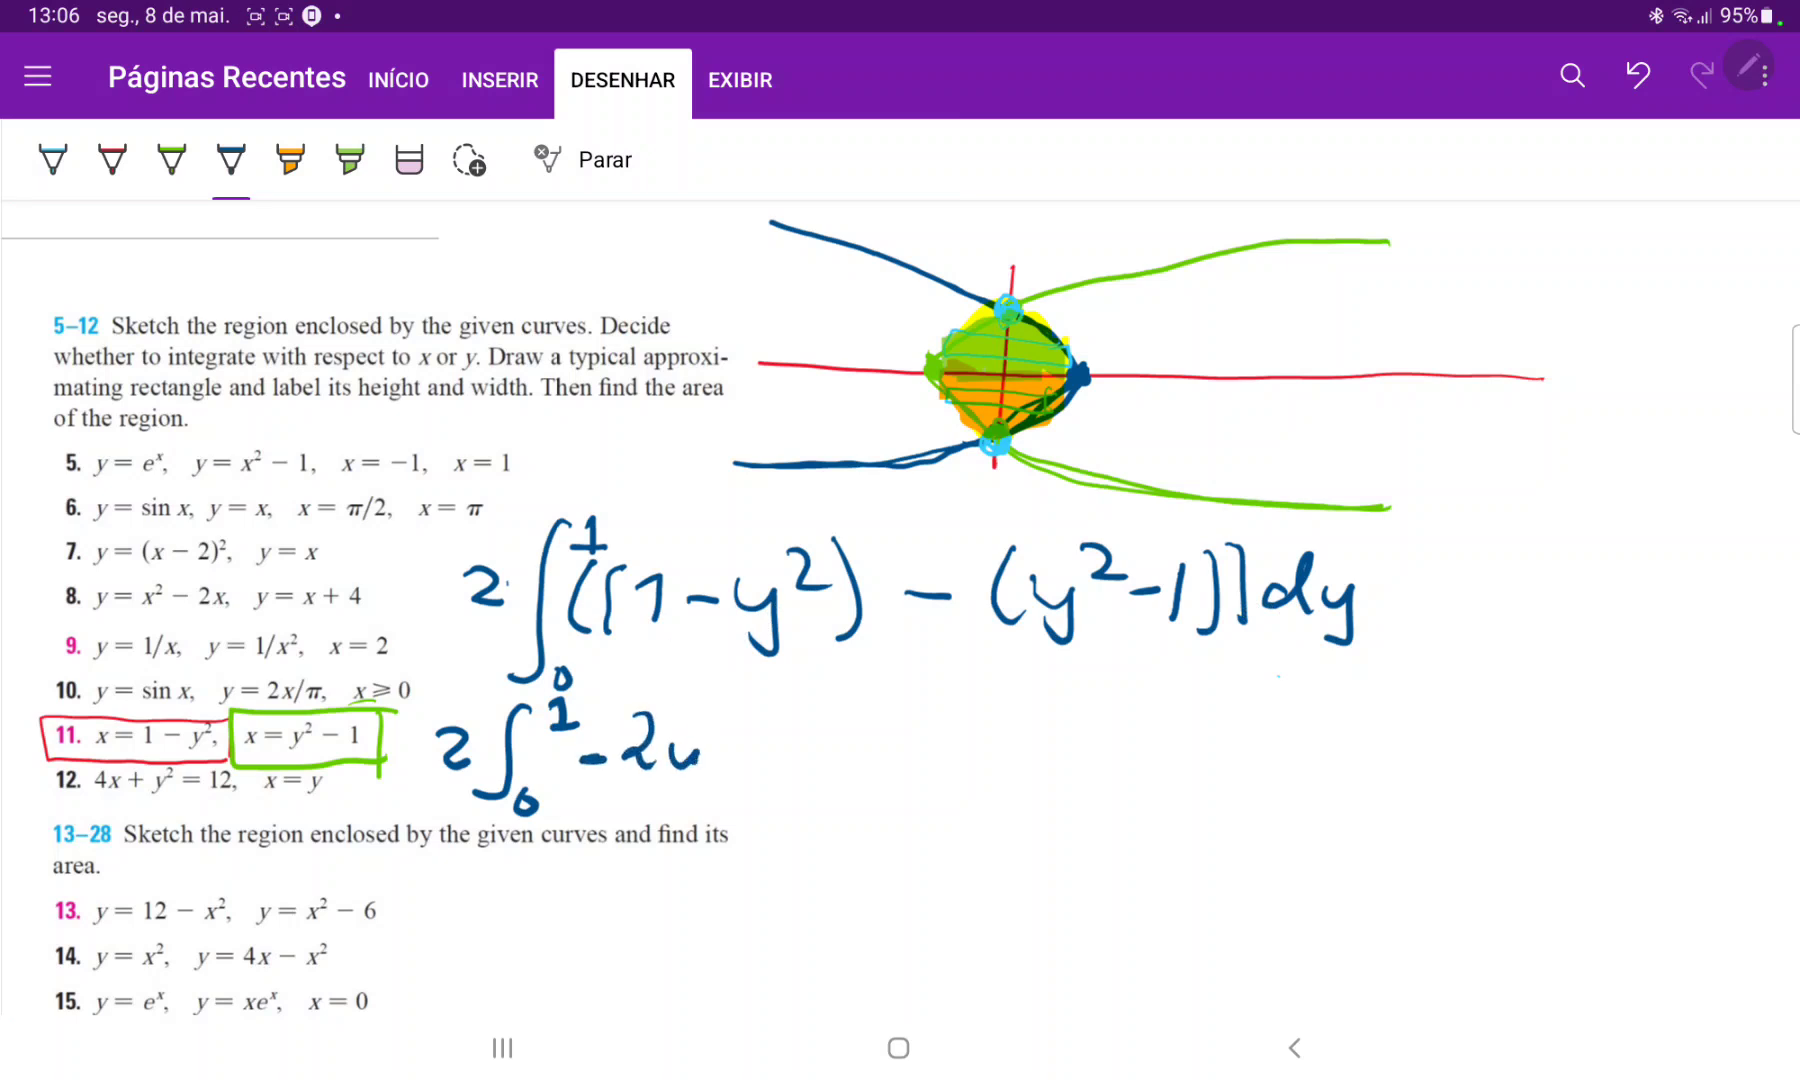
# Finish 2∫₀¹(−2y²+2)dy and write the antiderivative 2(−2y³/3 + 2y) from 0 to 1.
pyautogui.moveTo(660, 757); pyautogui.dragTo(717, 735)
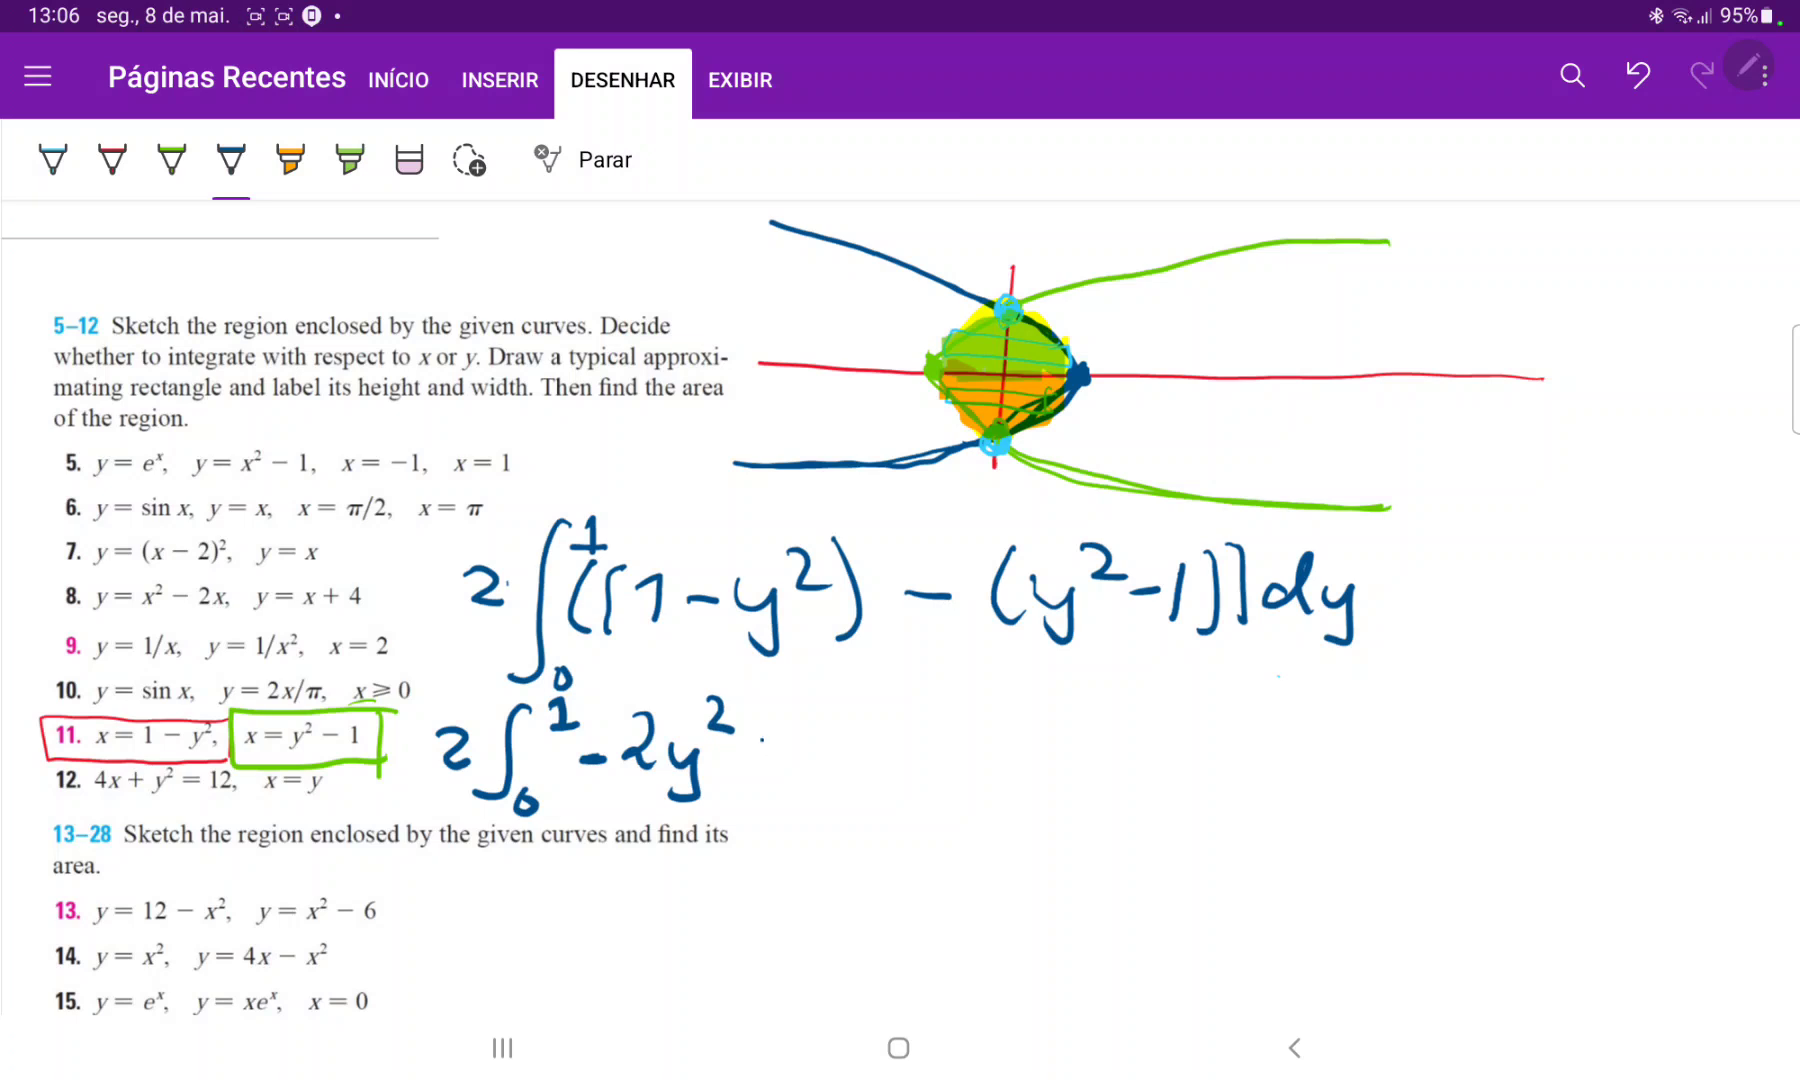
pyautogui.moveTo(746, 769); pyautogui.dragTo(815, 757)
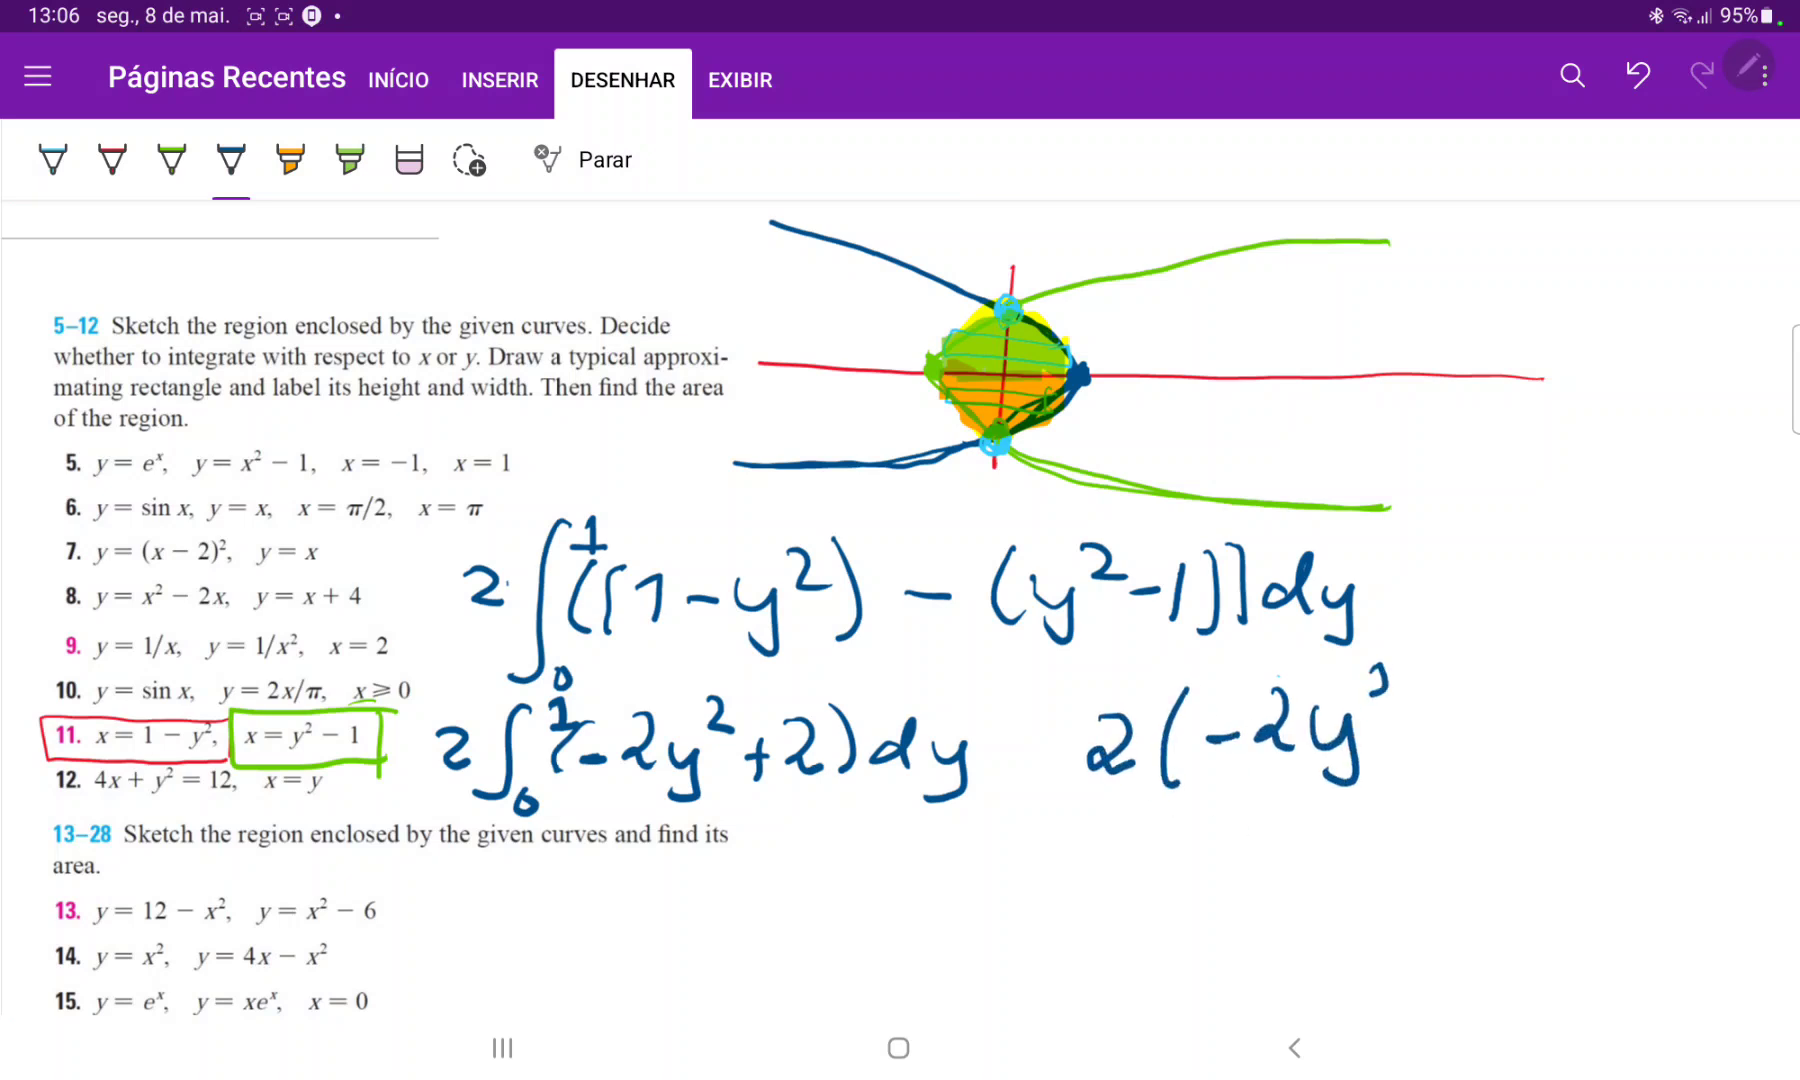
pyautogui.moveTo(1297, 757); pyautogui.dragTo(1343, 826)
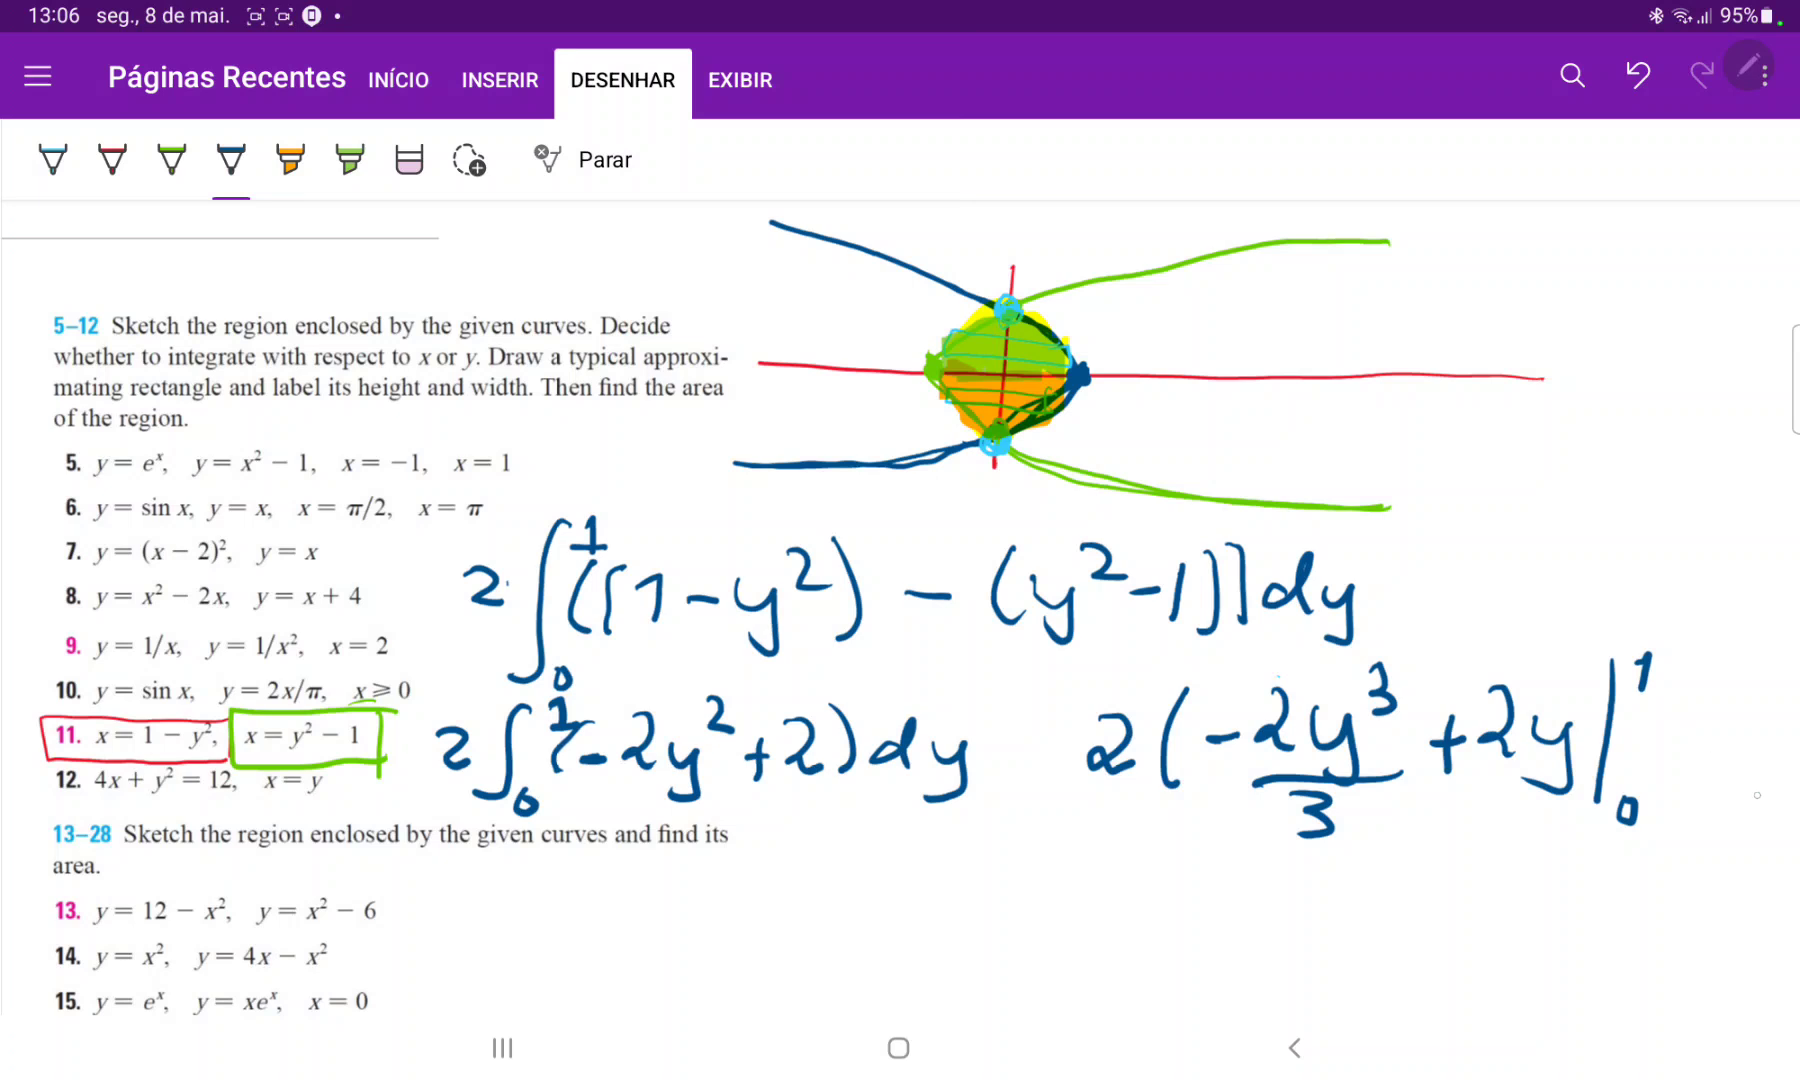
pyautogui.moveTo(1705, 643); pyautogui.dragTo(1716, 792)
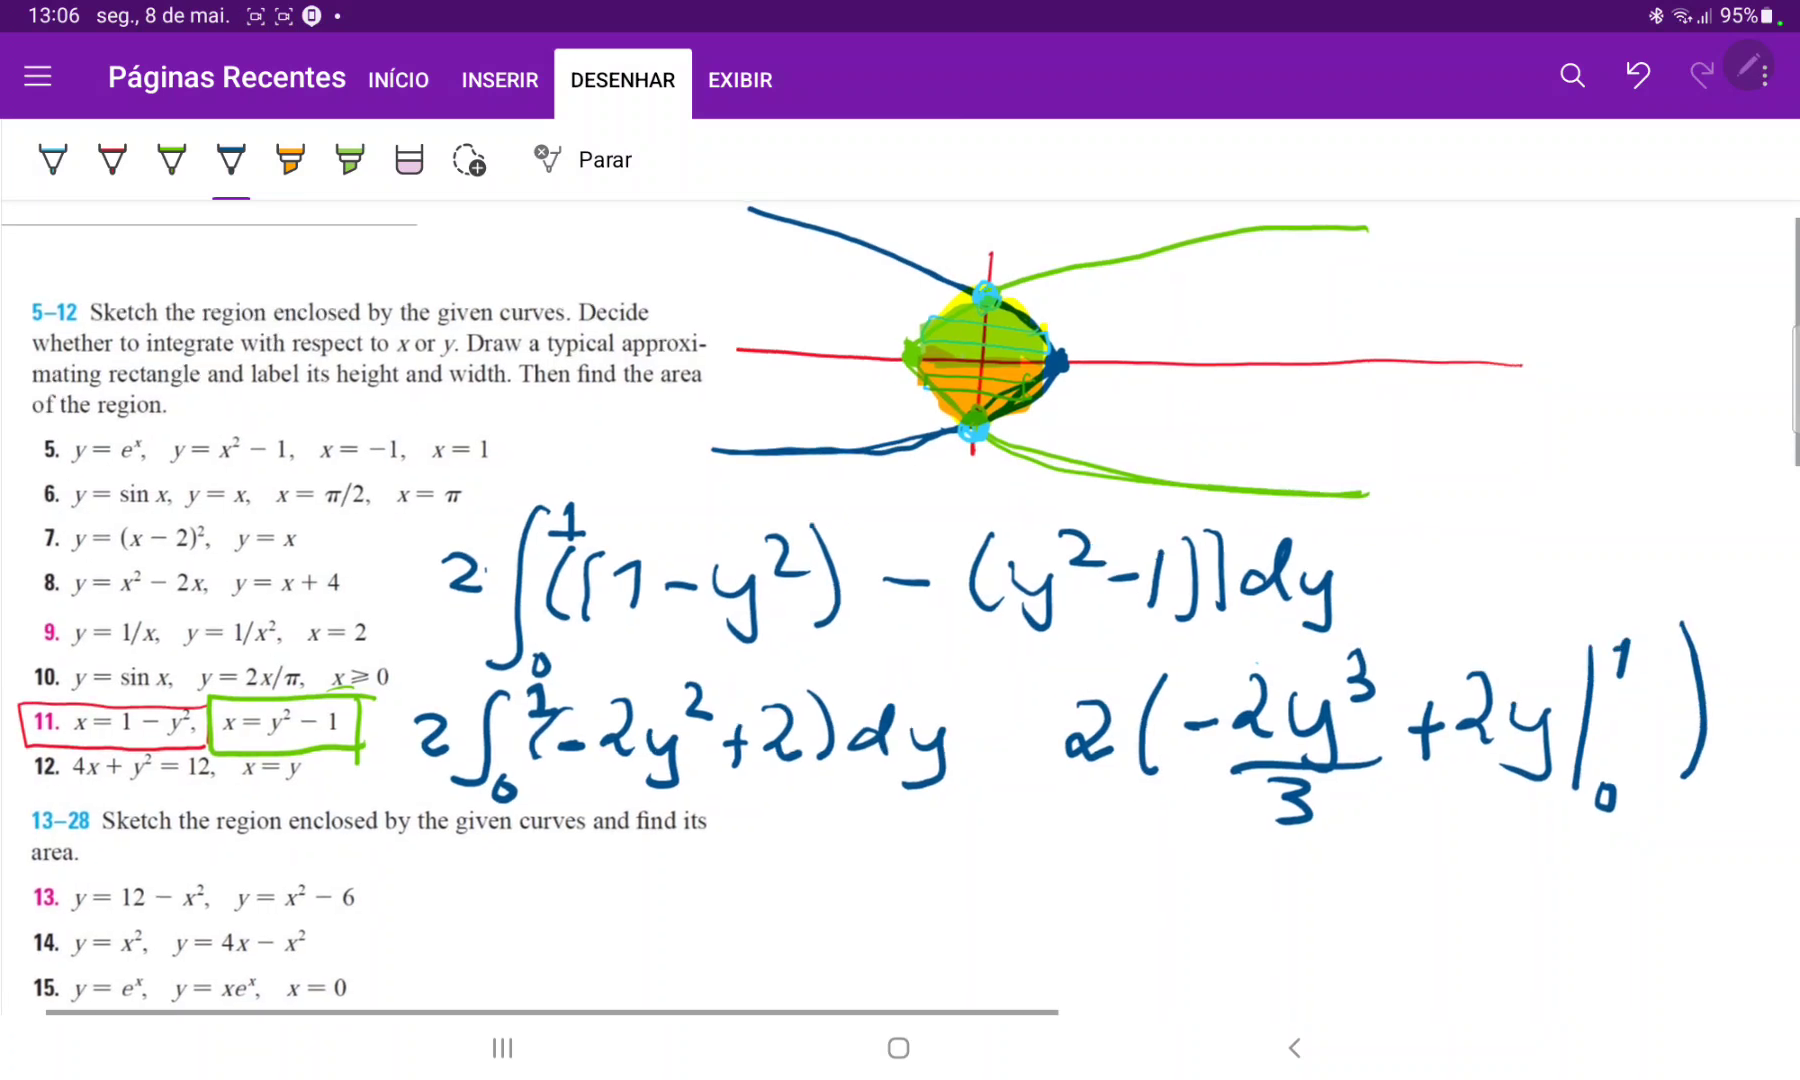
# Write 2(−2/3 + 2) below and begin simplifying it as = 2(4/….
pyautogui.scroll(-3)
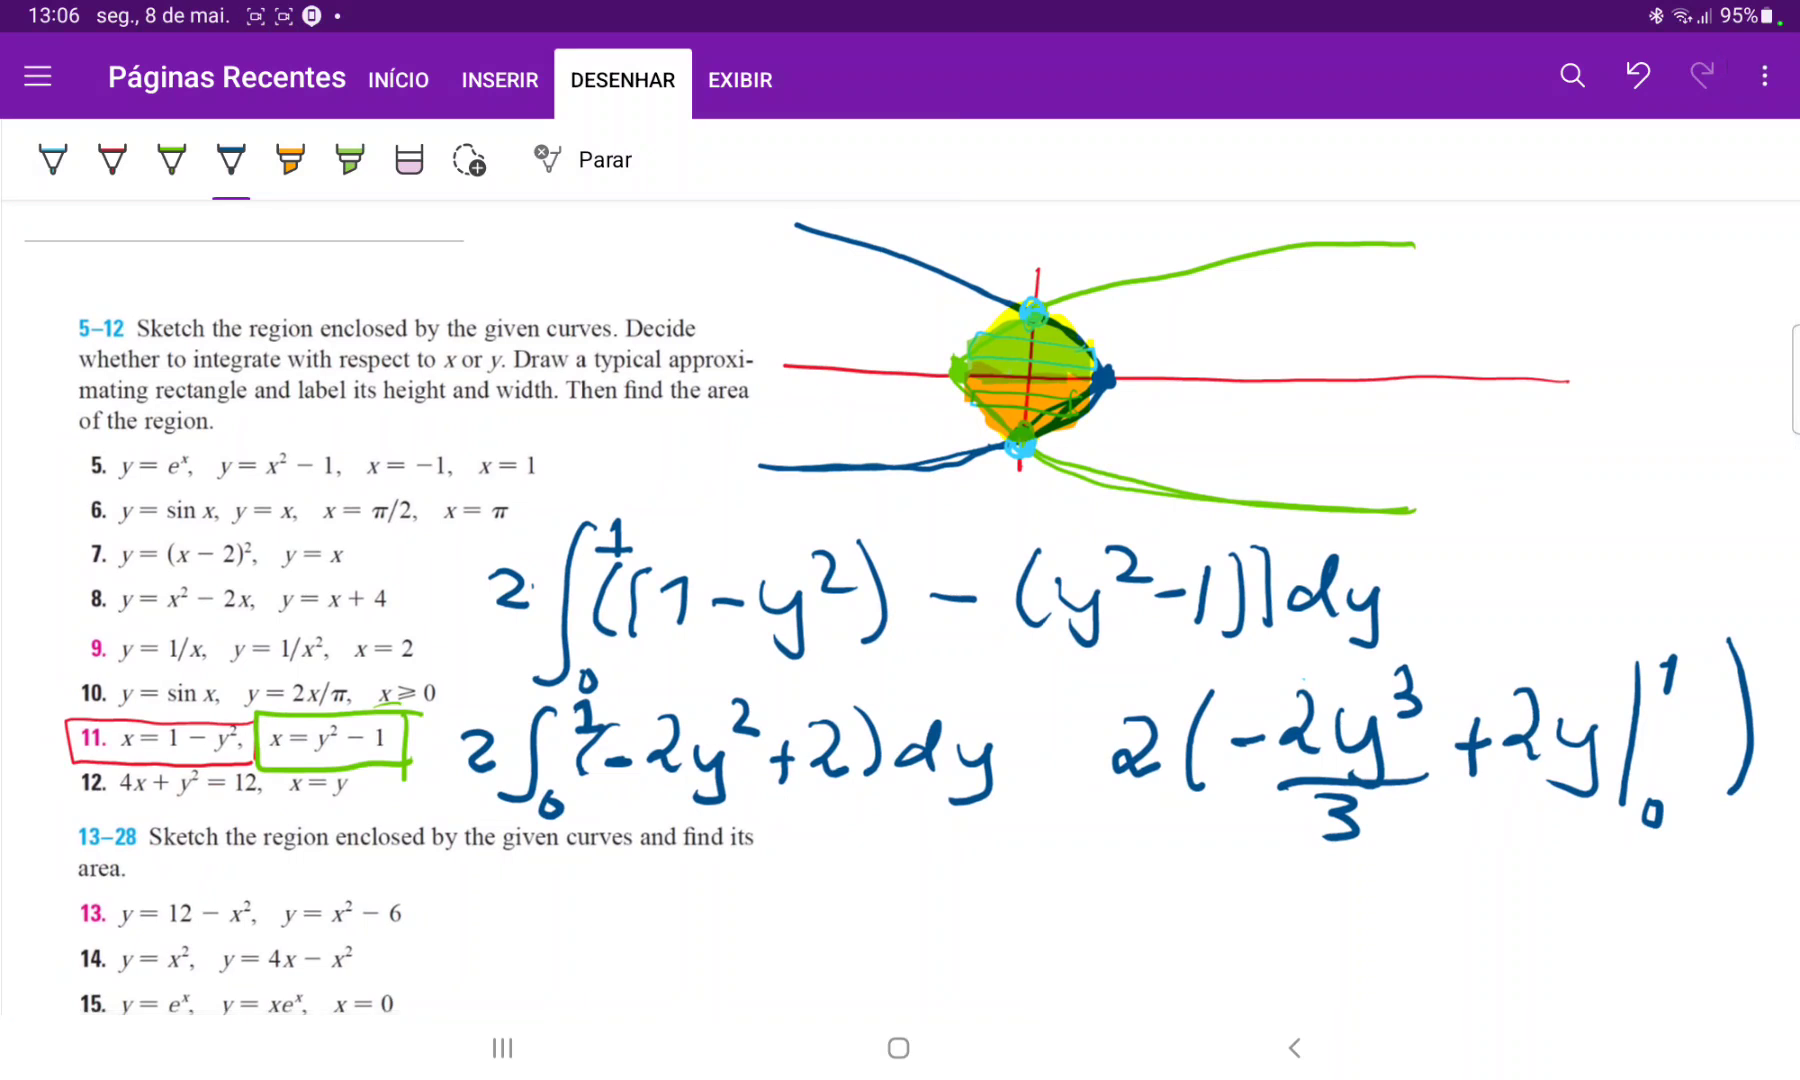
pyautogui.moveTo(781, 849); pyautogui.dragTo(821, 884)
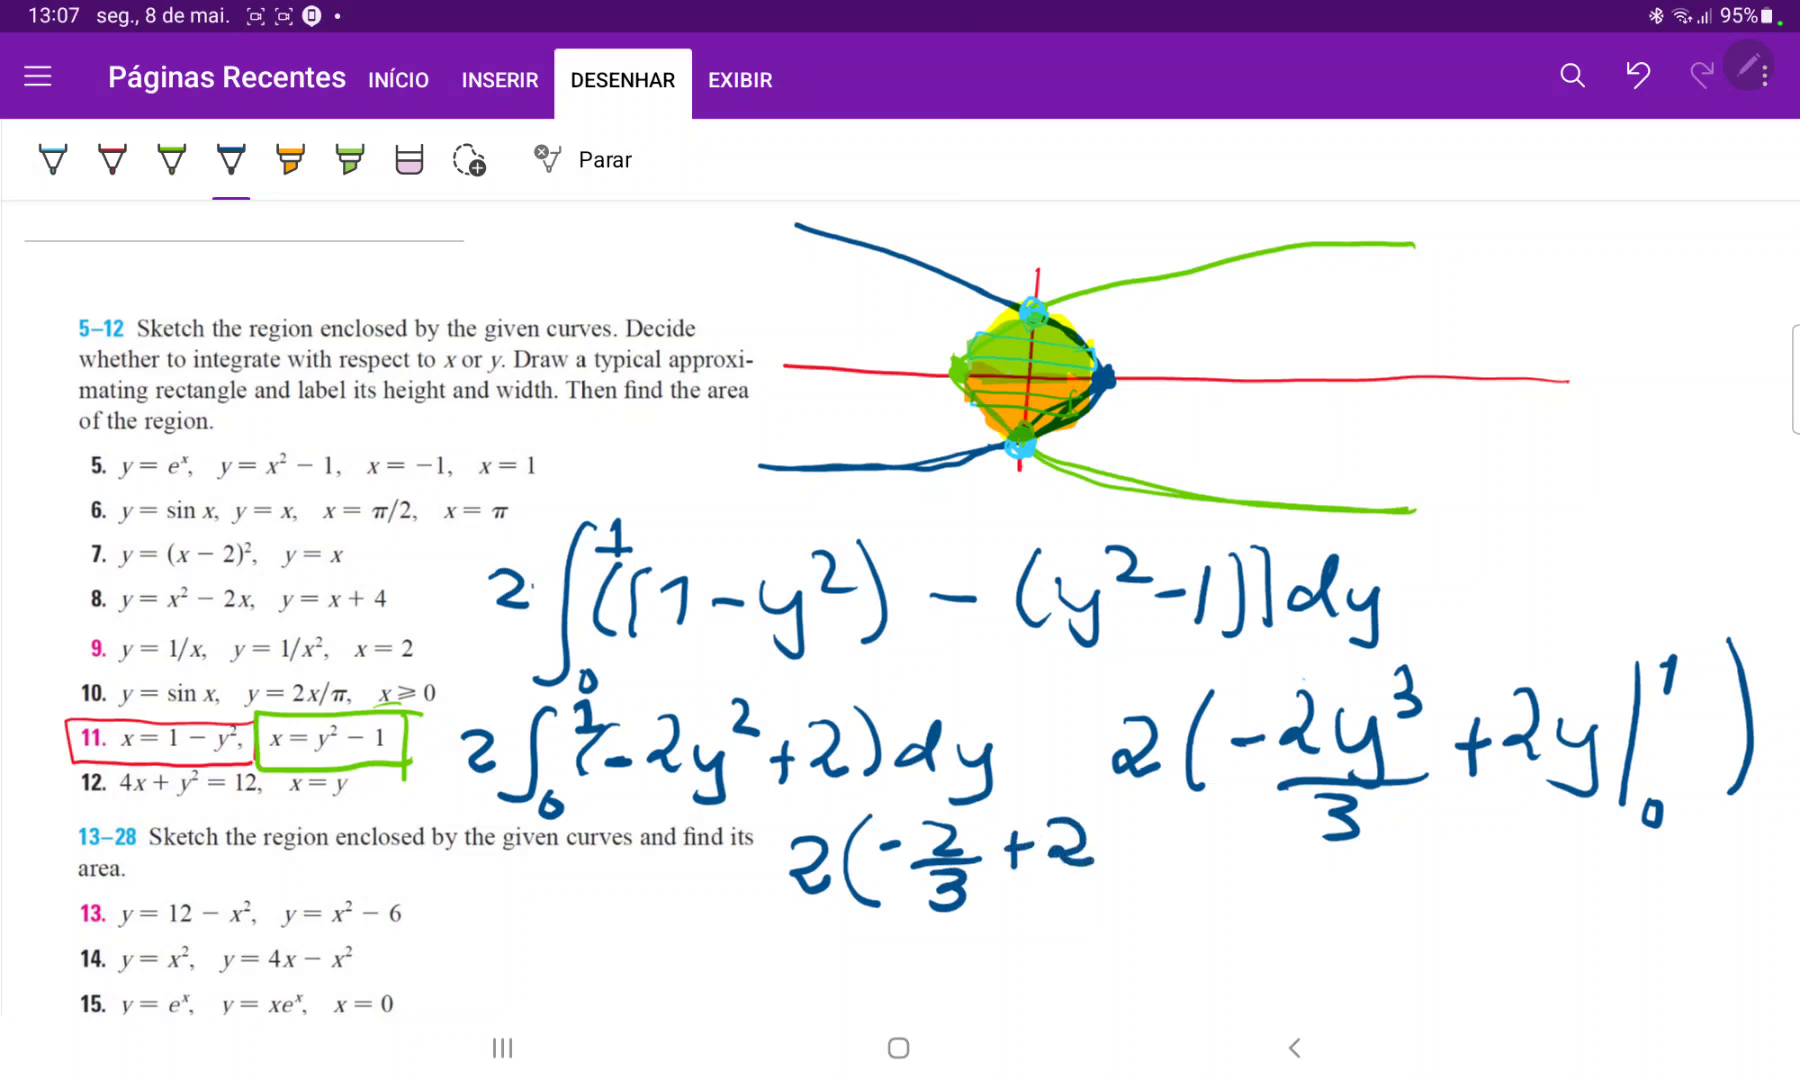
pyautogui.moveTo(1114, 780); pyautogui.dragTo(1102, 918)
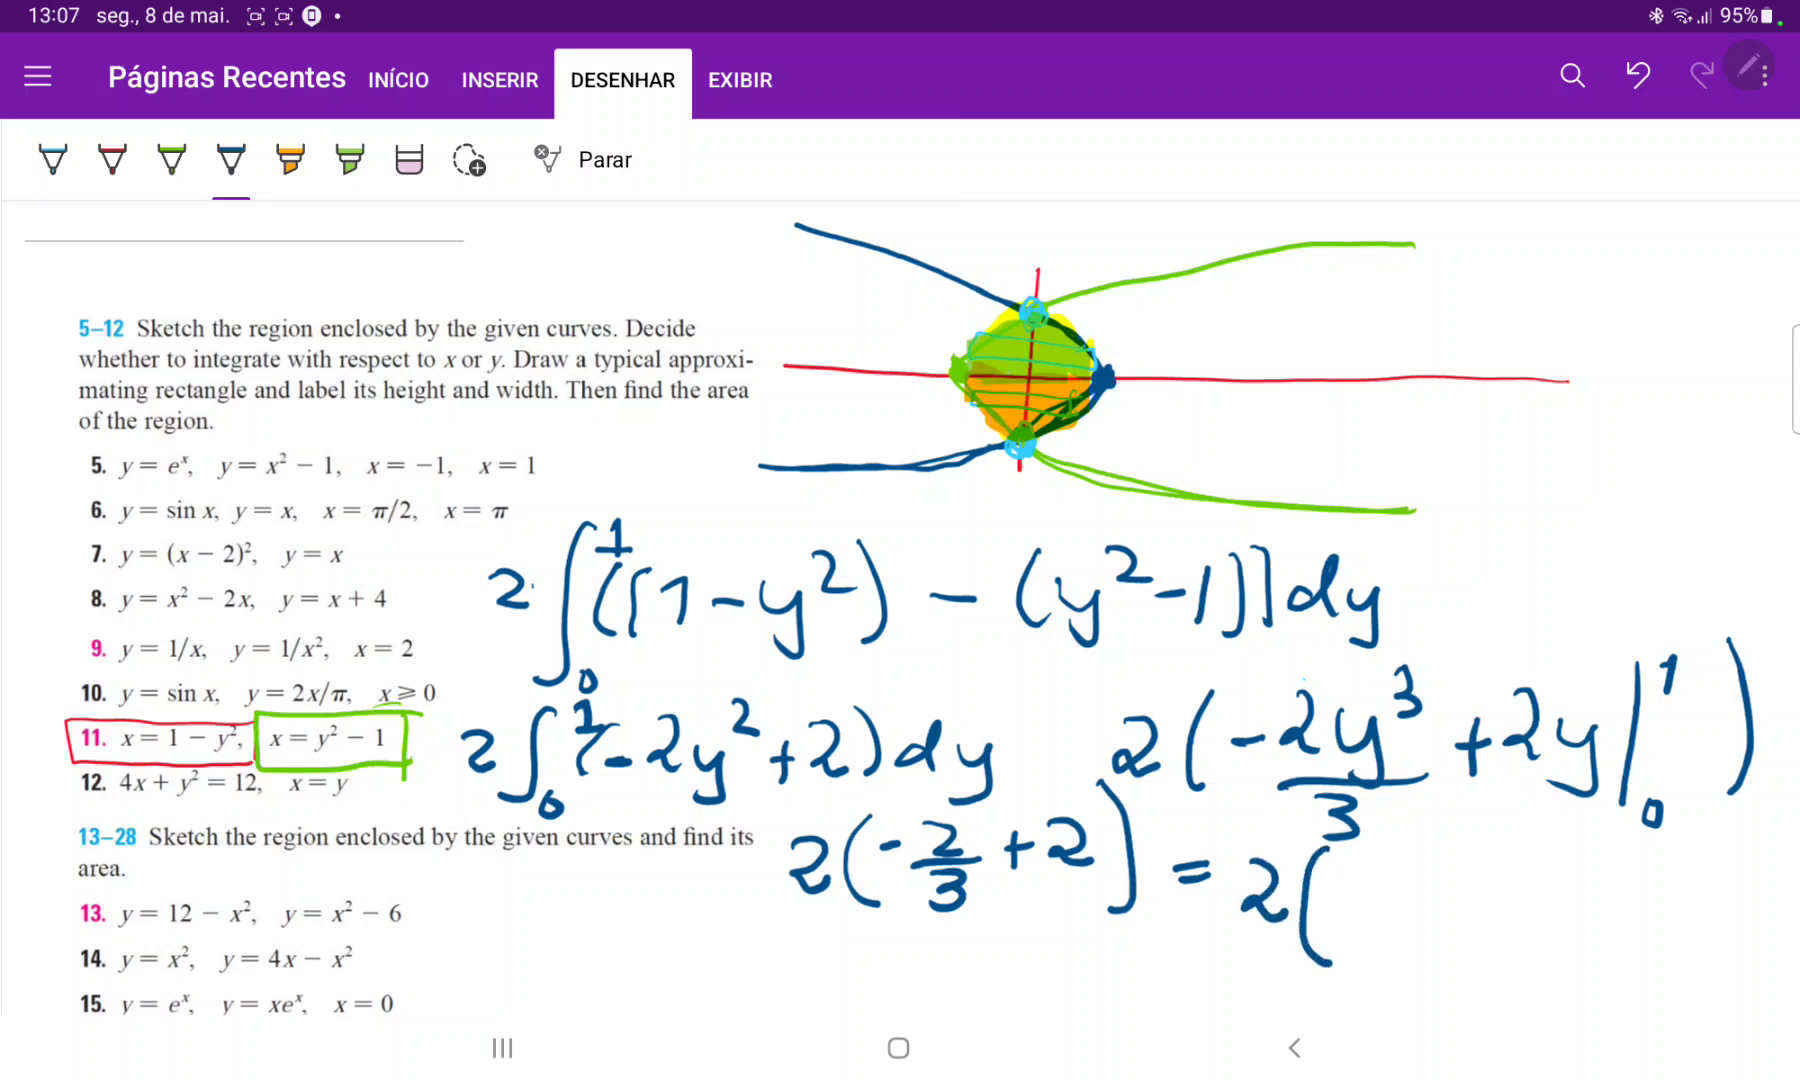
pyautogui.moveTo(1349, 849); pyautogui.dragTo(1389, 907)
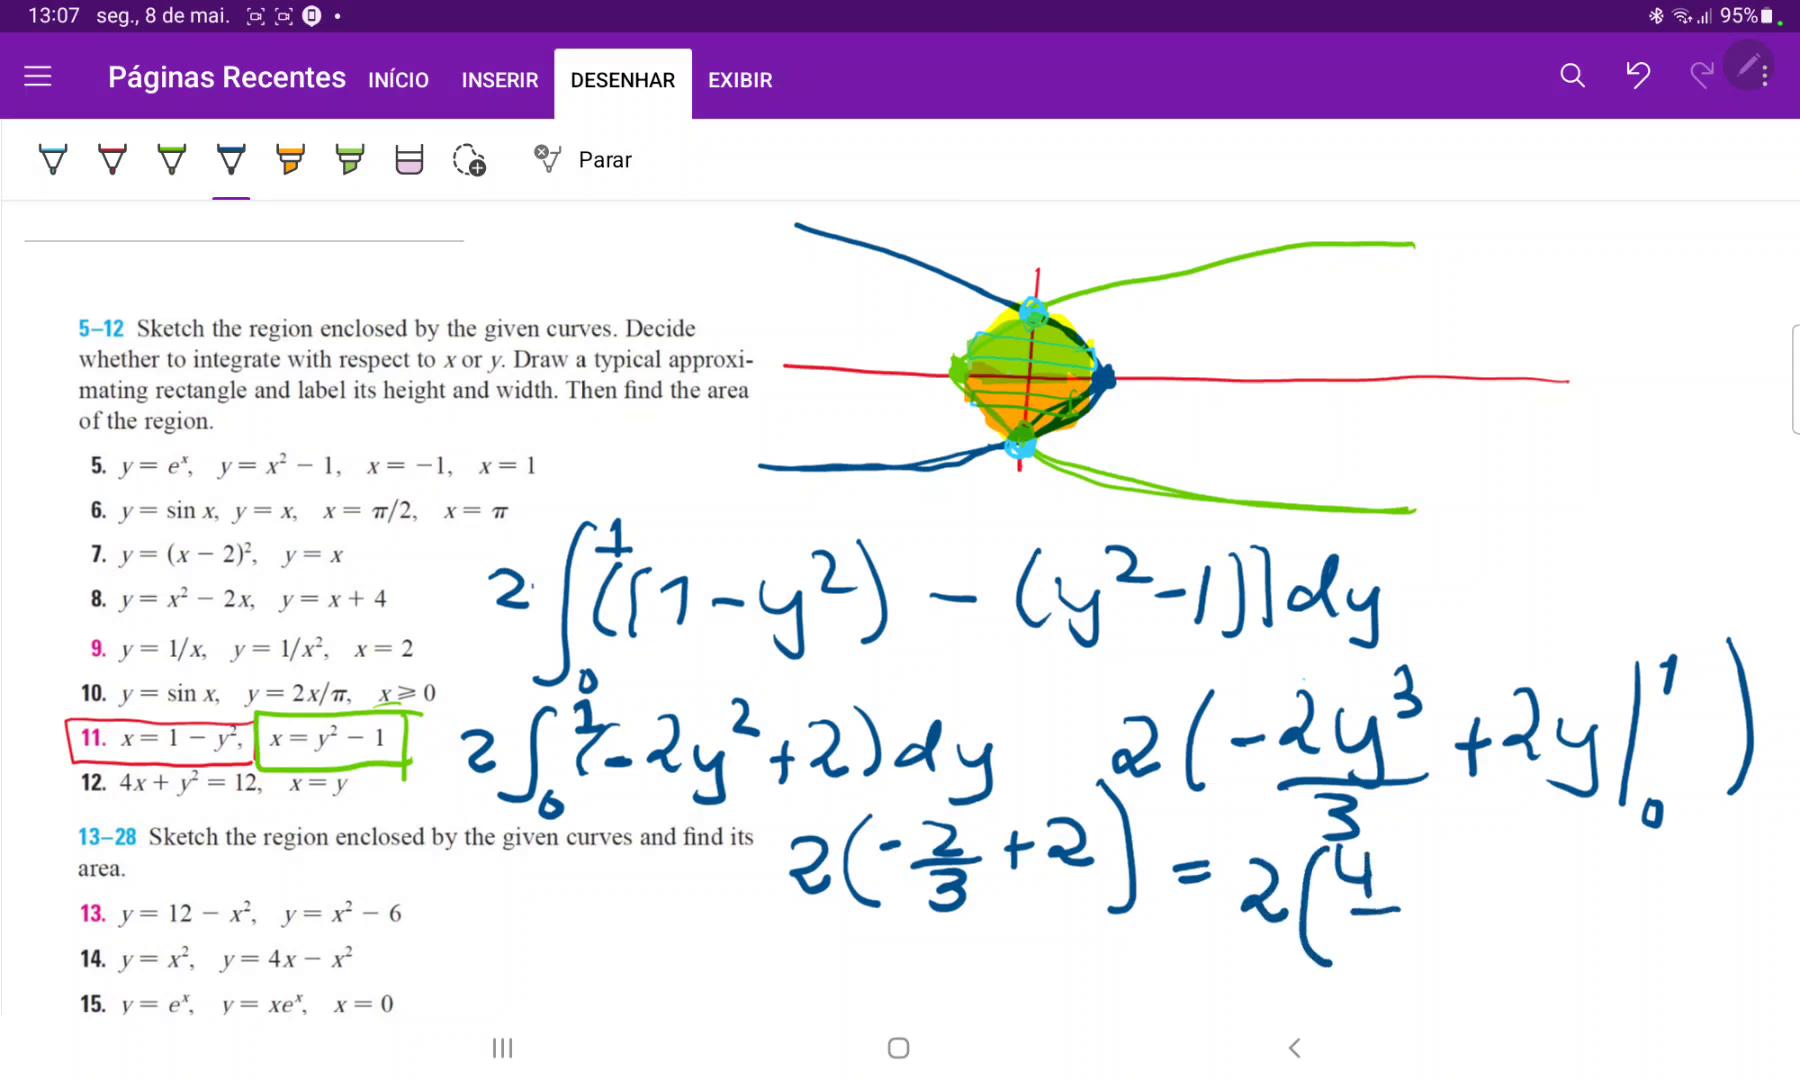